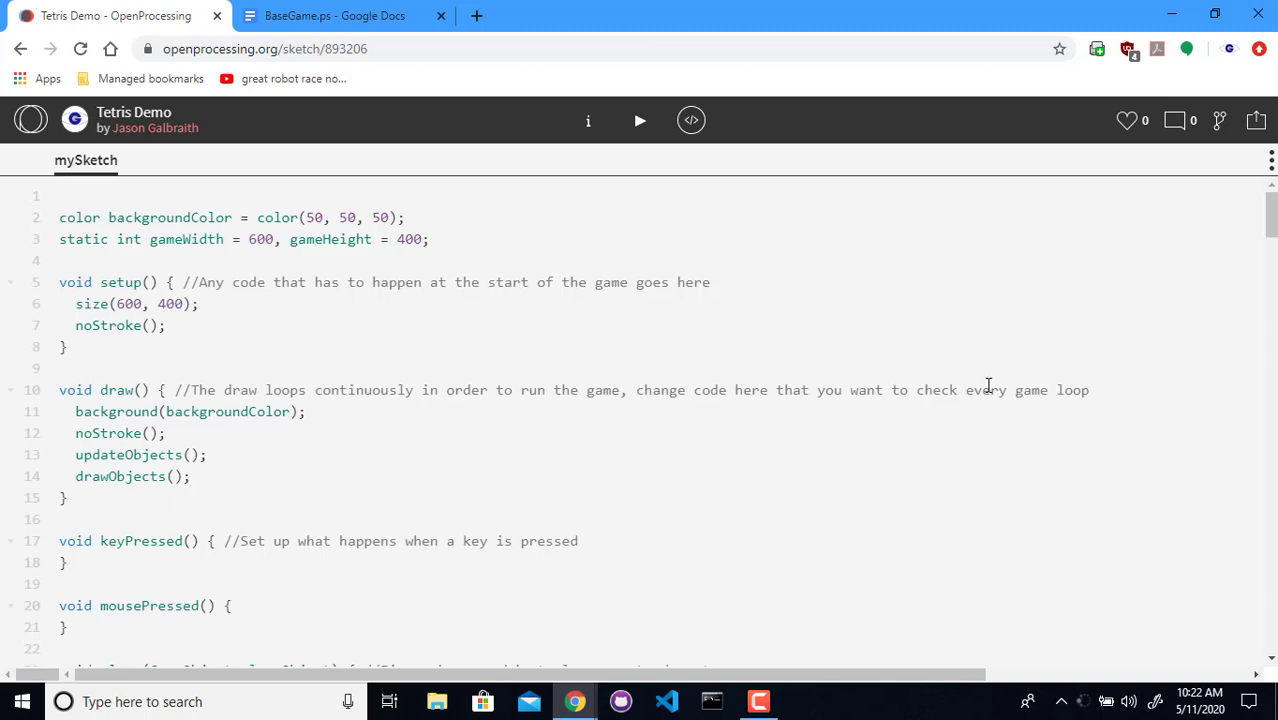
# Insert two blank lines between the gameWidth/gameHeight declarations and void setup()
pyautogui.click(60, 195)
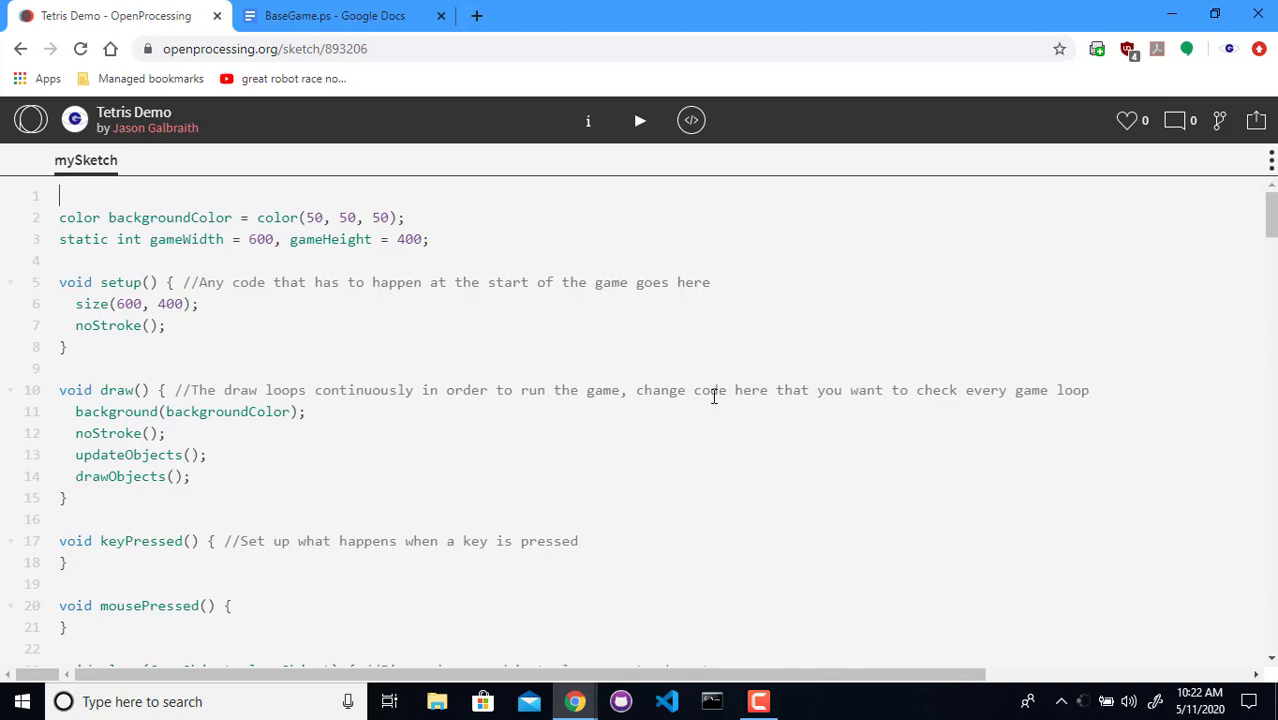
pyautogui.moveTo(382, 355)
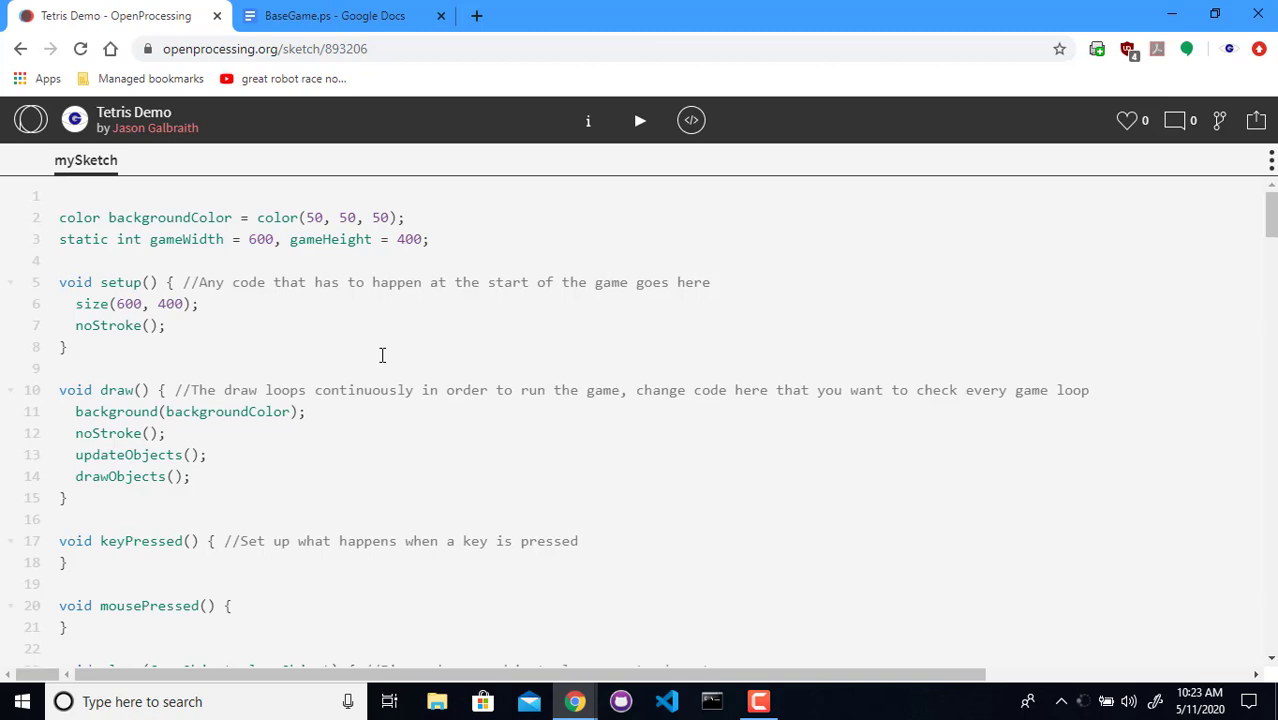
pyautogui.press('enter')
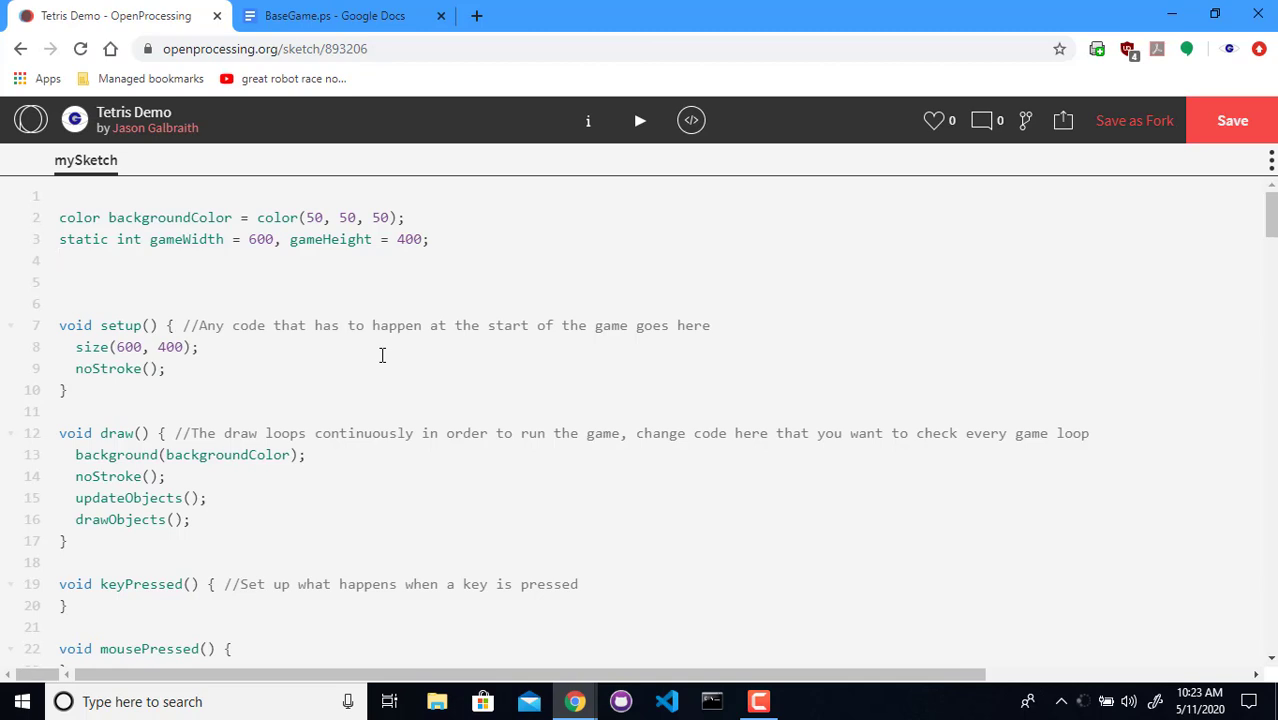
# Start the line 4 GameObjects declaration with block1 to block4, checking the BaseGame reference
pyautogui.click(60, 260)
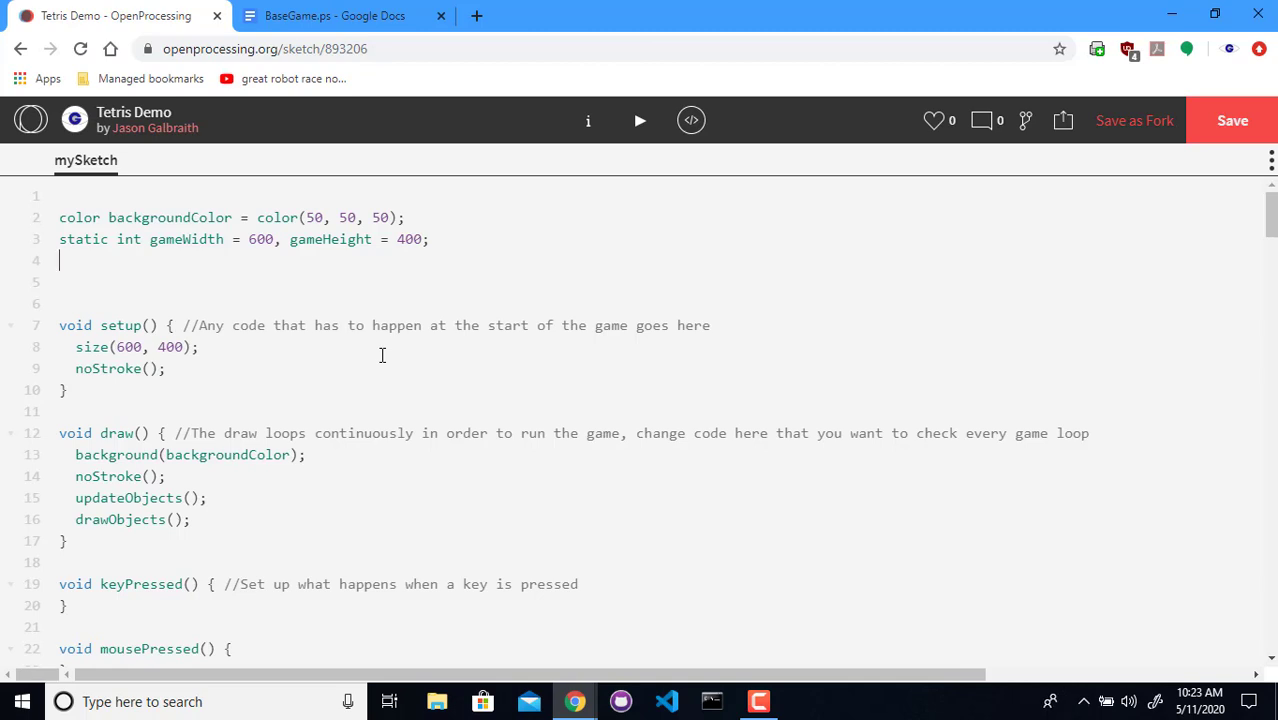
pyautogui.write('Game O')
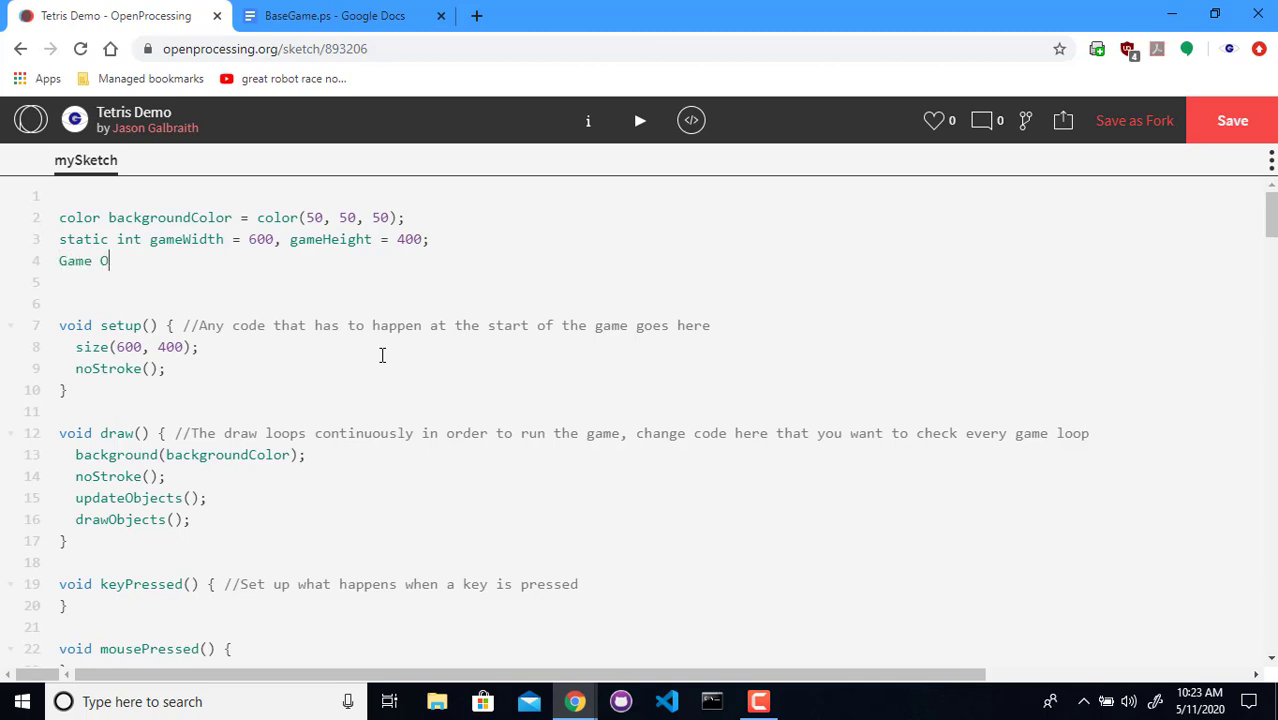
pyautogui.write('bjects')
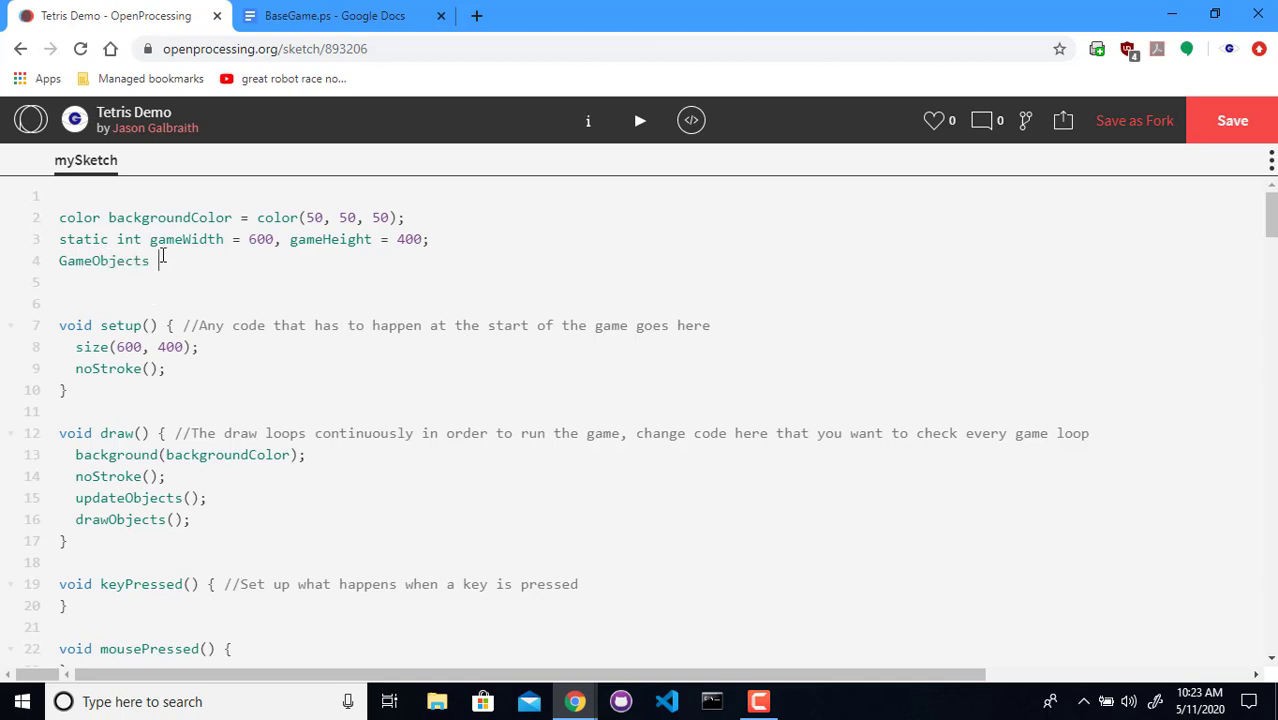
pyautogui.click(334, 15)
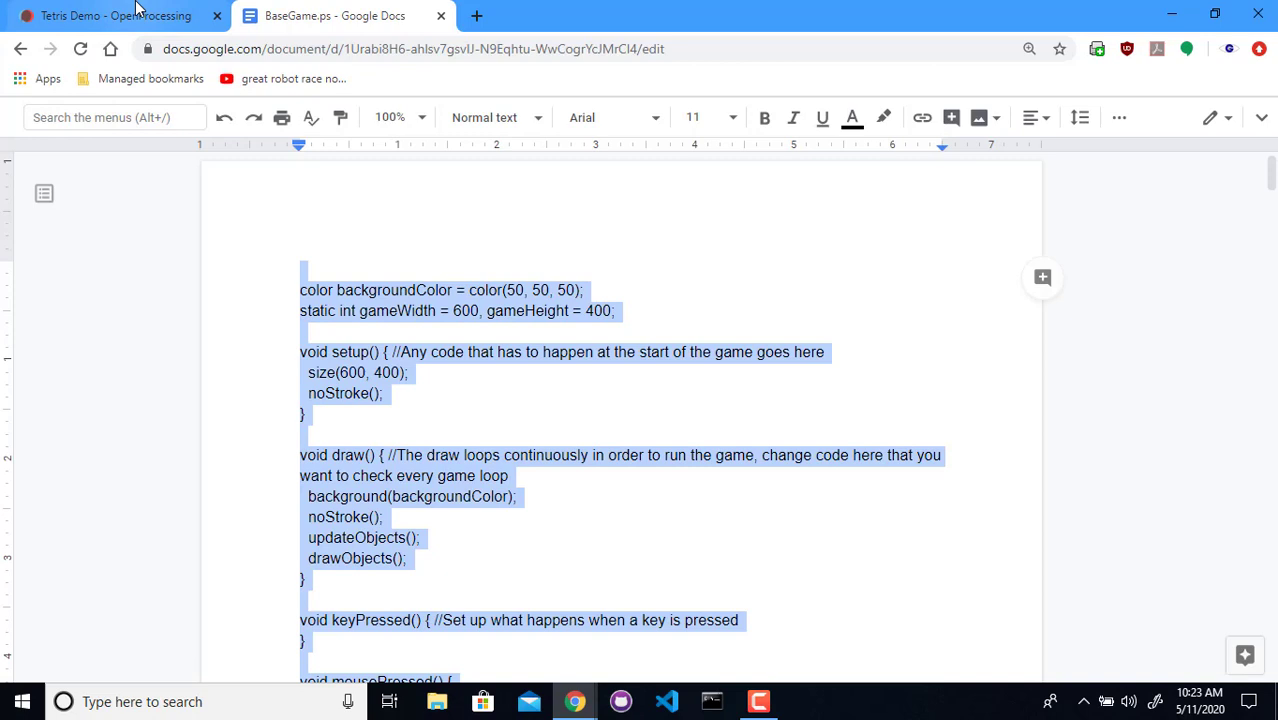
pyautogui.click(110, 15)
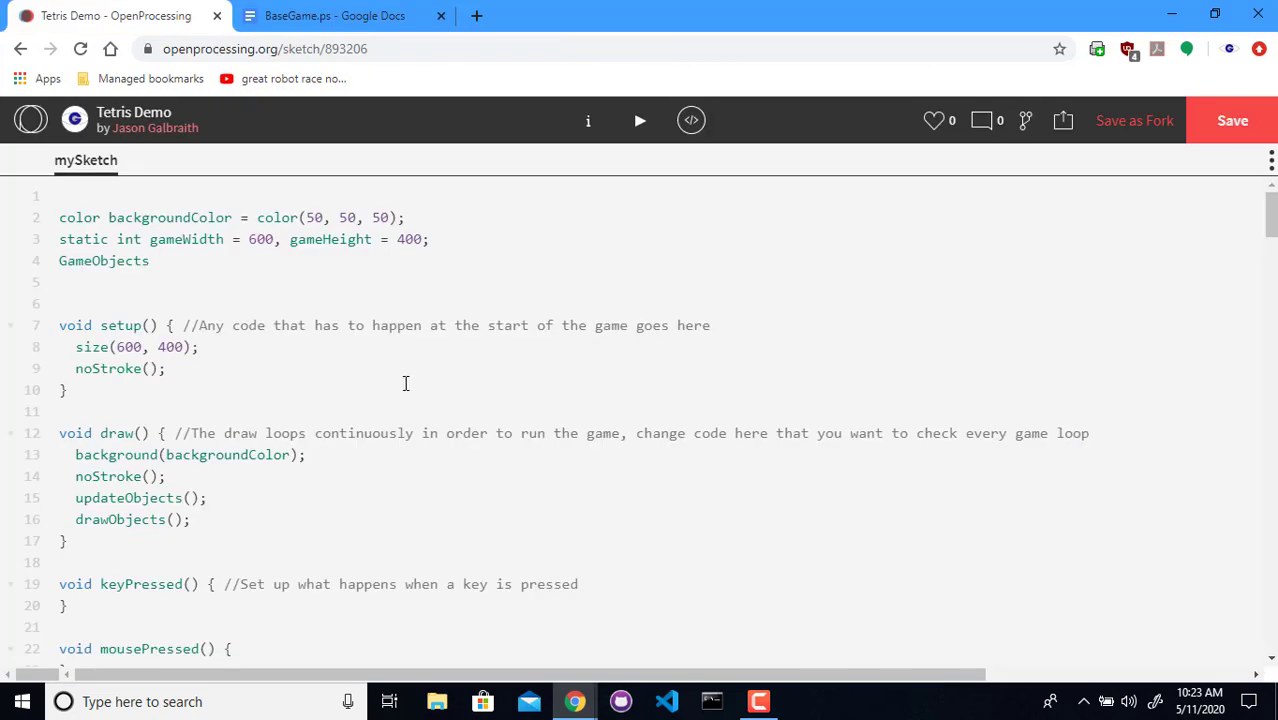
pyautogui.write('block')
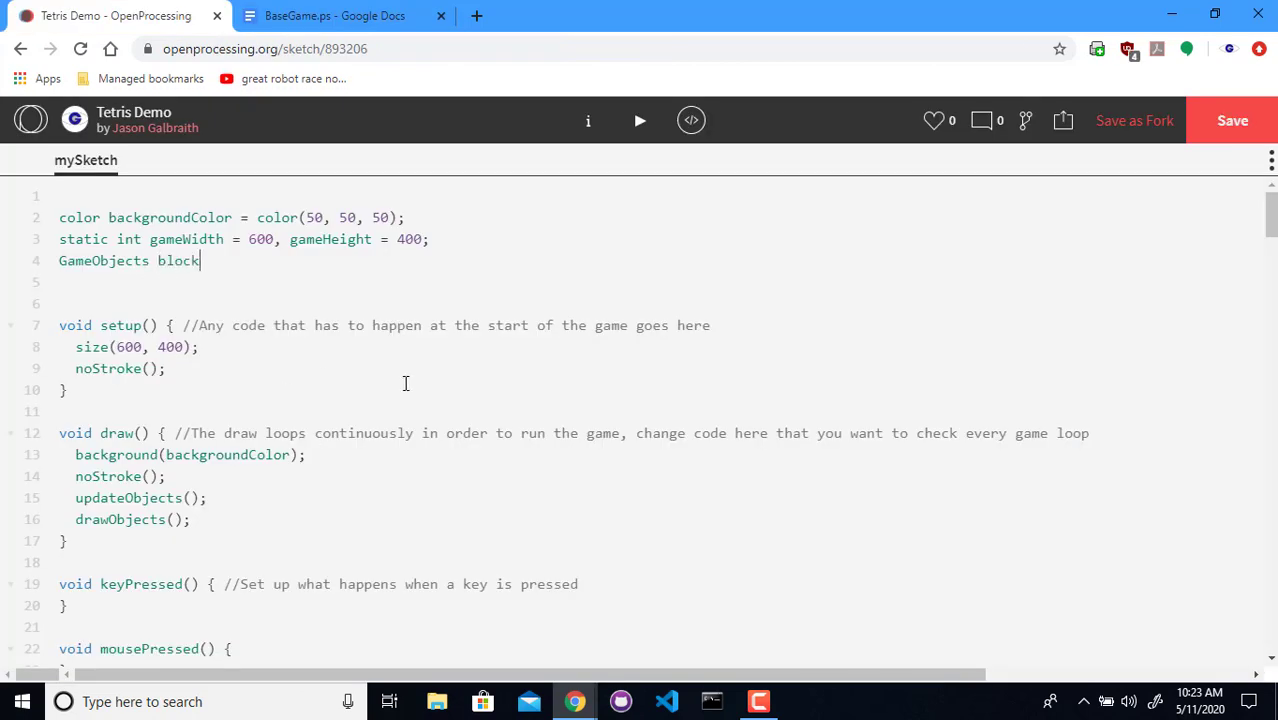
pyautogui.write('1, block')
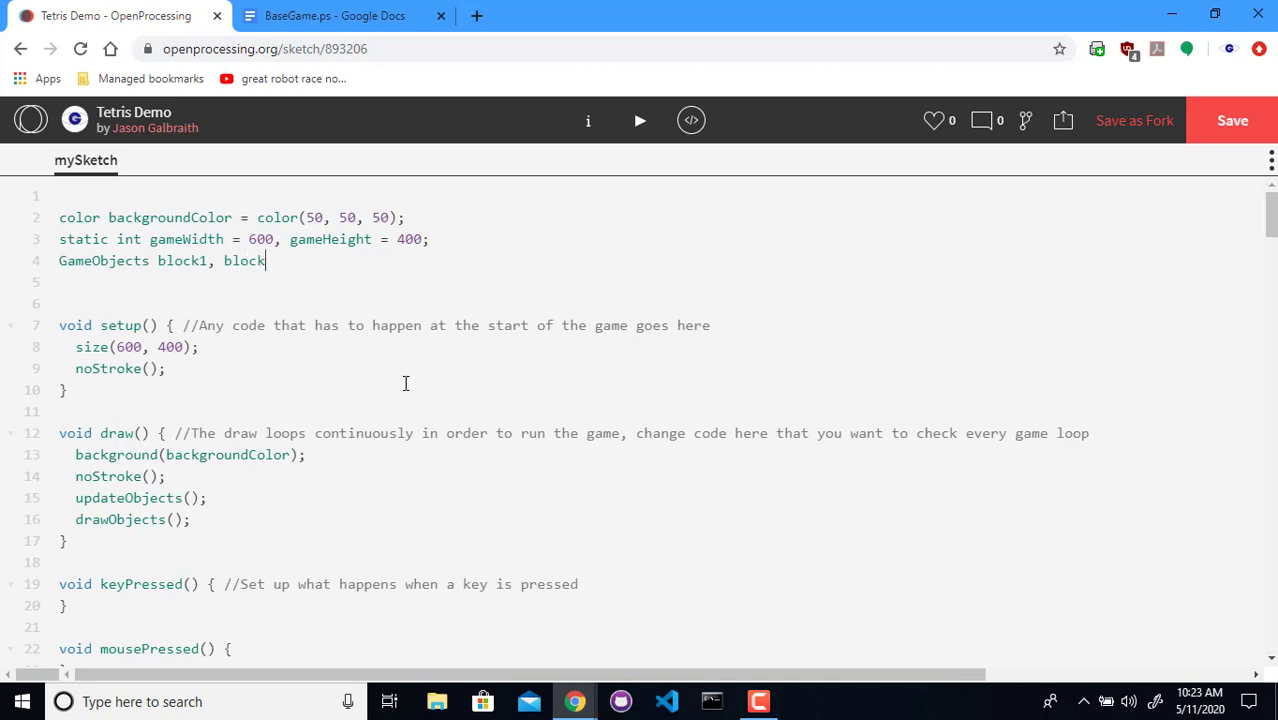
pyautogui.write('2, blo')
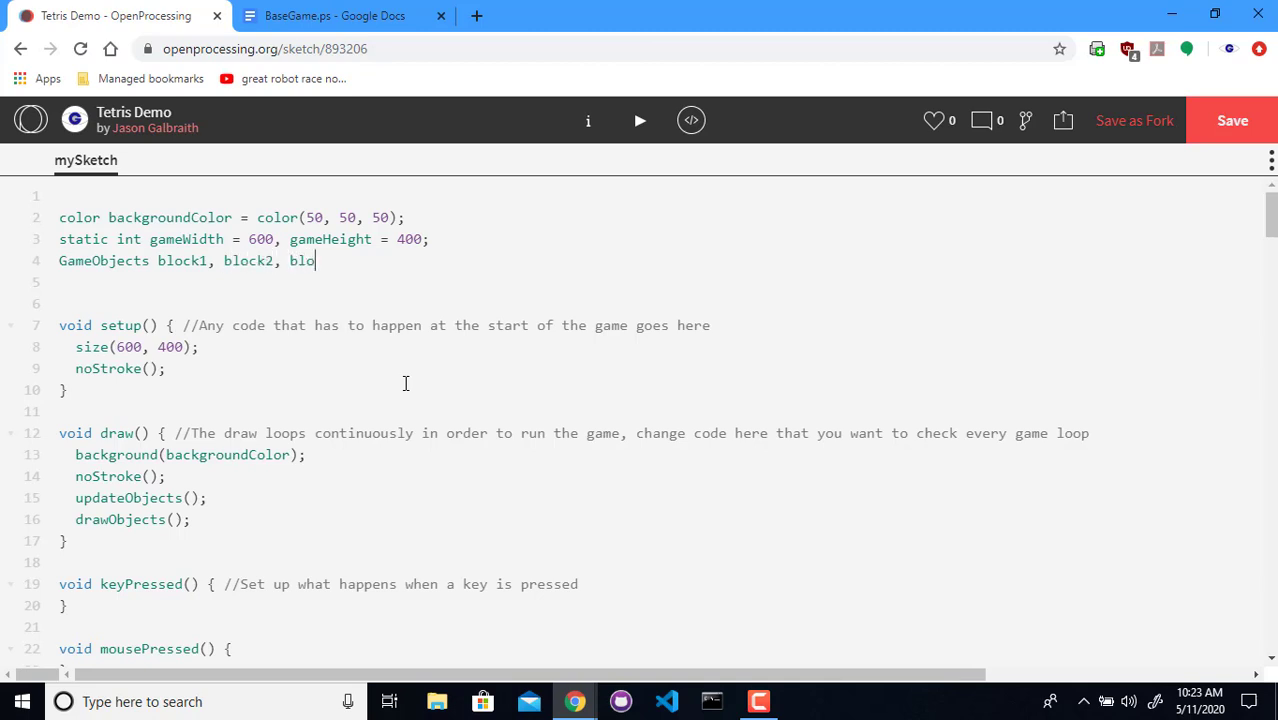
pyautogui.write('ck3, blo')
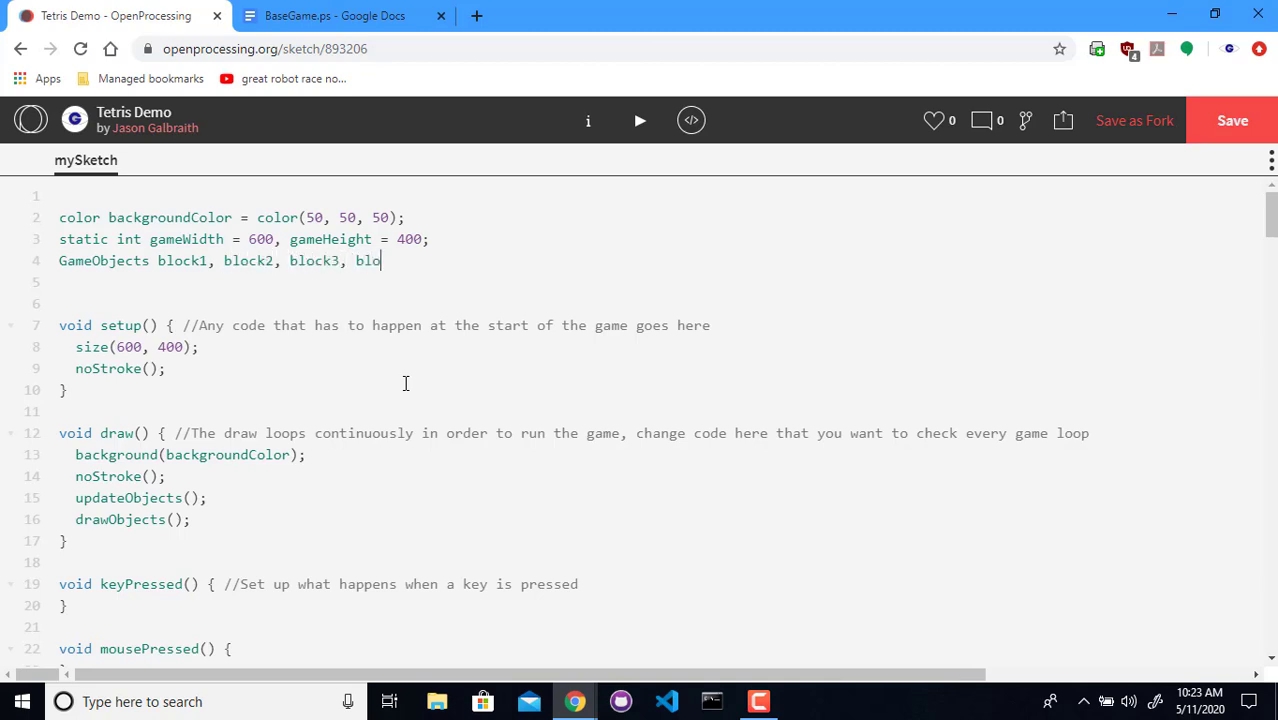
pyautogui.write('ck4,')
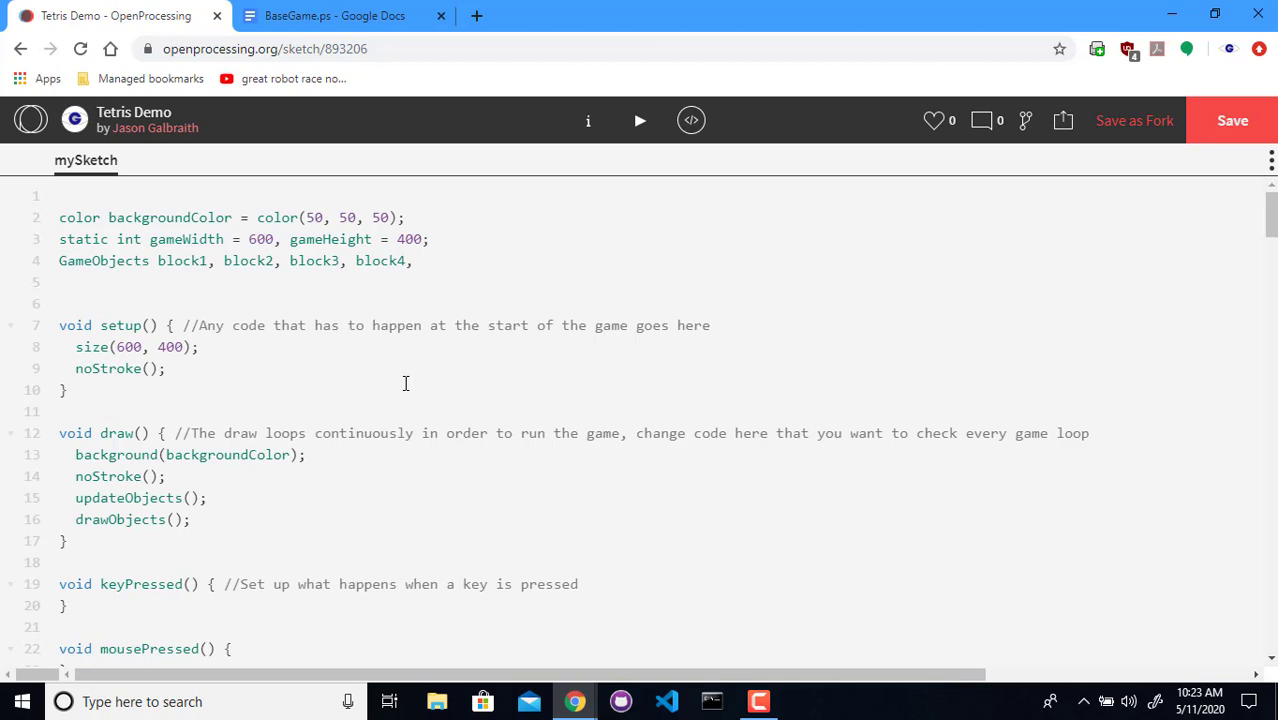
# Add wallLeft, WallBottom, wallRight and wallCenter to complete the declaration
pyautogui.write('wallLeft,')
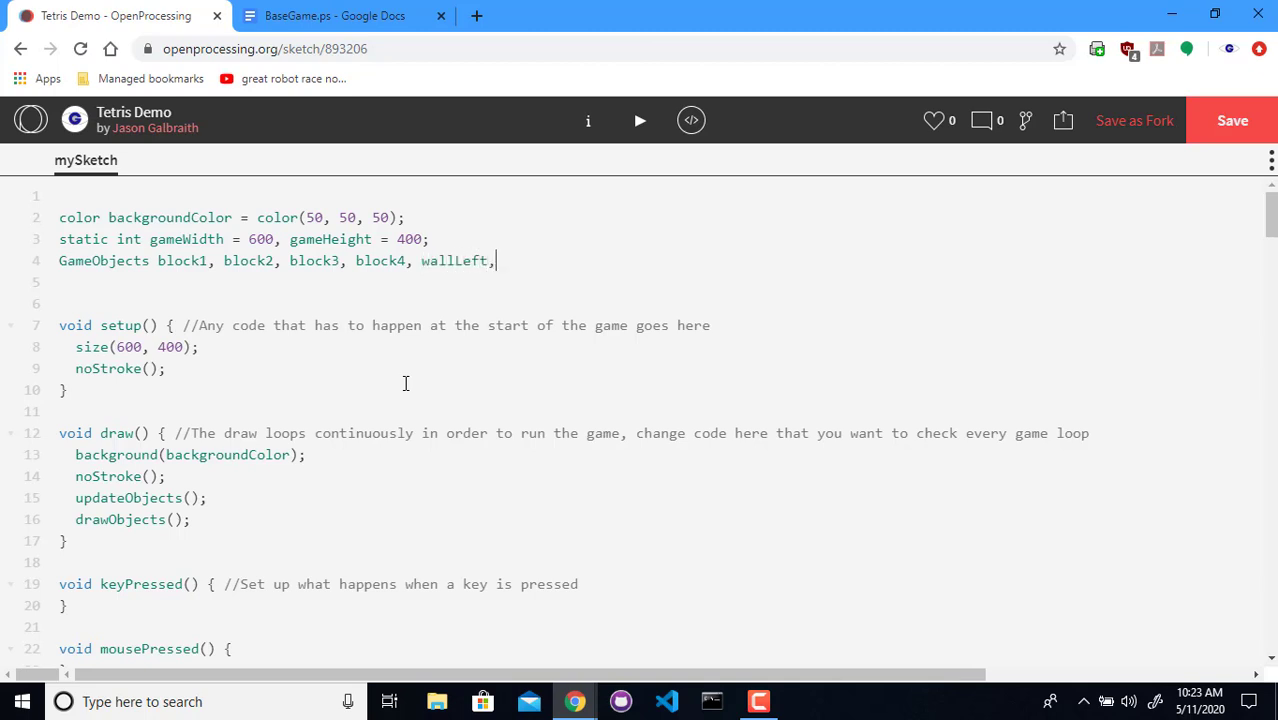
pyautogui.write('WallB')
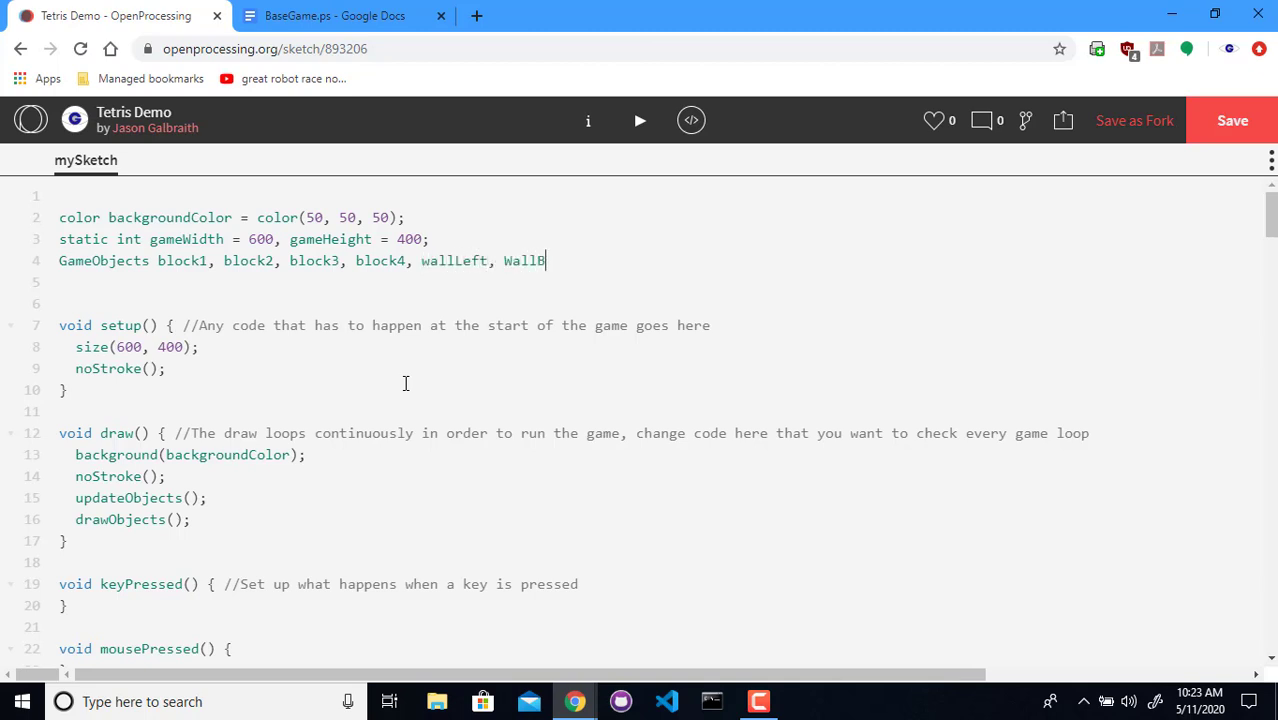
pyautogui.write('ottom, wal')
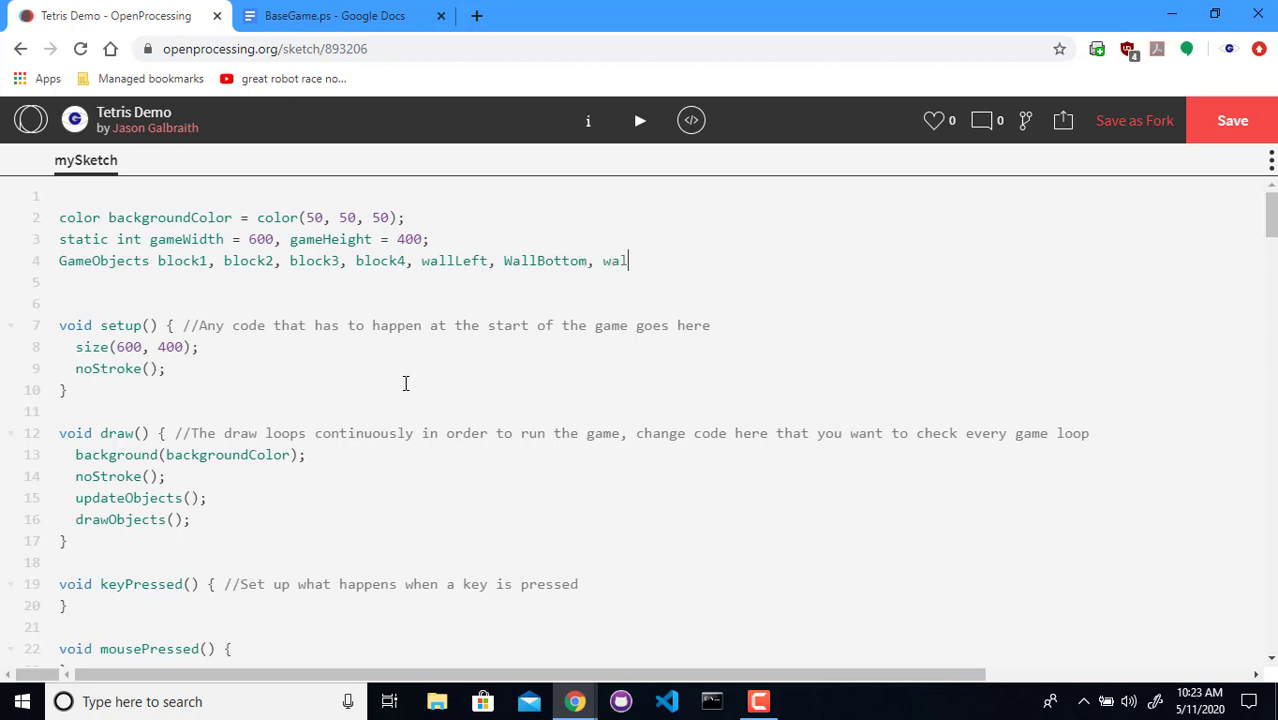
pyautogui.write('lRight, and')
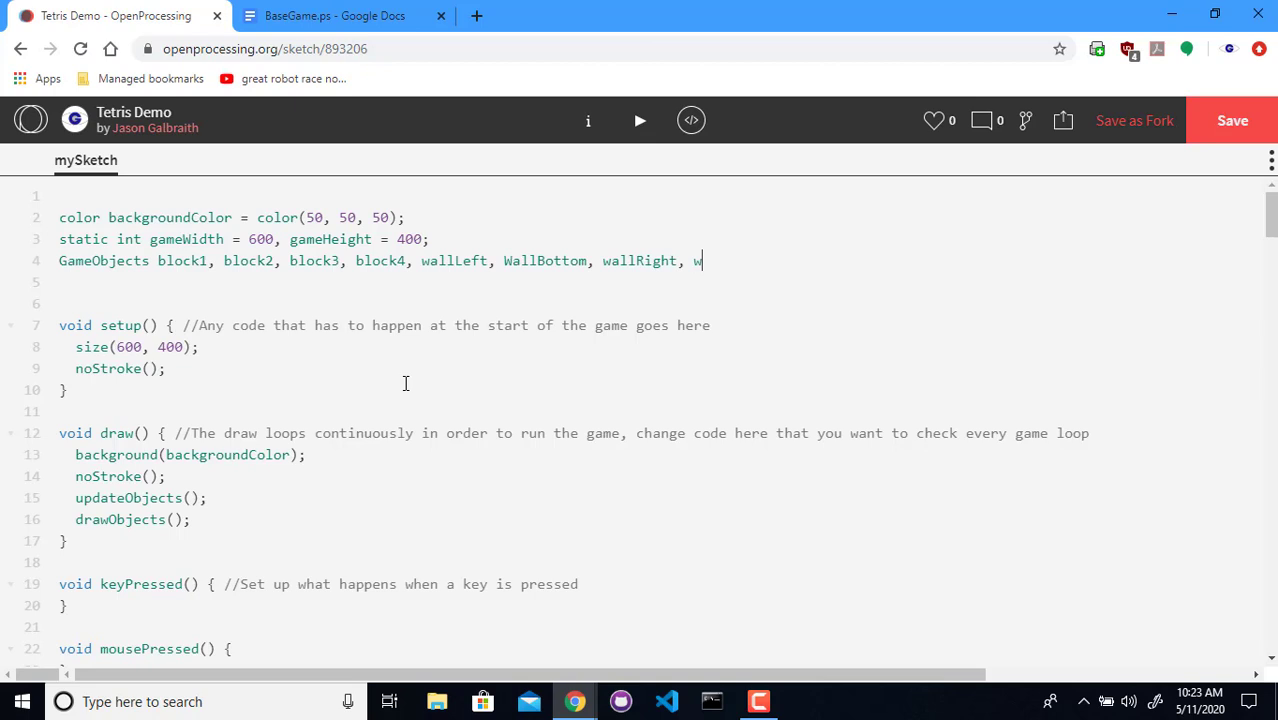
pyautogui.write('allCenter')
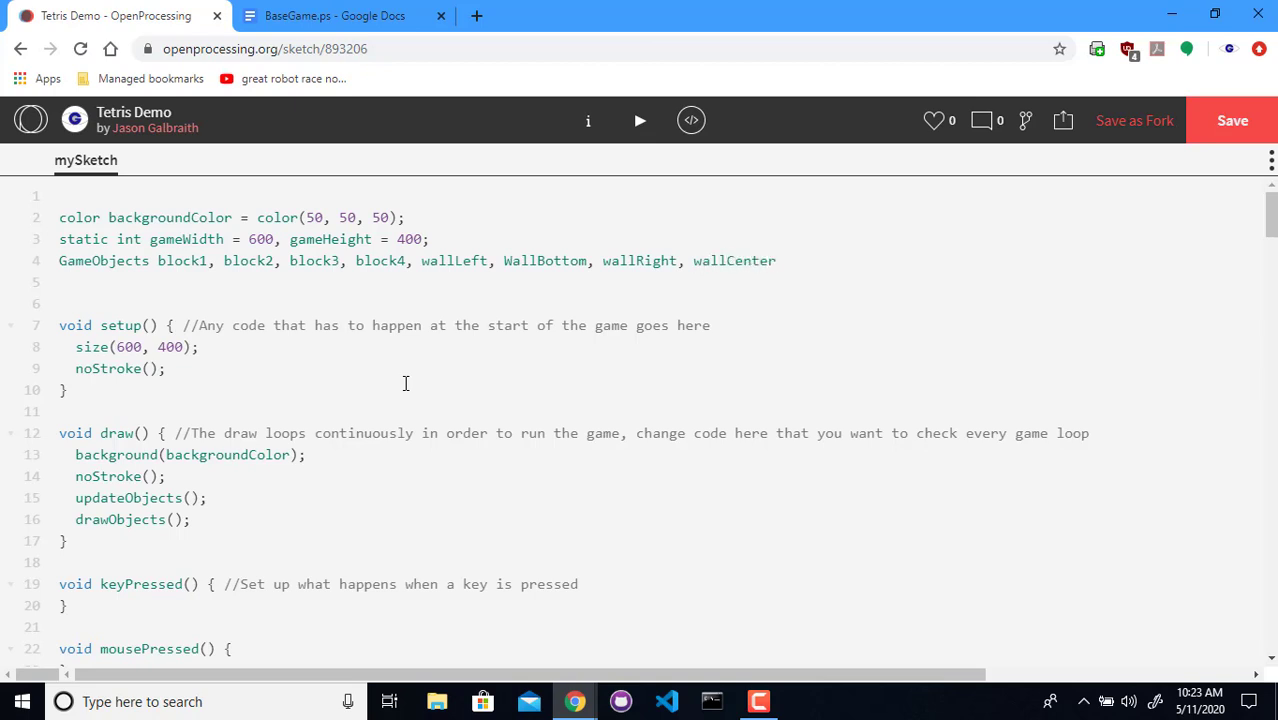
pyautogui.write(';')
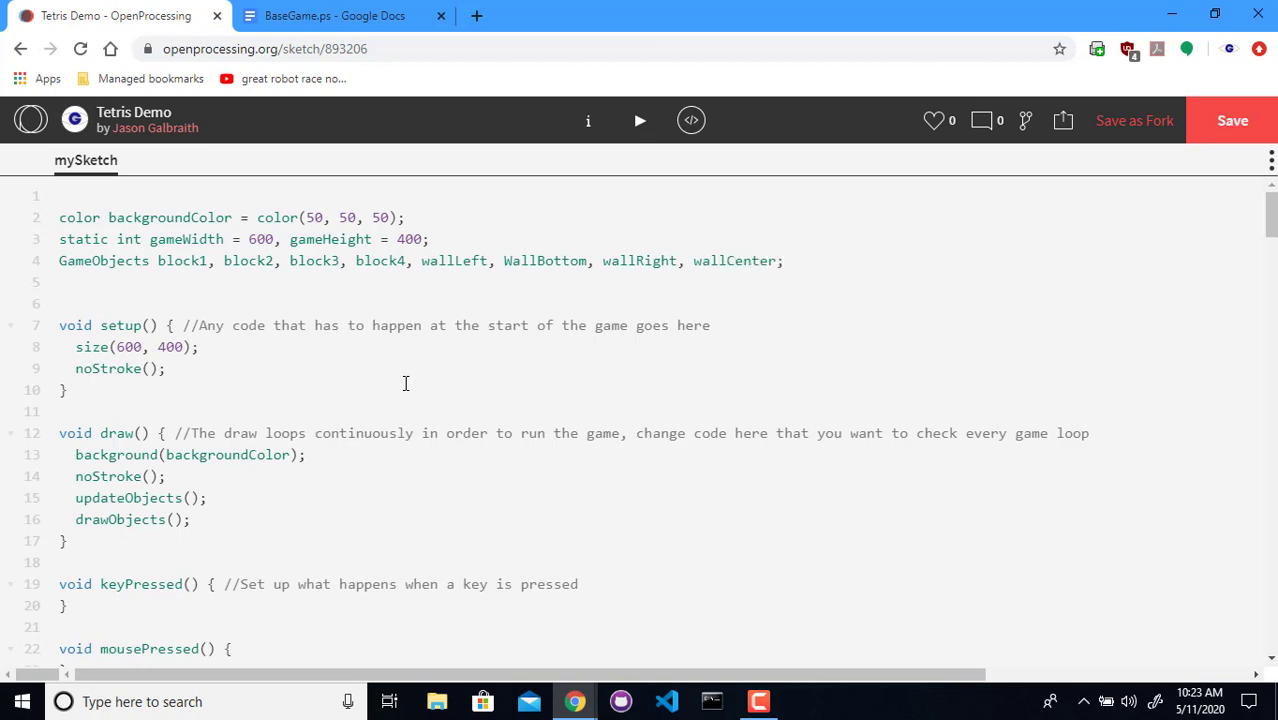
pyautogui.click(783, 261)
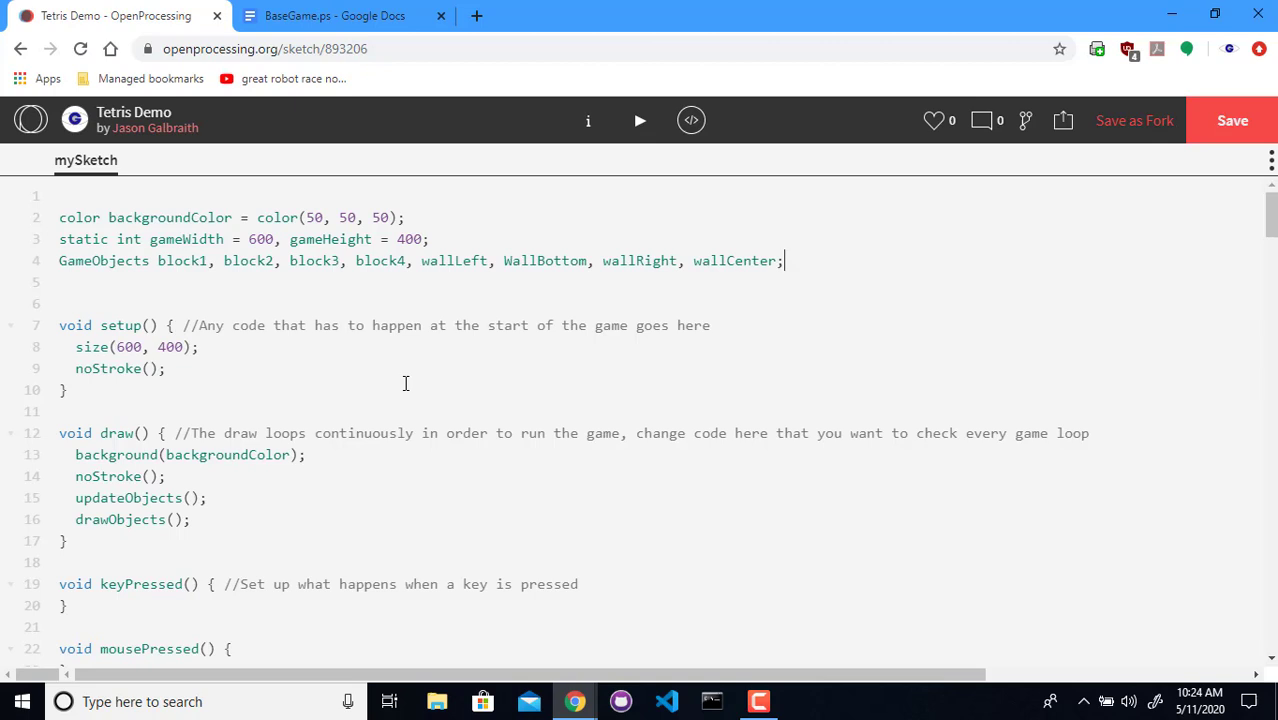
pyautogui.click(307, 454)
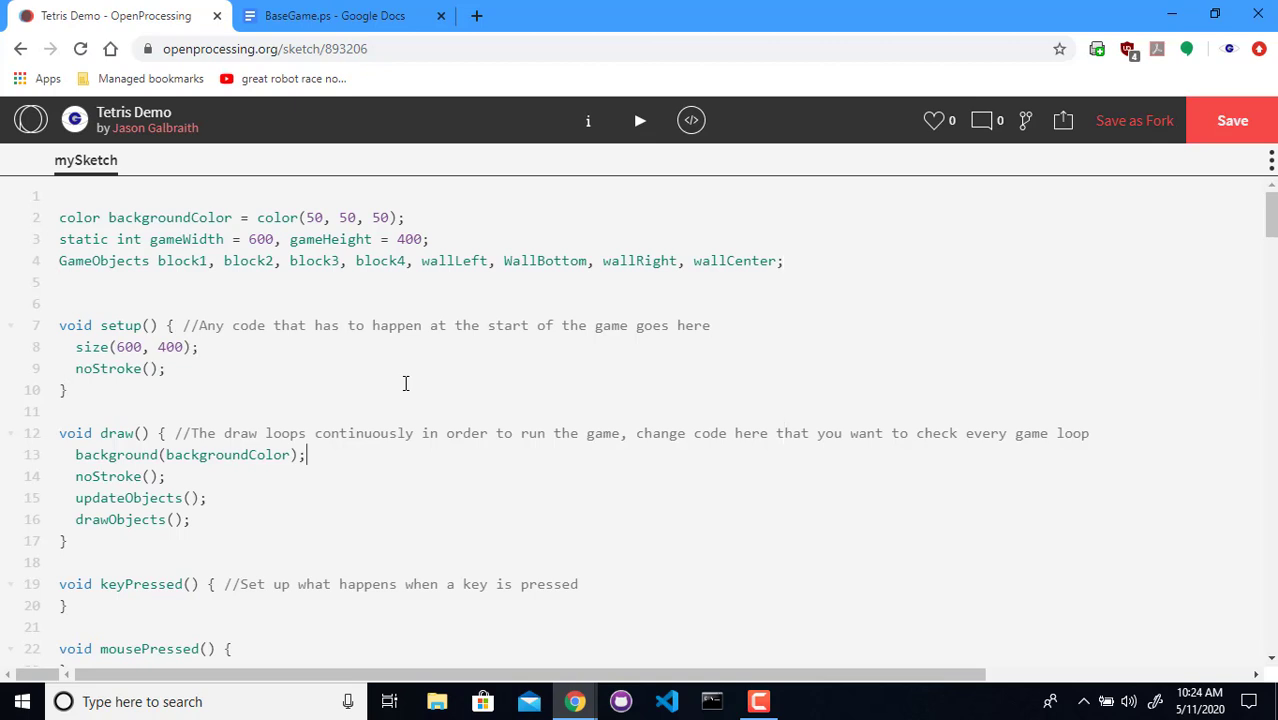
# In setup, create wallLeft as GameObject(0, 0, 19, 400) and mark it solid
pyautogui.click(165, 368)
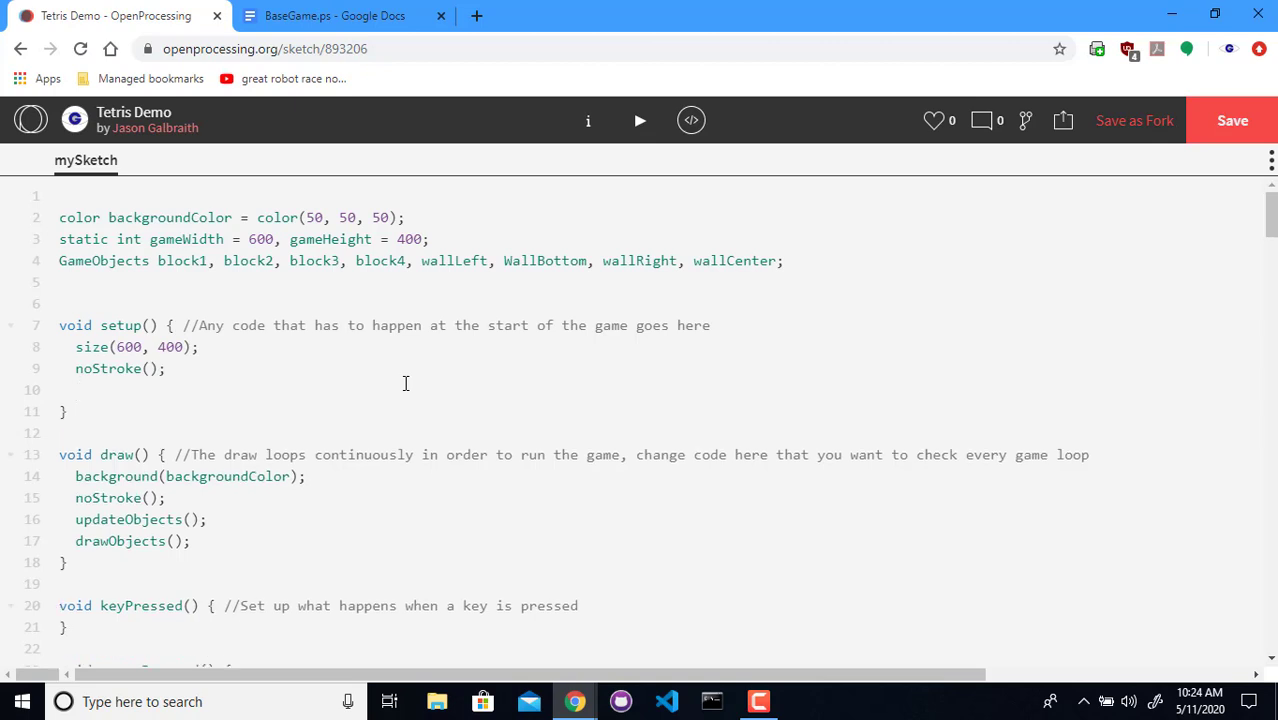
pyautogui.write('wallLeft')
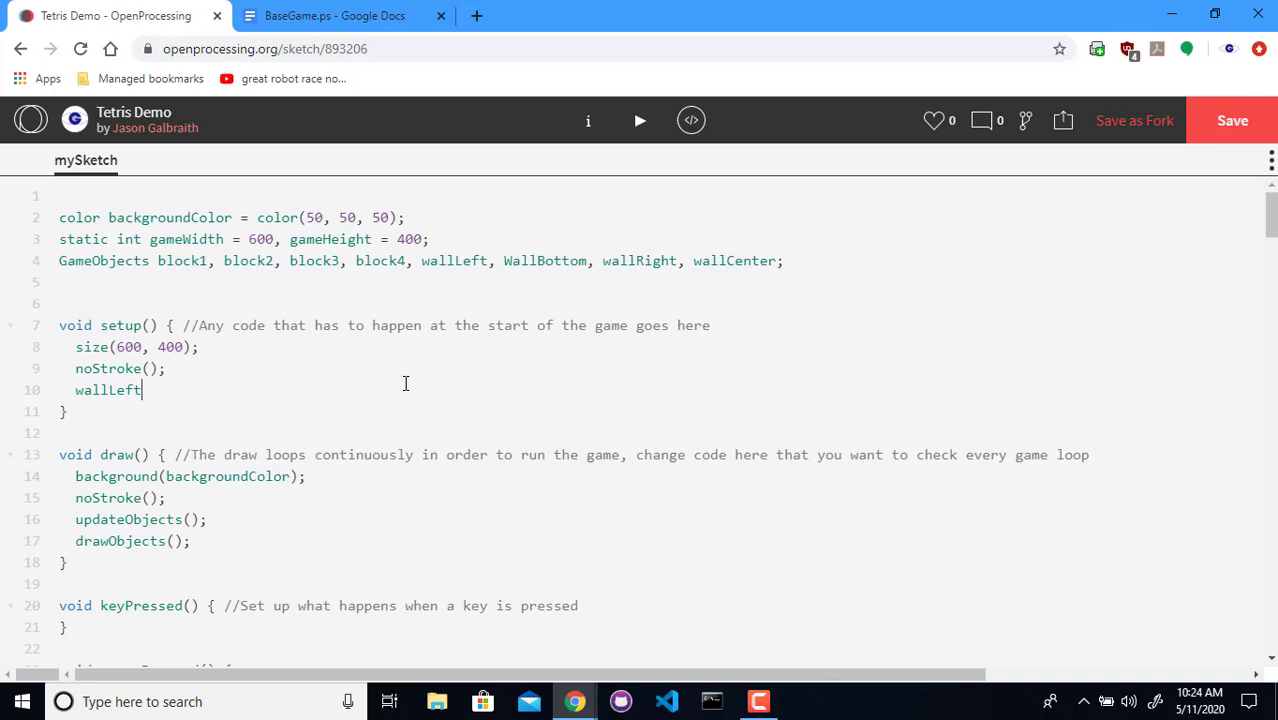
pyautogui.write('= newGameObject(')
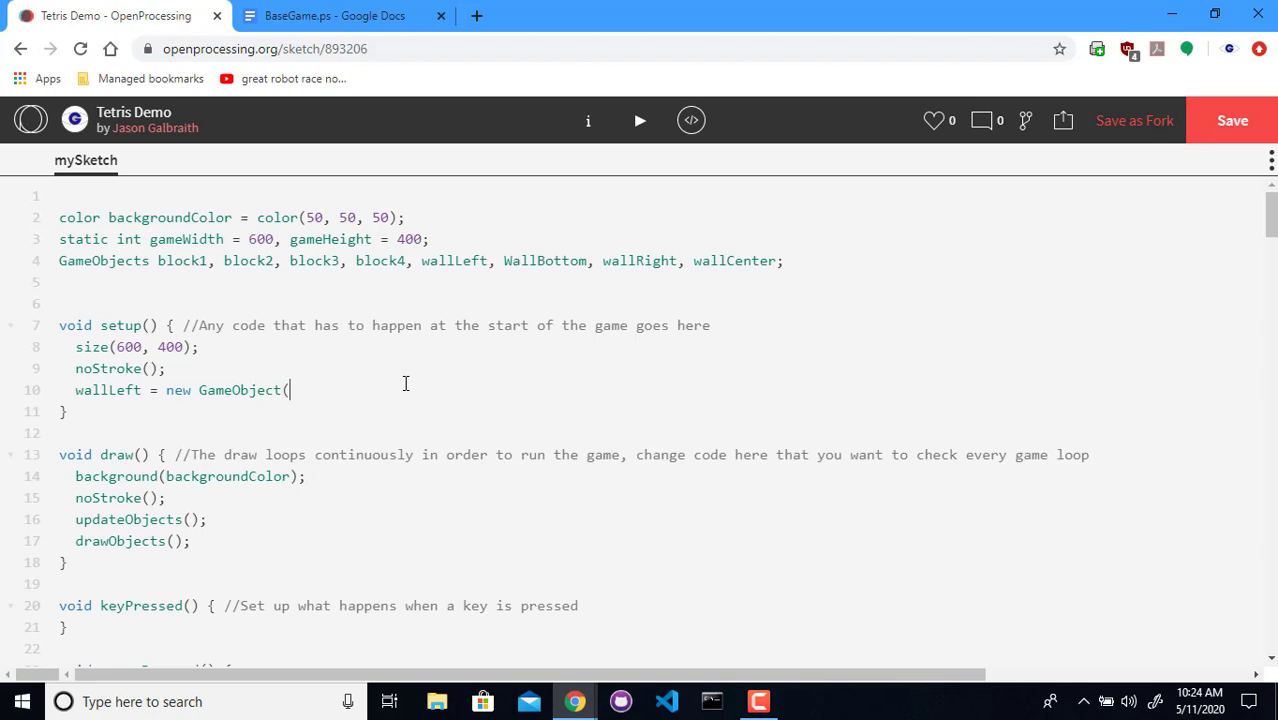
pyautogui.write('0,')
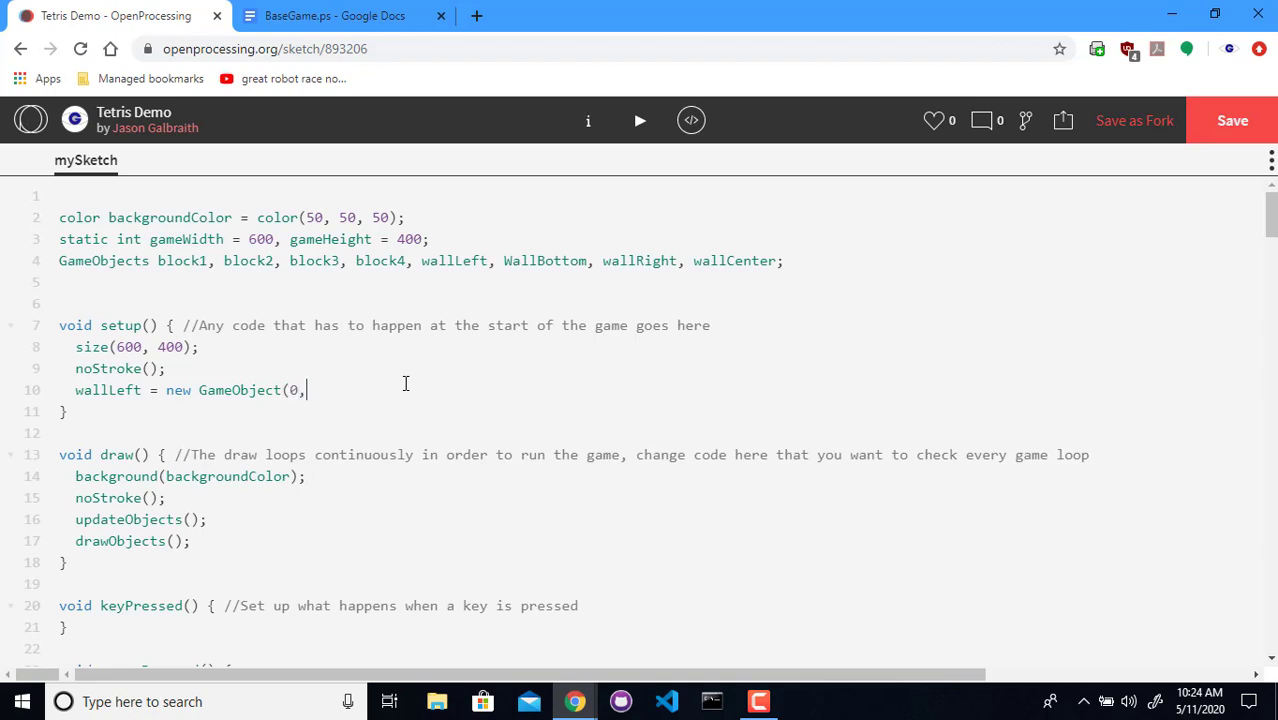
pyautogui.write('0,')
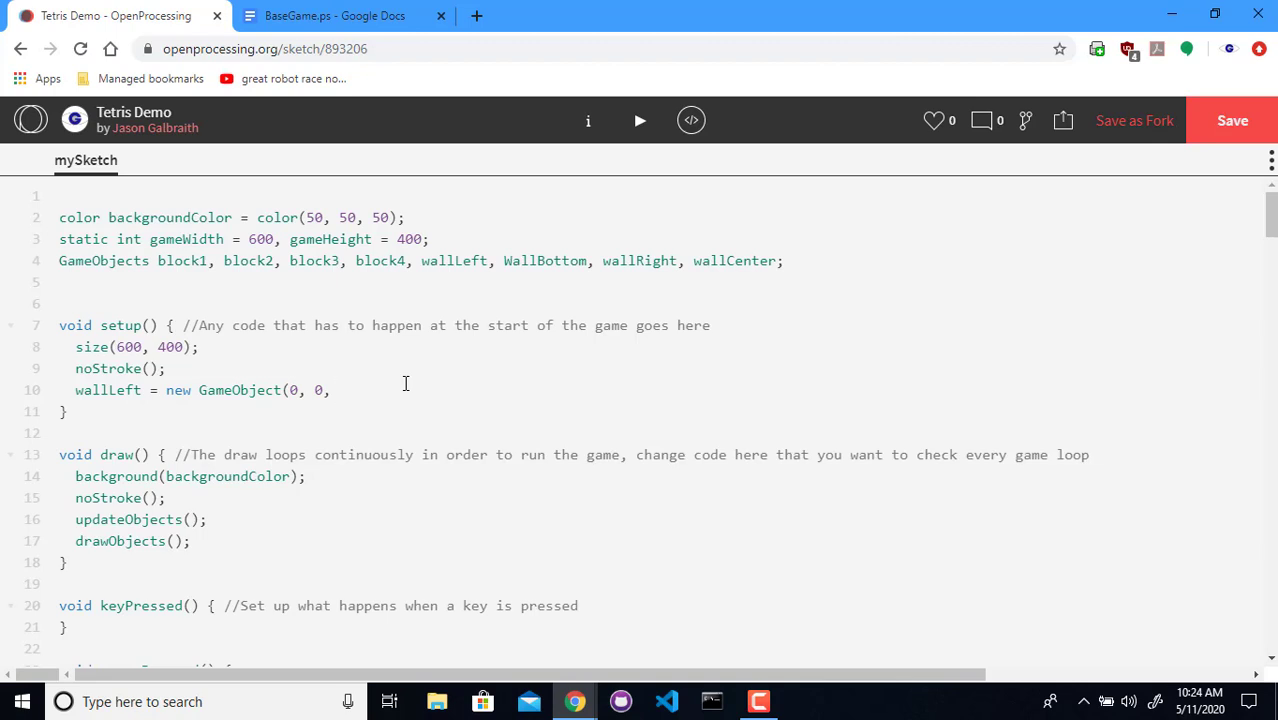
pyautogui.write('19')
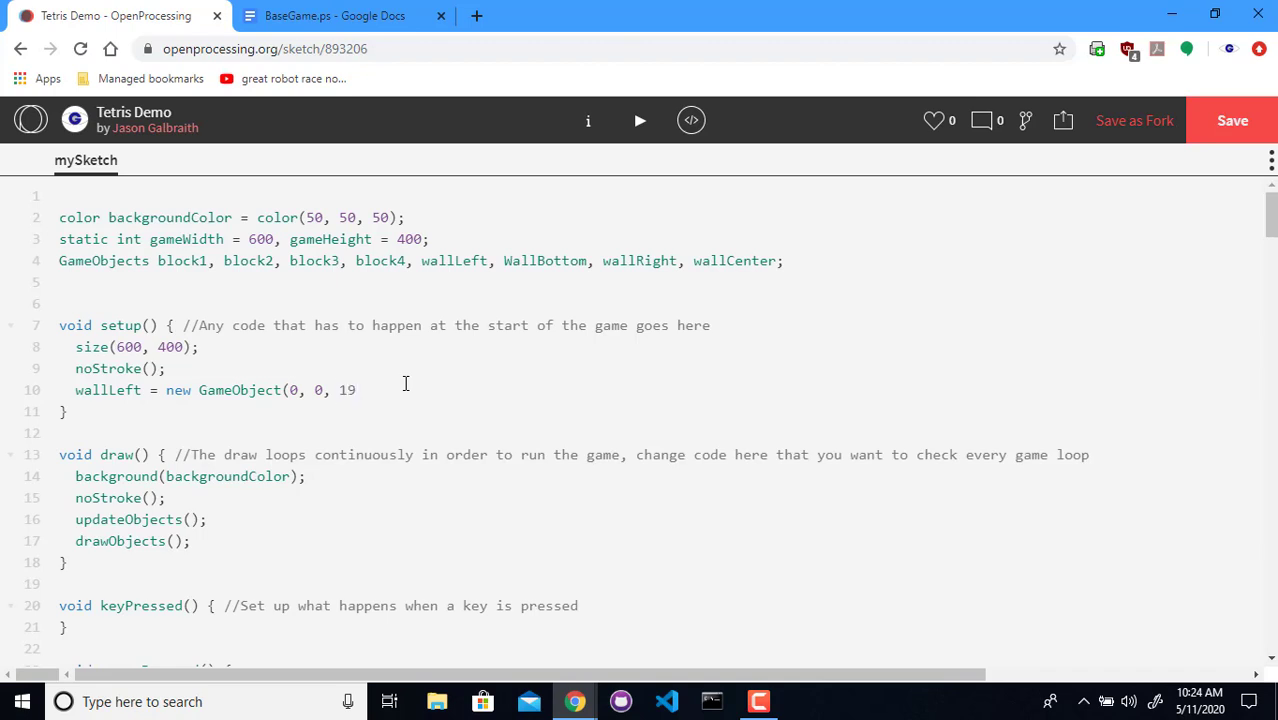
pyautogui.write(',')
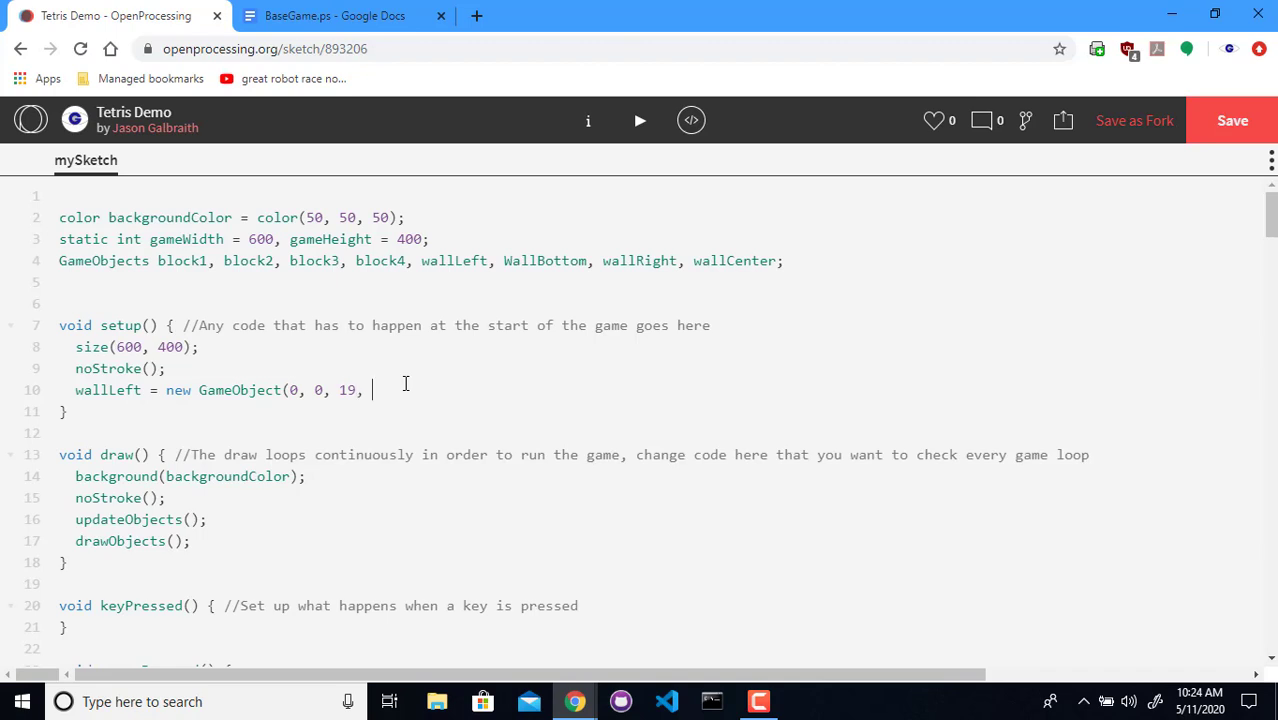
pyautogui.write('400')
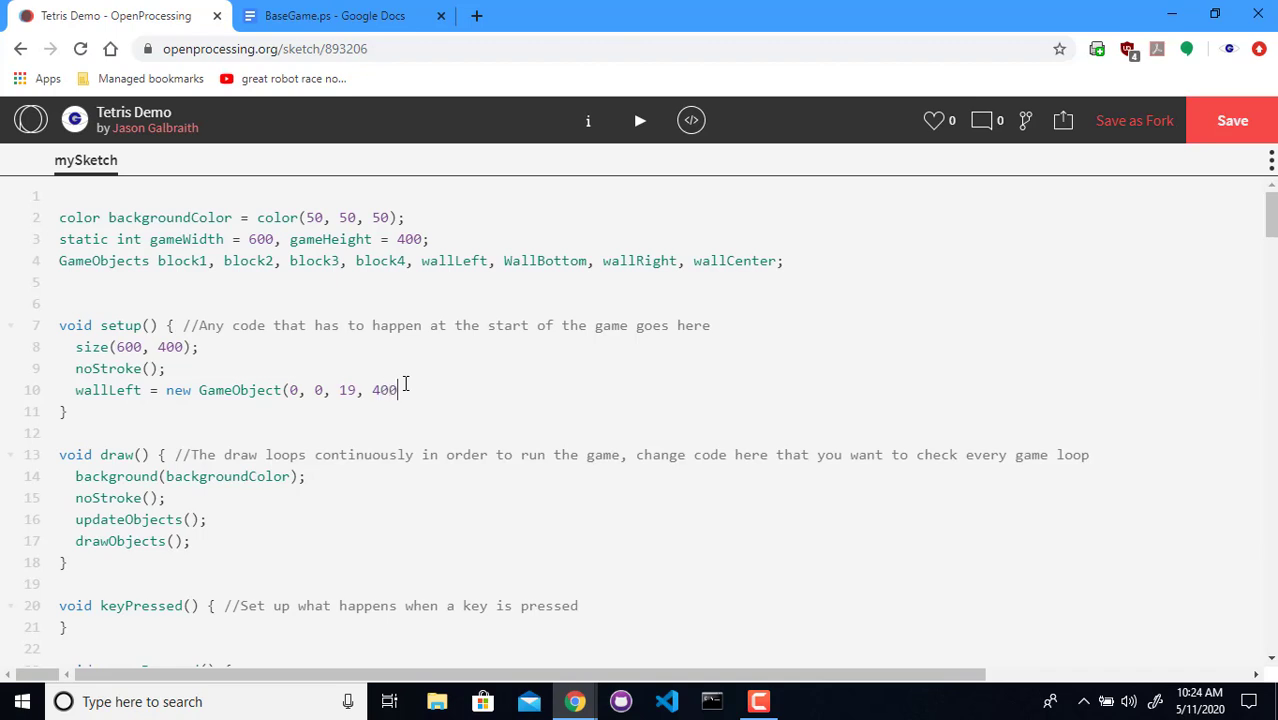
pyautogui.write('wallLeft.soli')
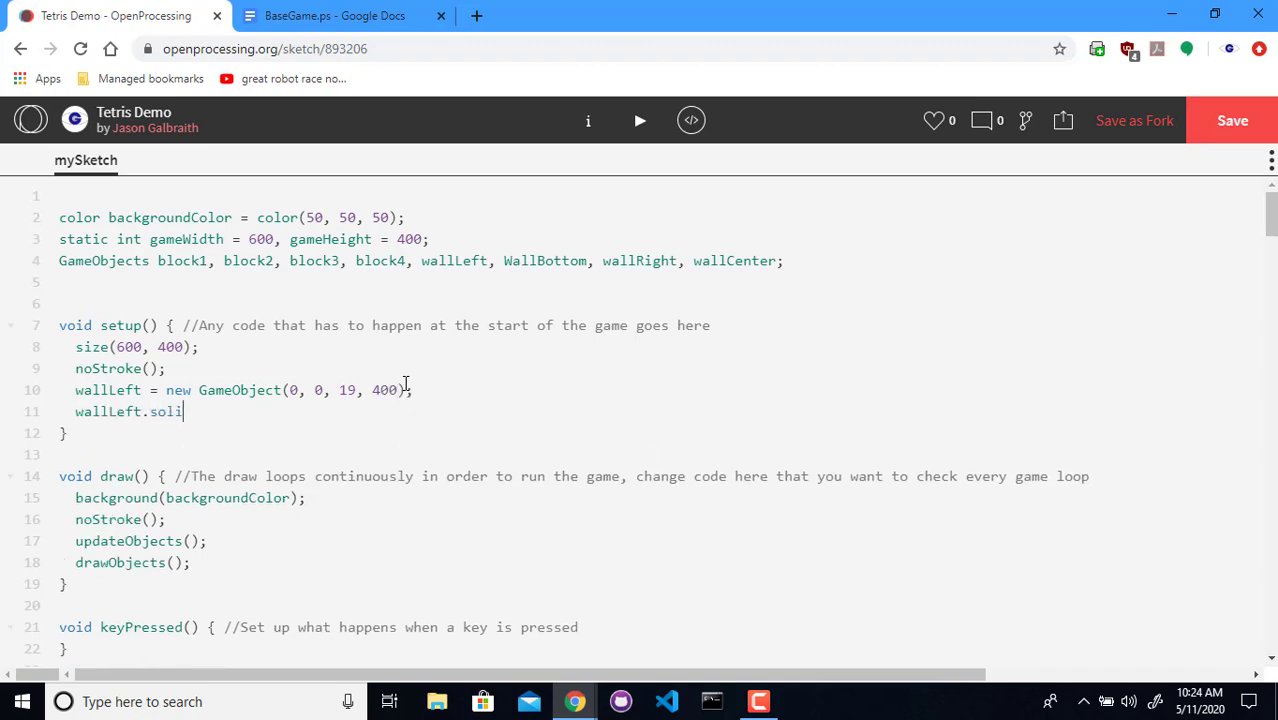
pyautogui.write('d = true;')
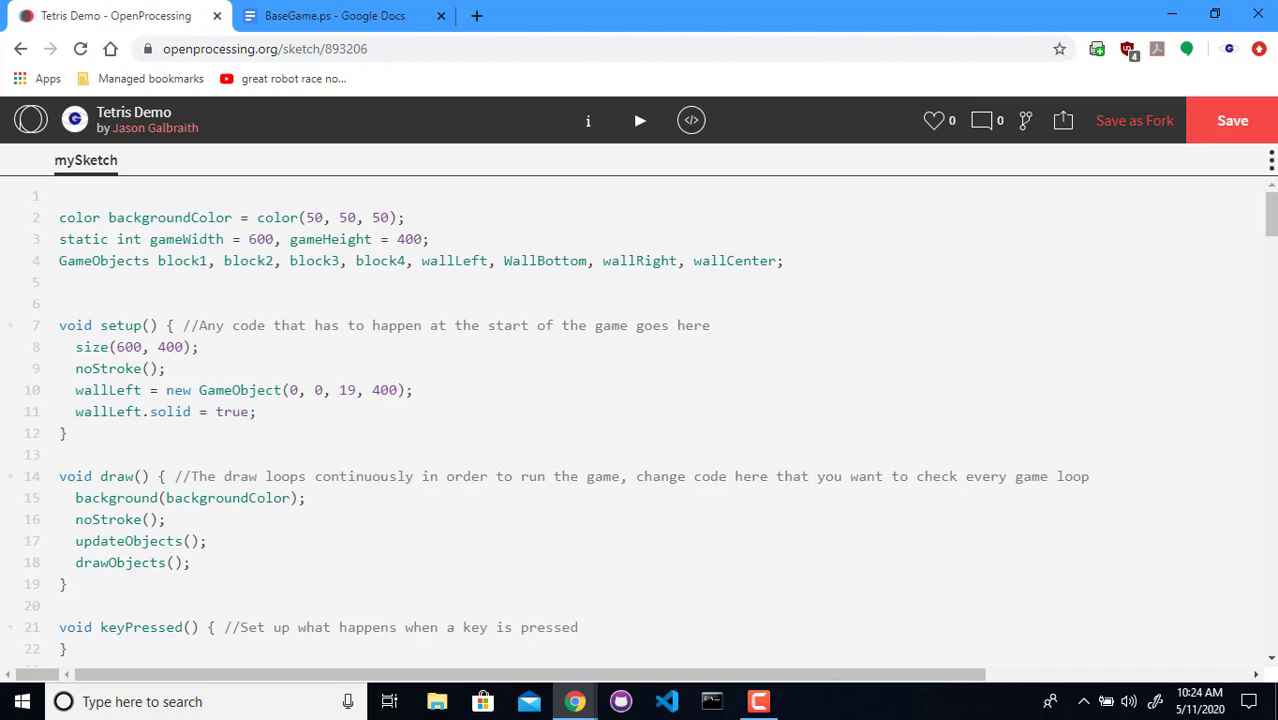
# Save and run the sketch to see the left wall, then return to the code
pyautogui.click(1232, 120)
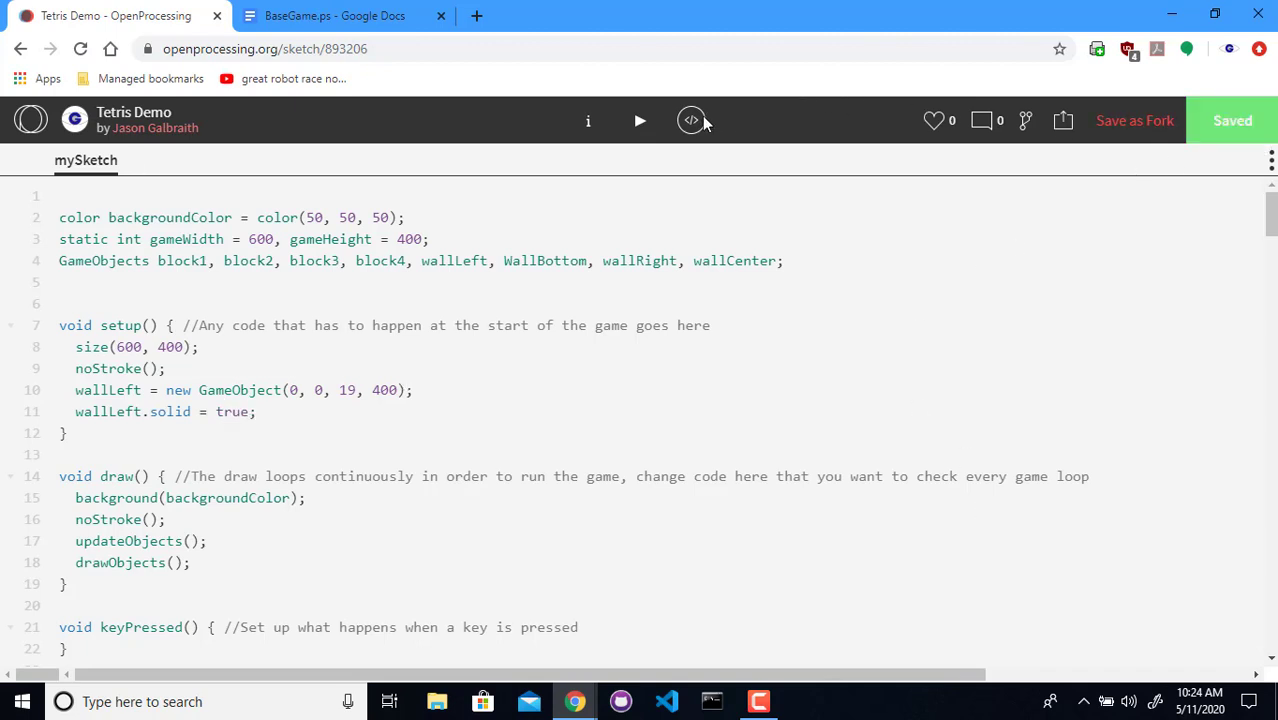
pyautogui.click(640, 120)
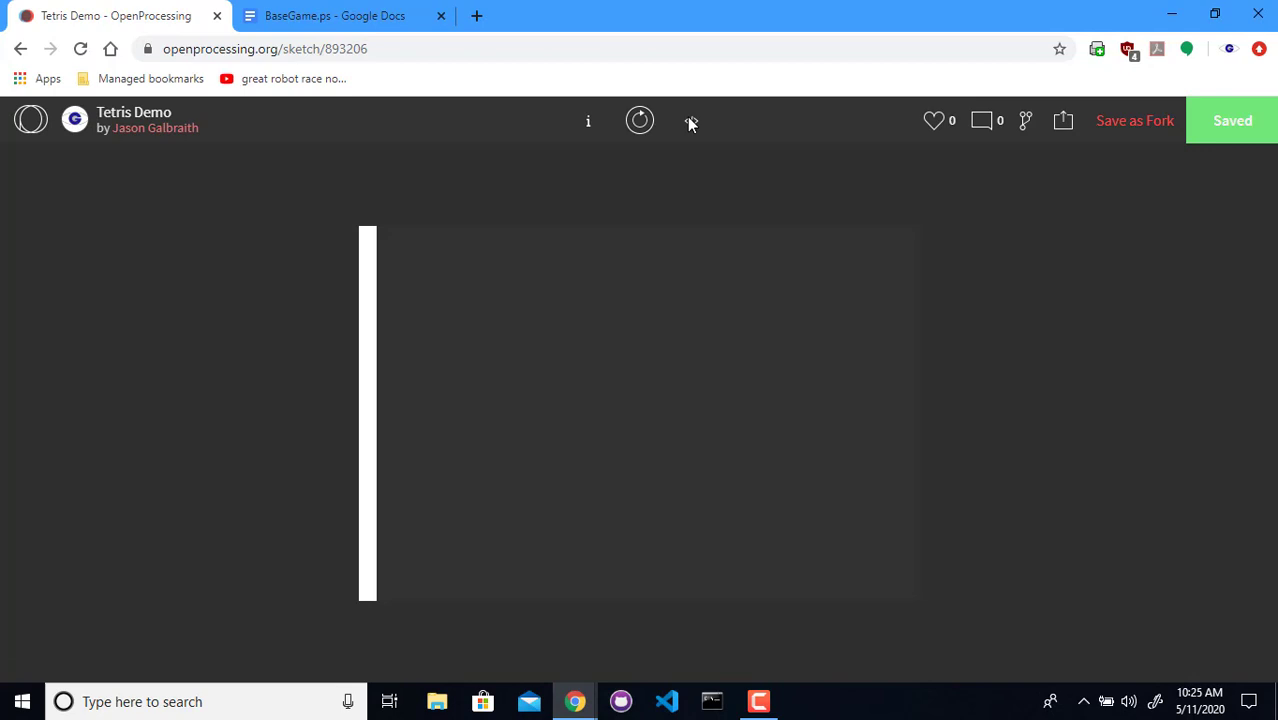
pyautogui.click(690, 120)
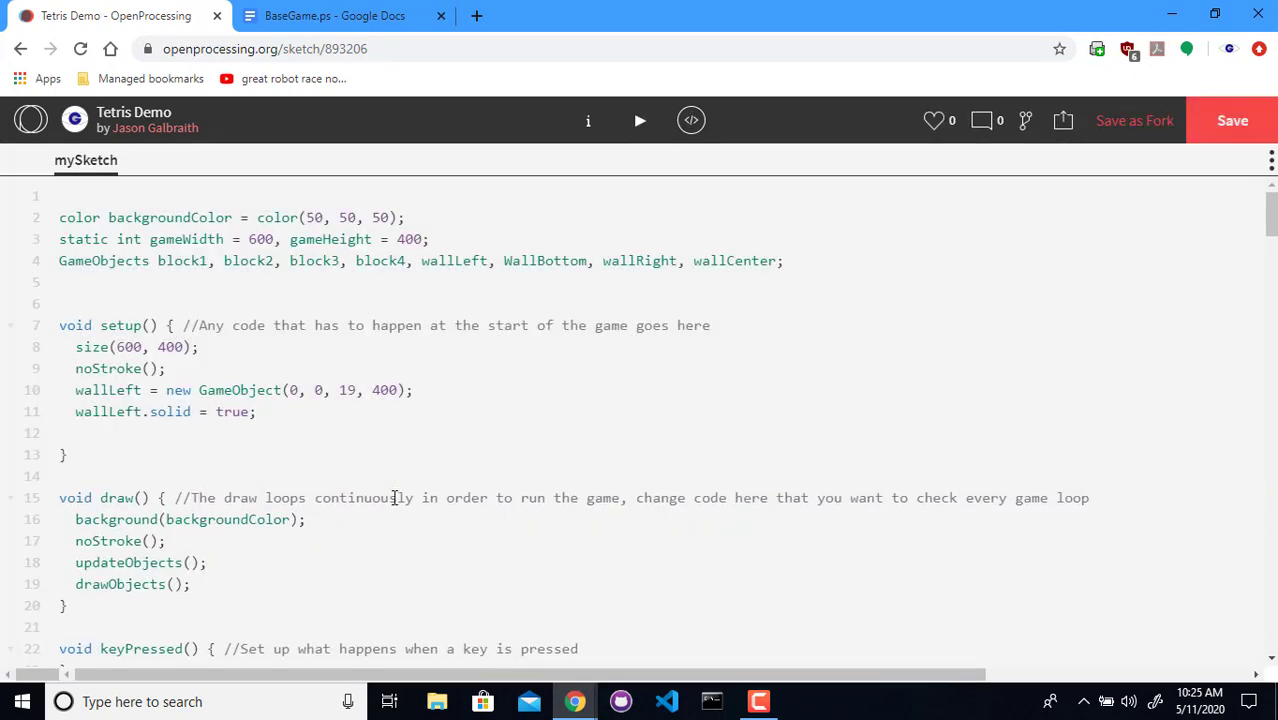
# Create wallRight as GameObject(gameWidth-20, 0, 20, 400) and set wallRight.solid = true
pyautogui.write('w')
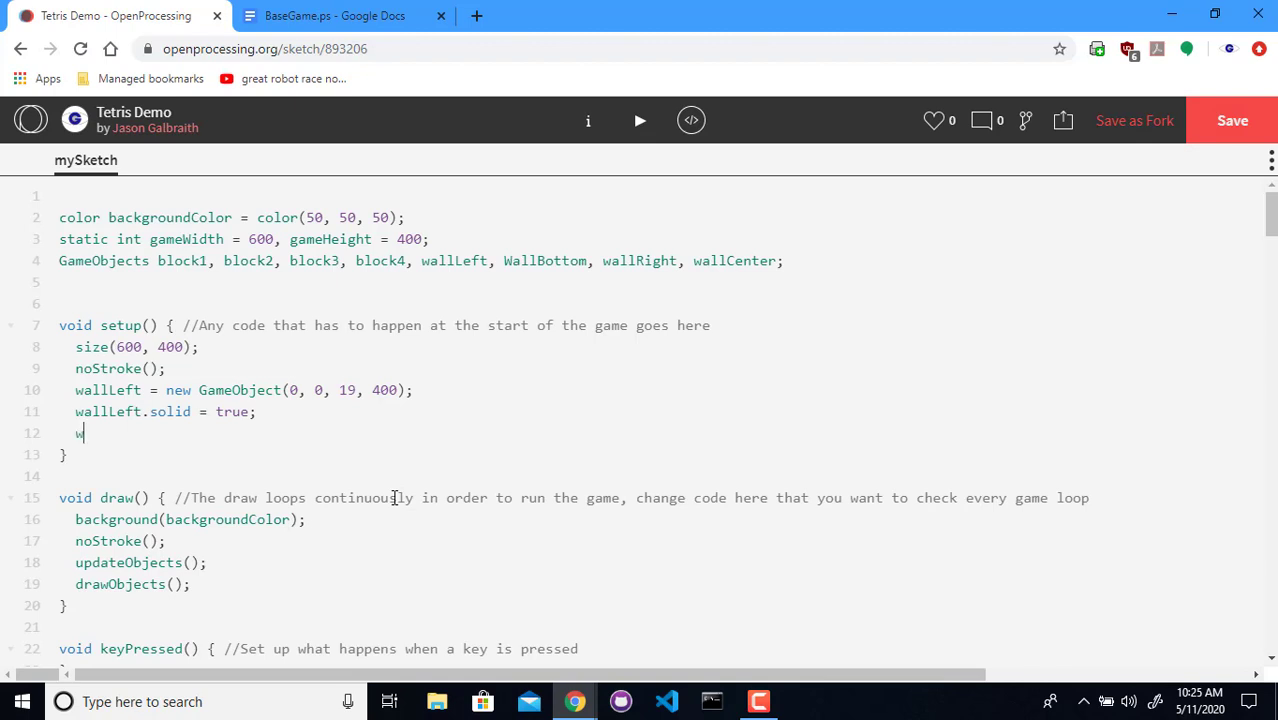
pyautogui.write('allRight =')
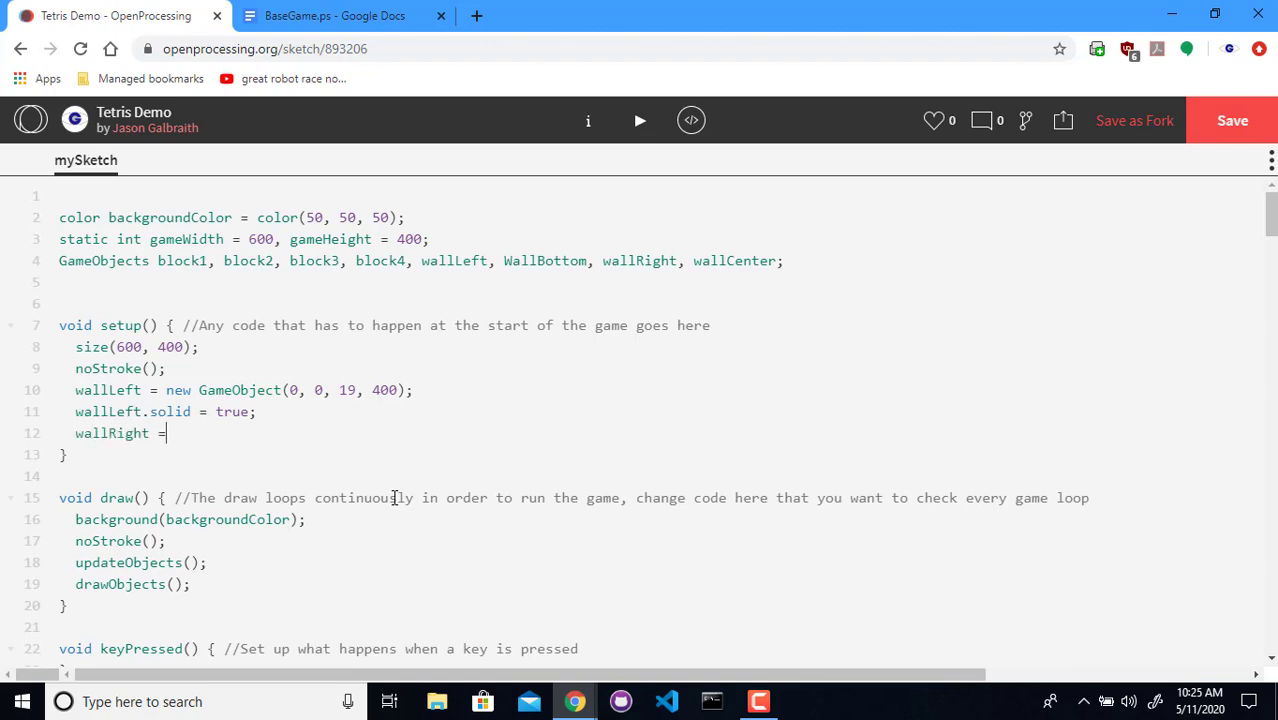
pyautogui.write('new GameObject(')
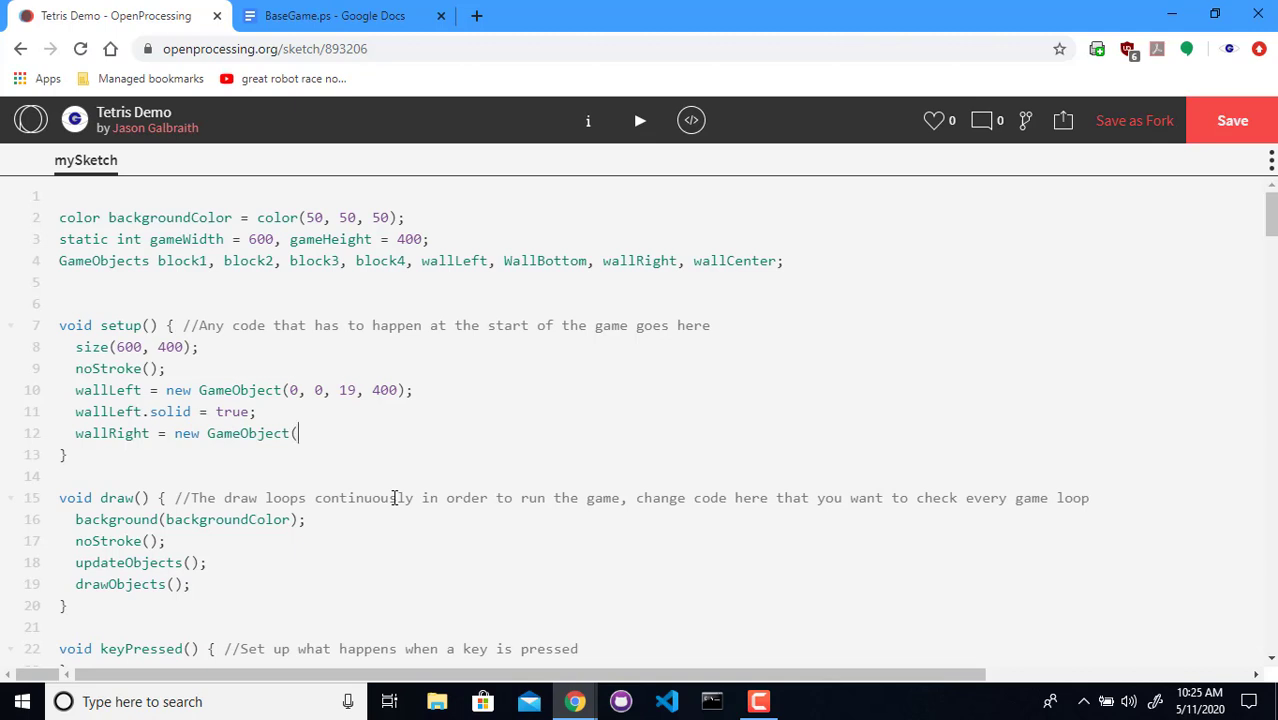
pyautogui.write('gameWidth')
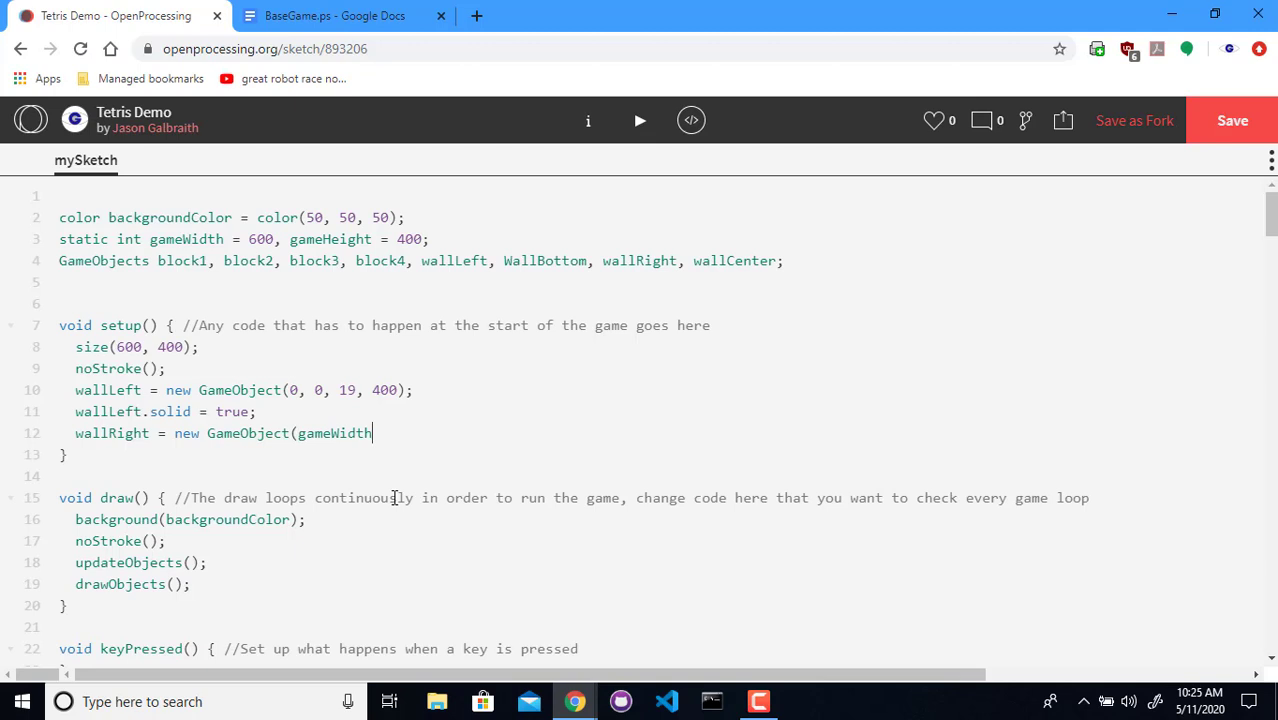
pyautogui.write('-')
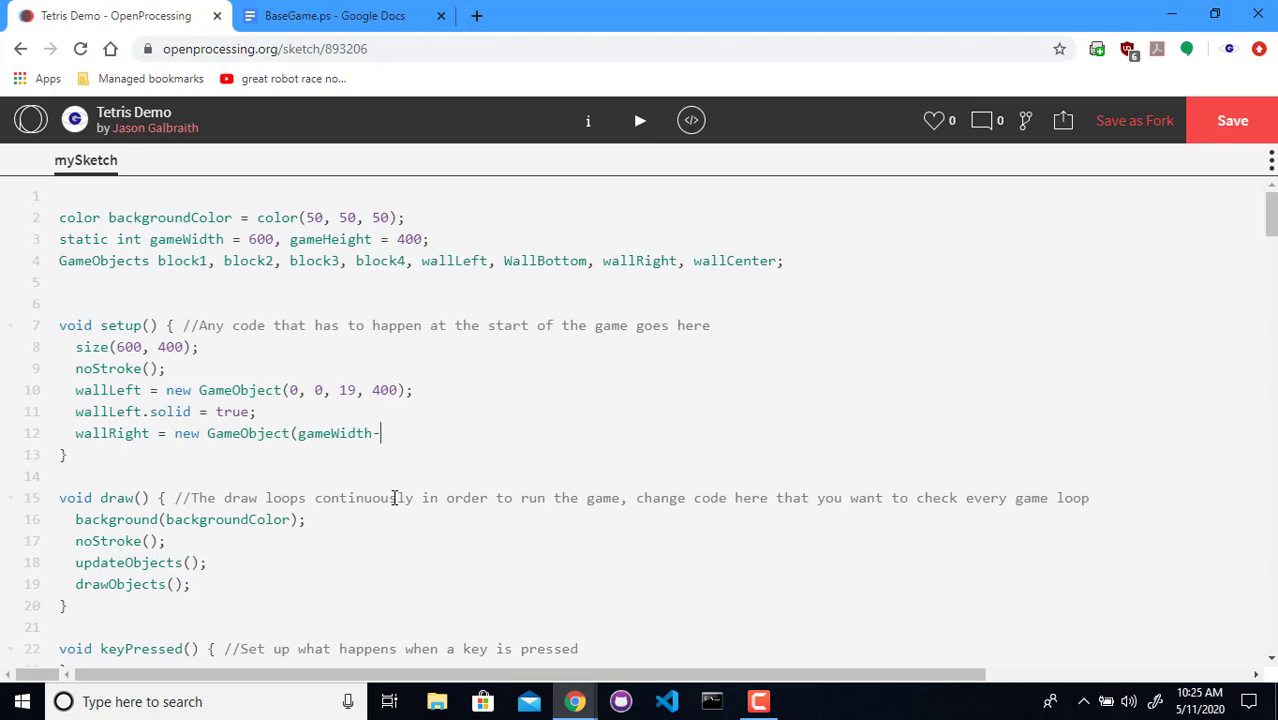
pyautogui.write('20, 0,')
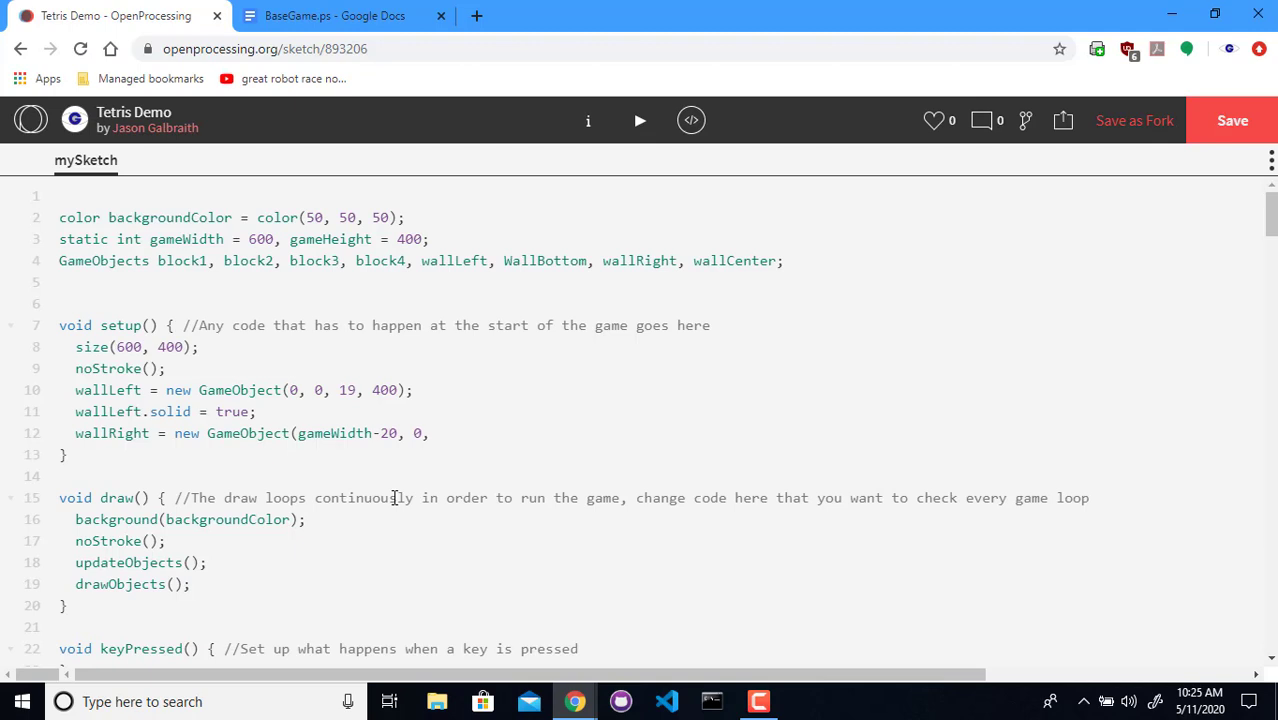
pyautogui.write('20')
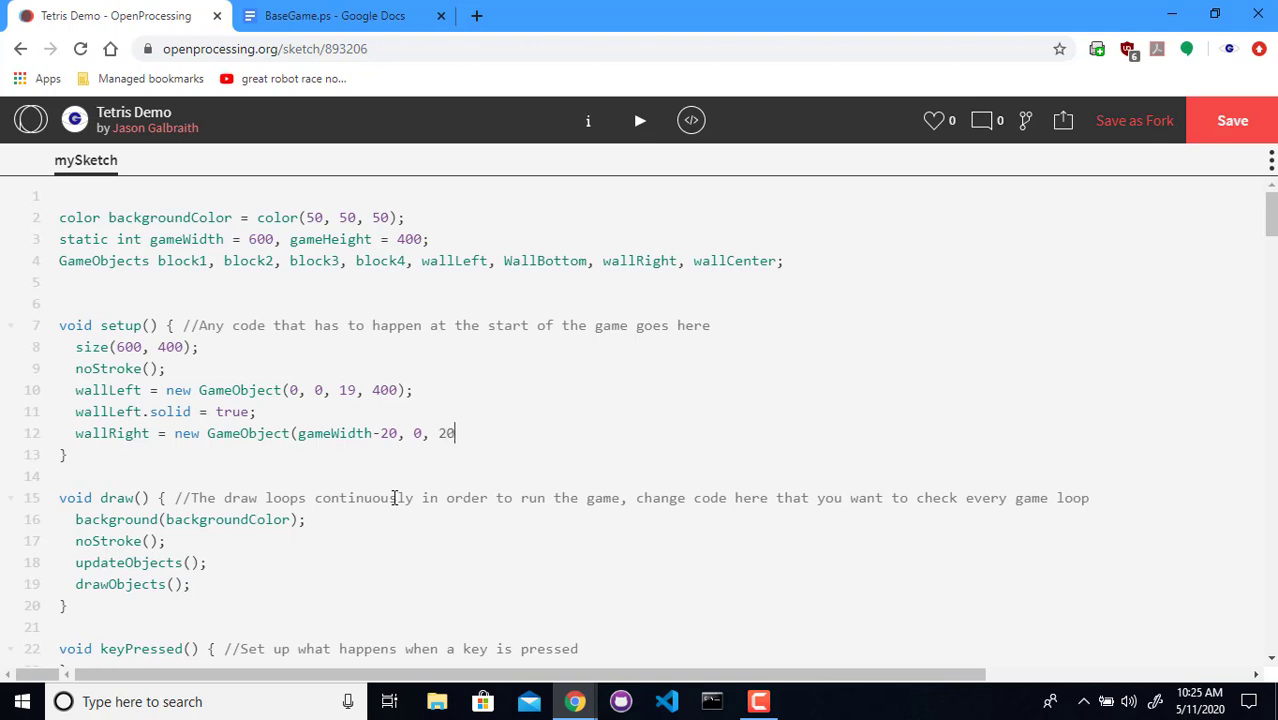
pyautogui.press('Backspace')
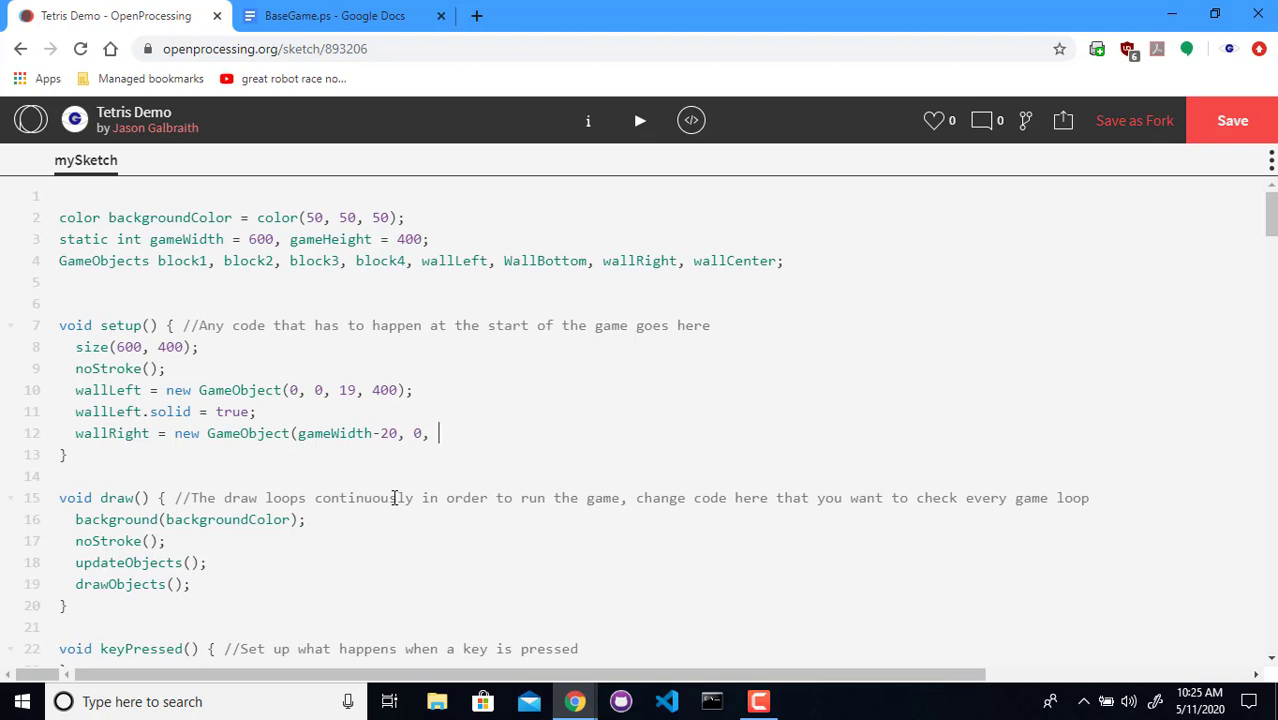
pyautogui.write('20, 400);')
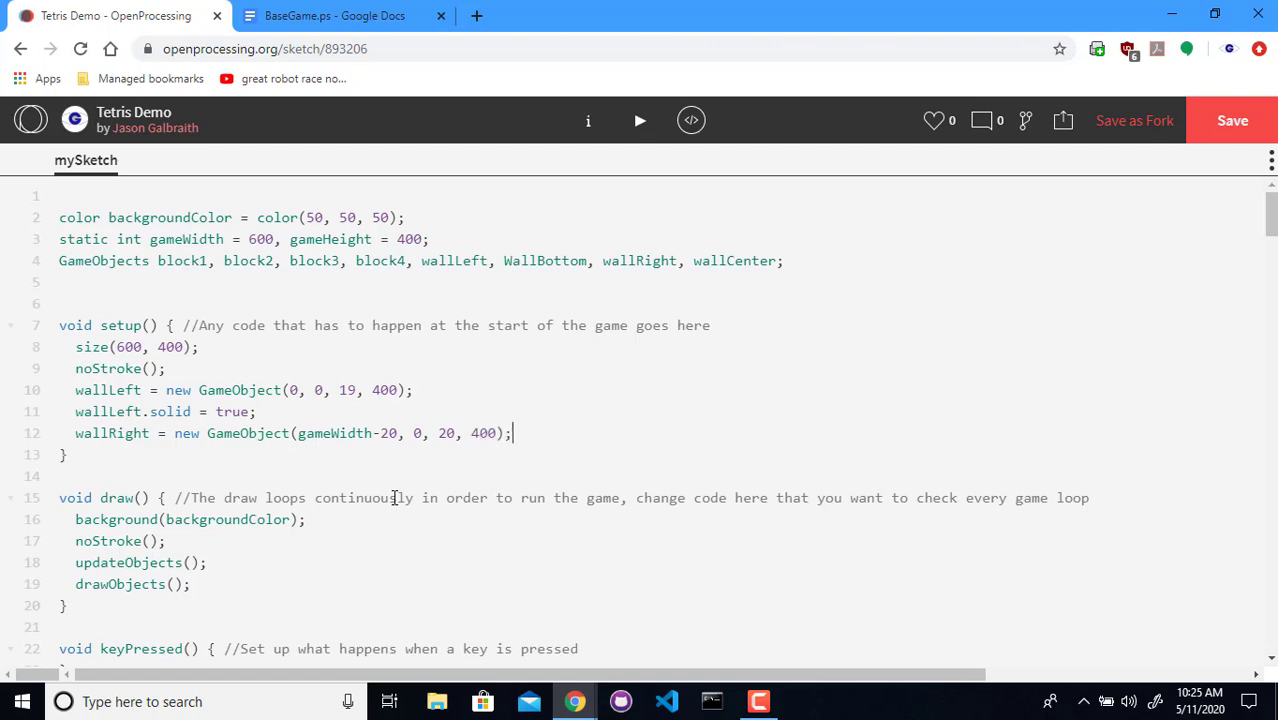
pyautogui.write('wallRight')
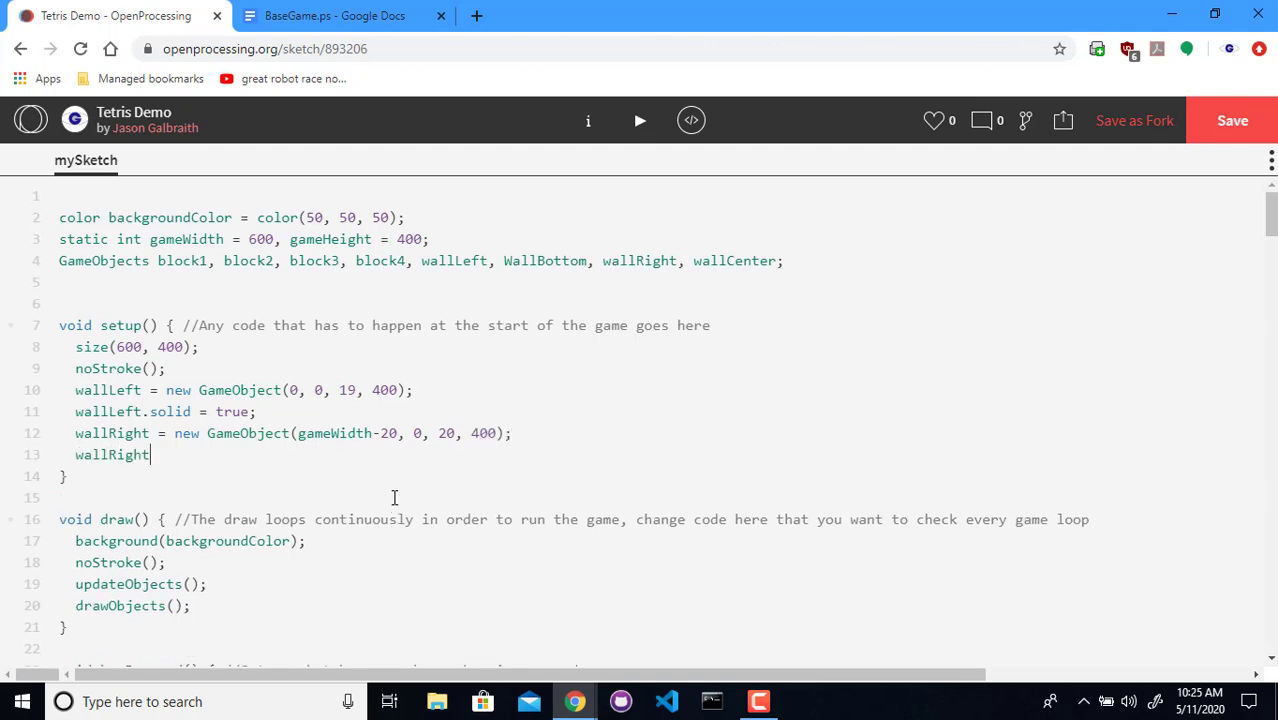
pyautogui.write('.solid =')
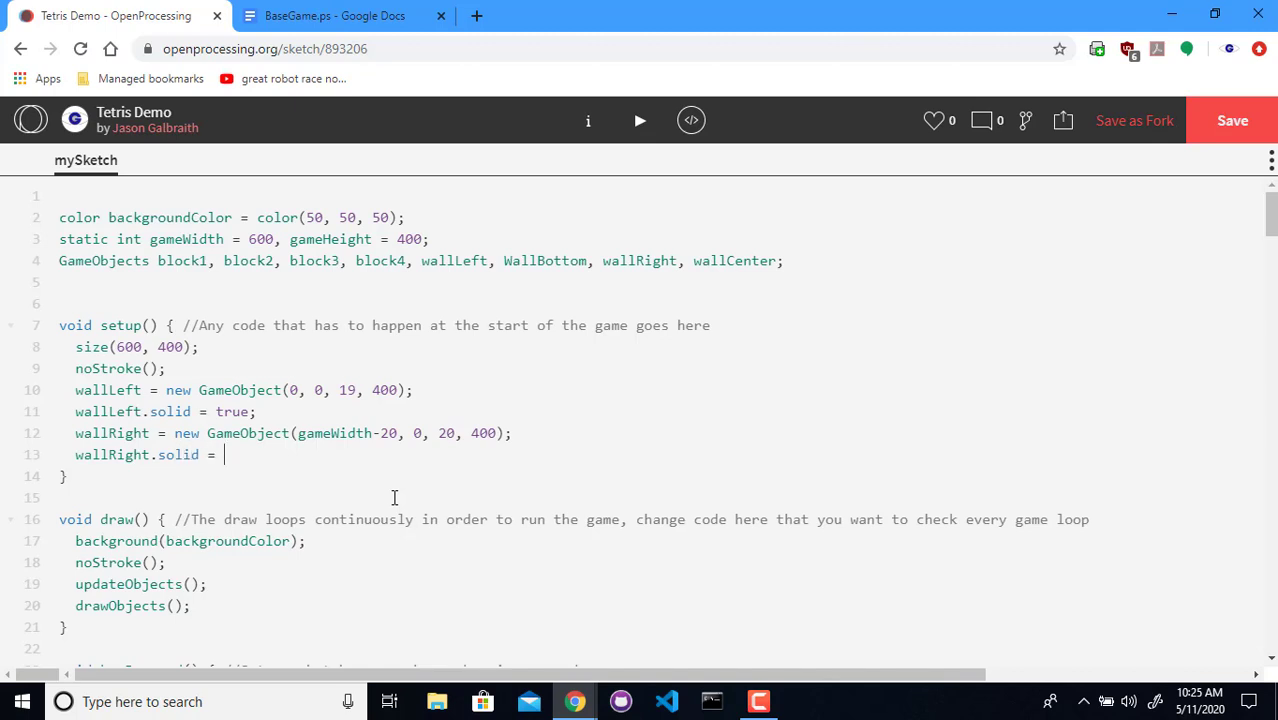
pyautogui.write('true;')
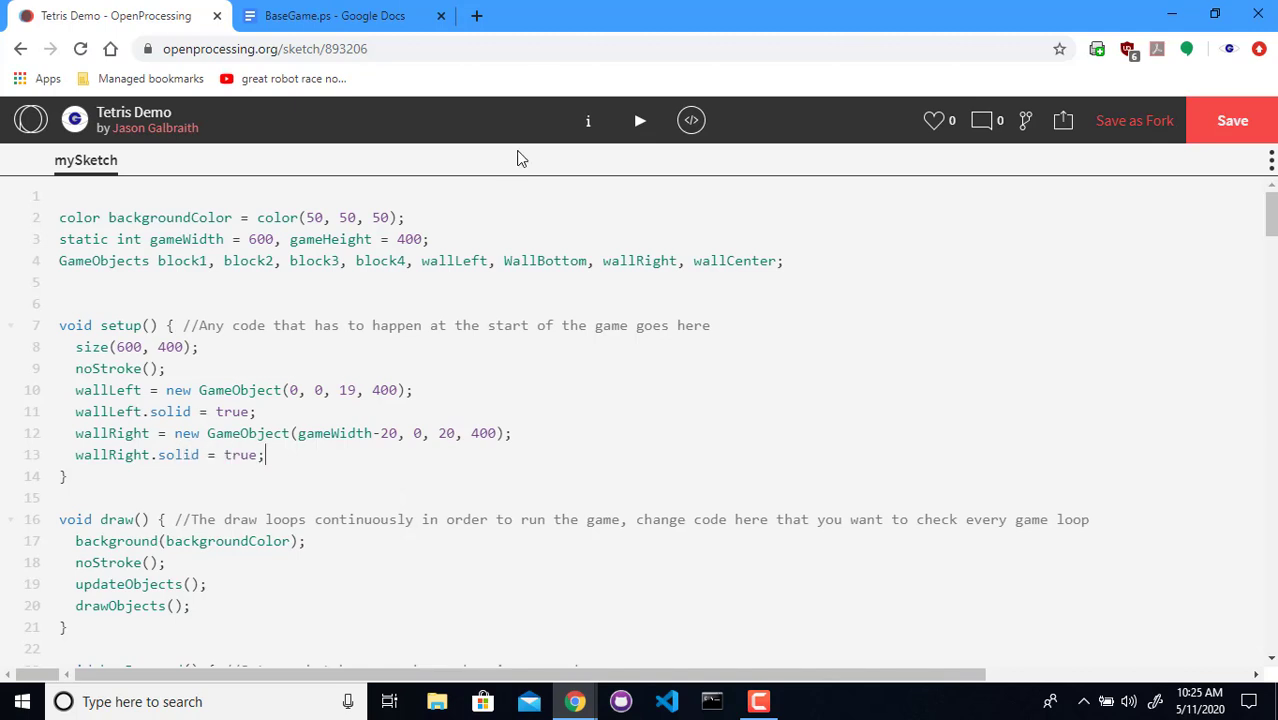
pyautogui.click(639, 120)
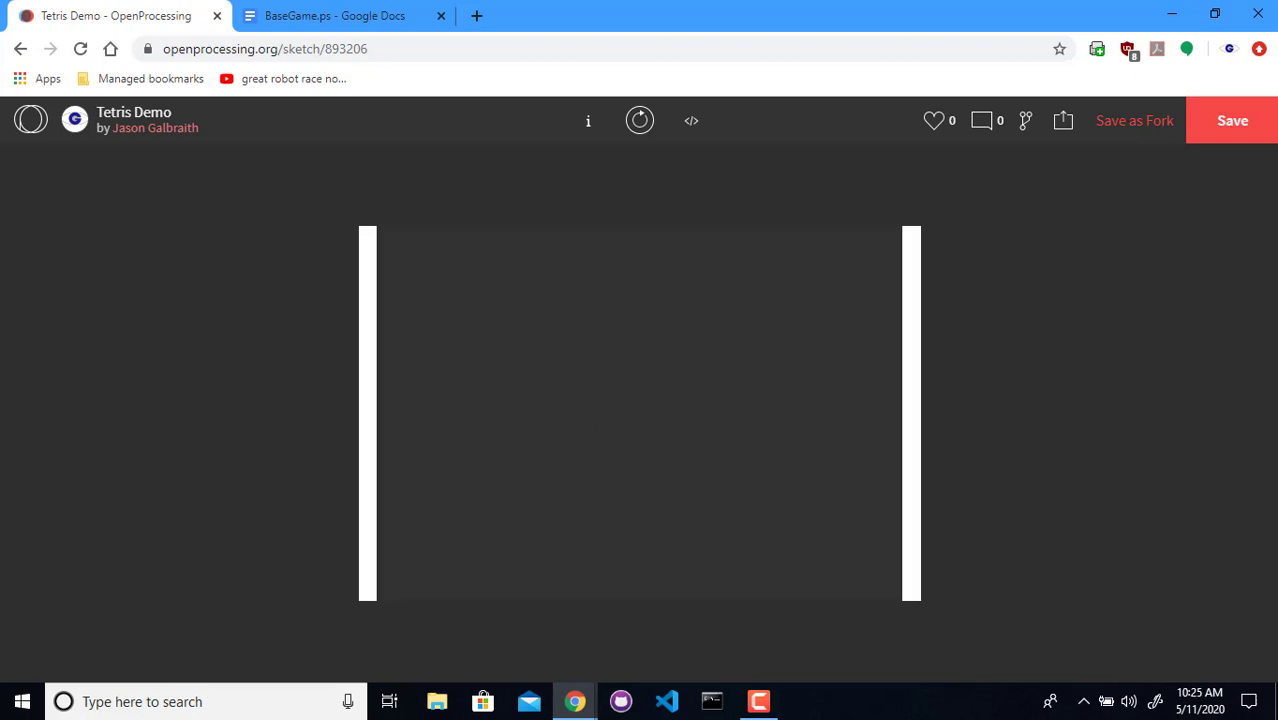
pyautogui.moveTo(565, 316)
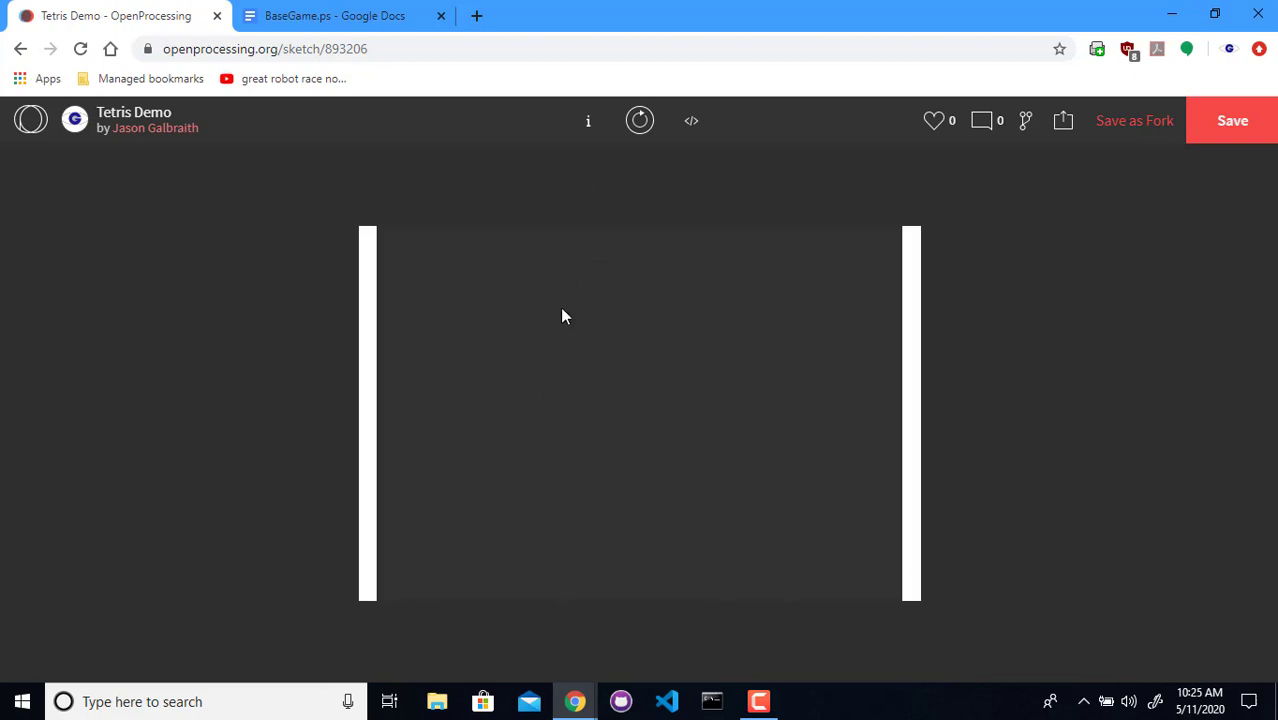
pyautogui.moveTo(418, 471)
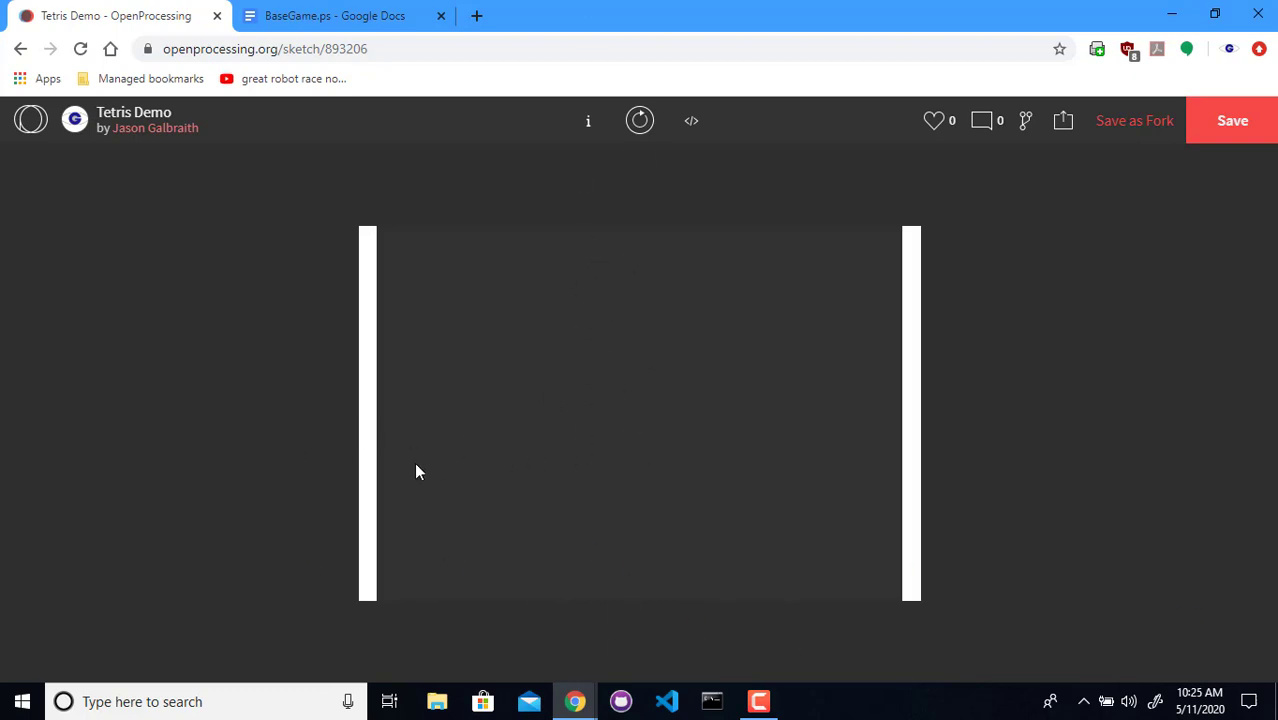
pyautogui.click(691, 120)
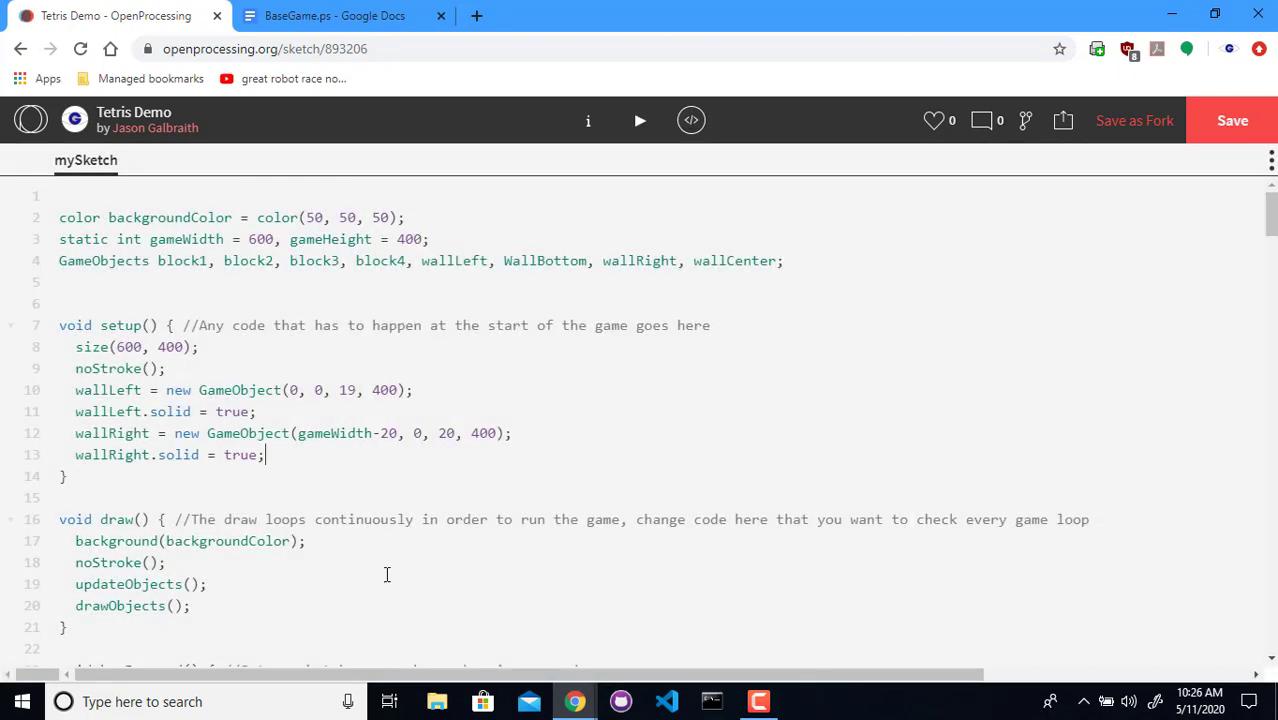
# Write wallBottom = new GameObject(20, 400-20, gameWidth-40, 20) in setup
pyautogui.write('wallB')
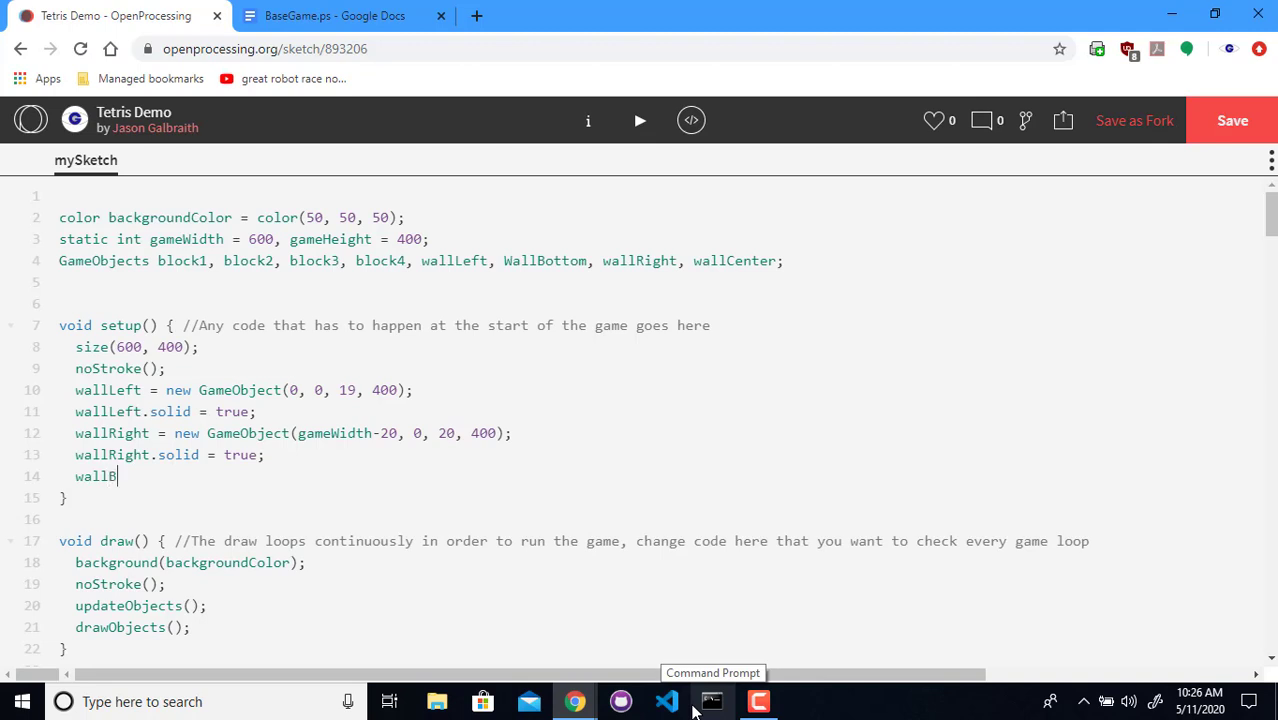
pyautogui.write('ottom')
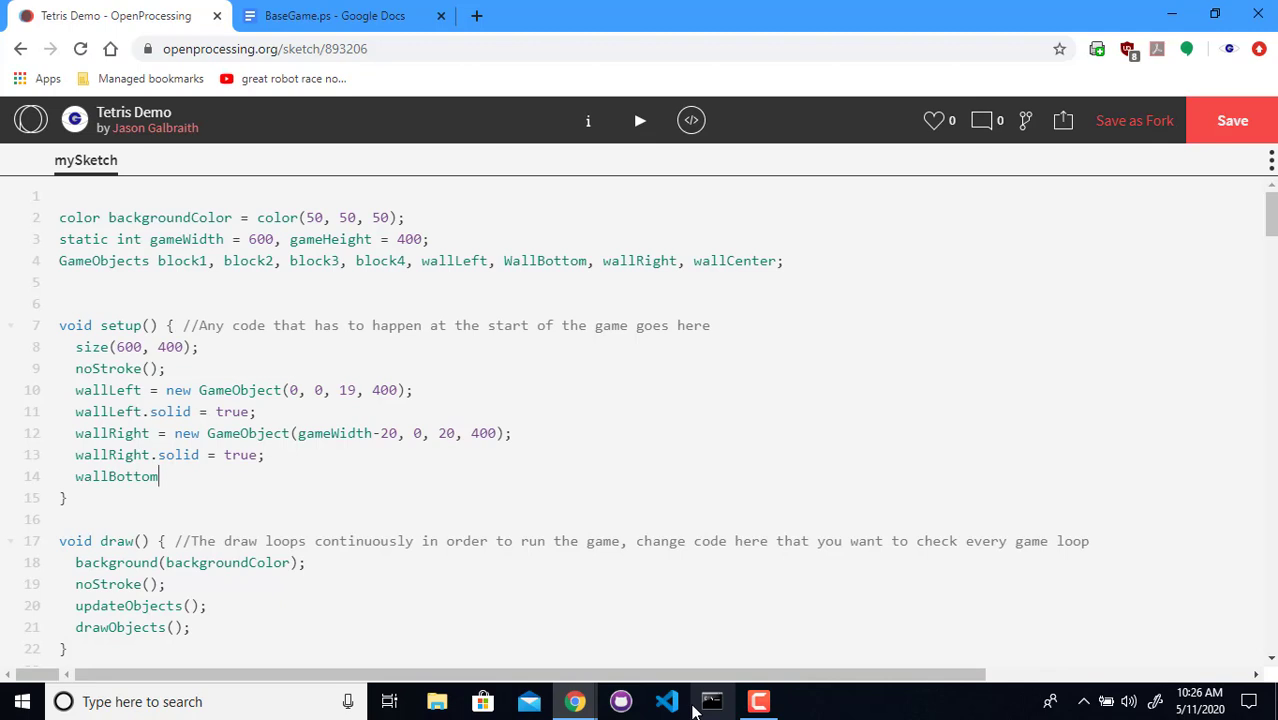
pyautogui.write('= new GameO')
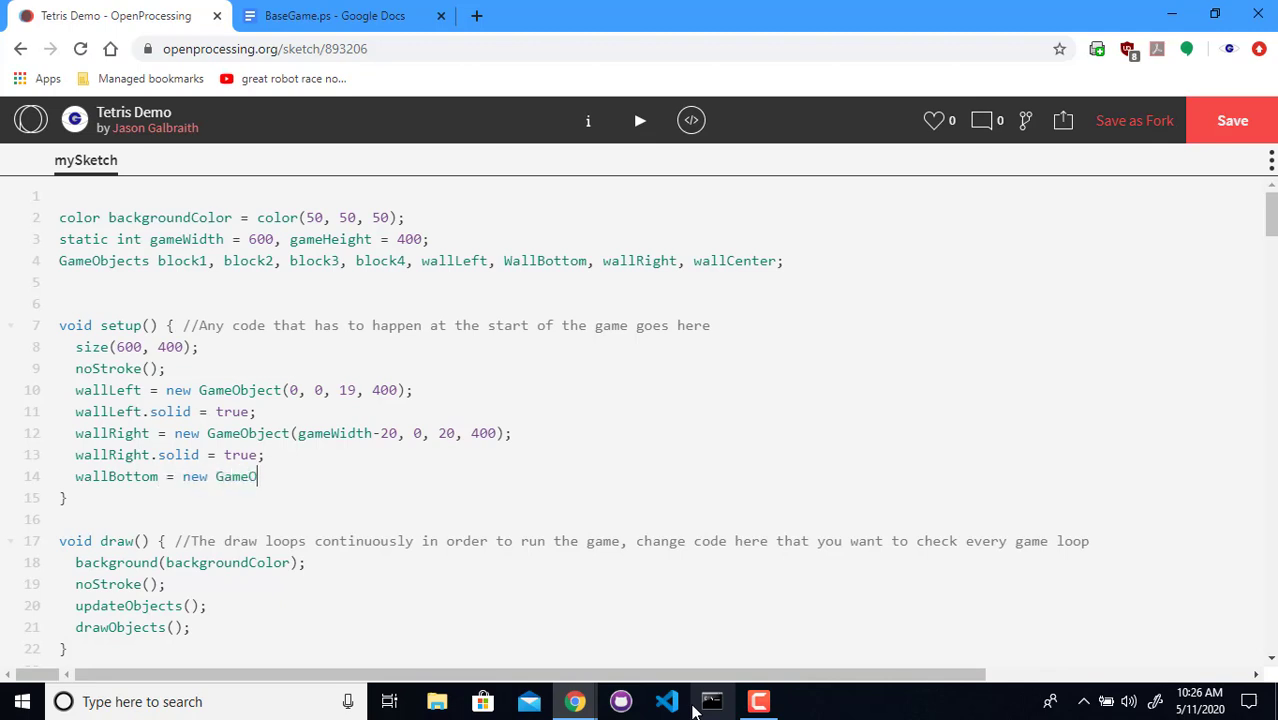
pyautogui.write('bject(')
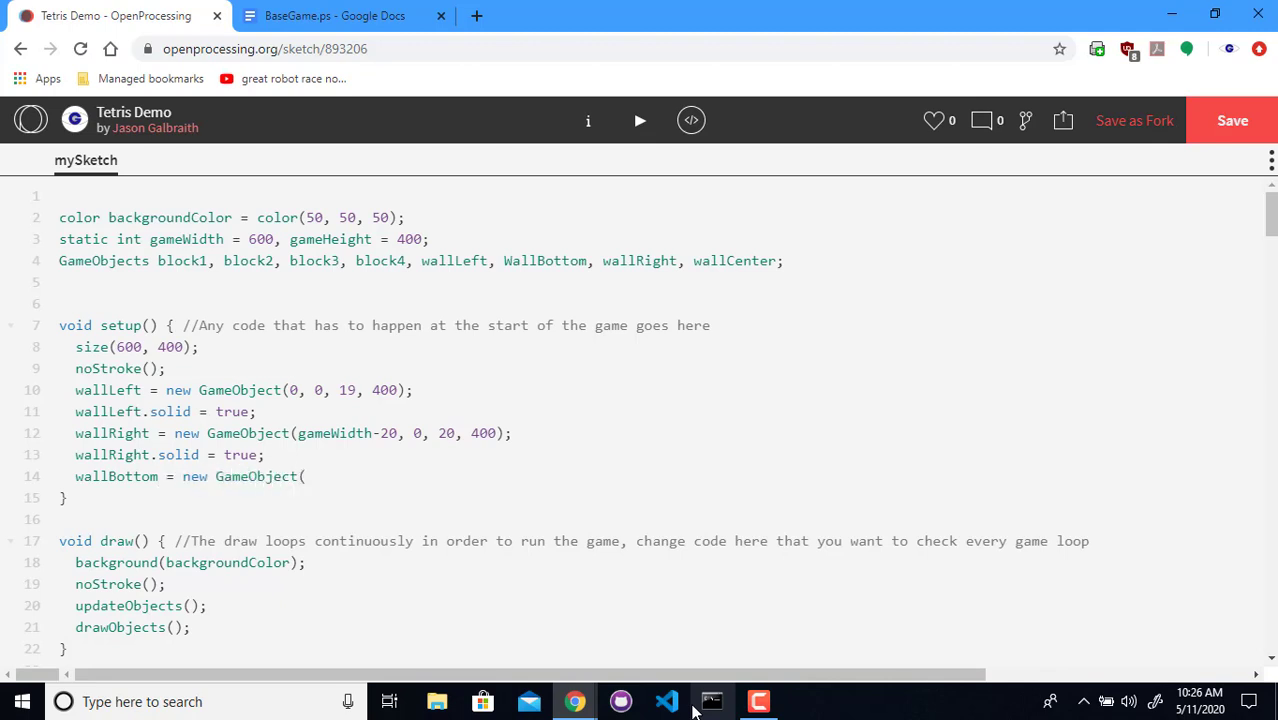
pyautogui.click(307, 476)
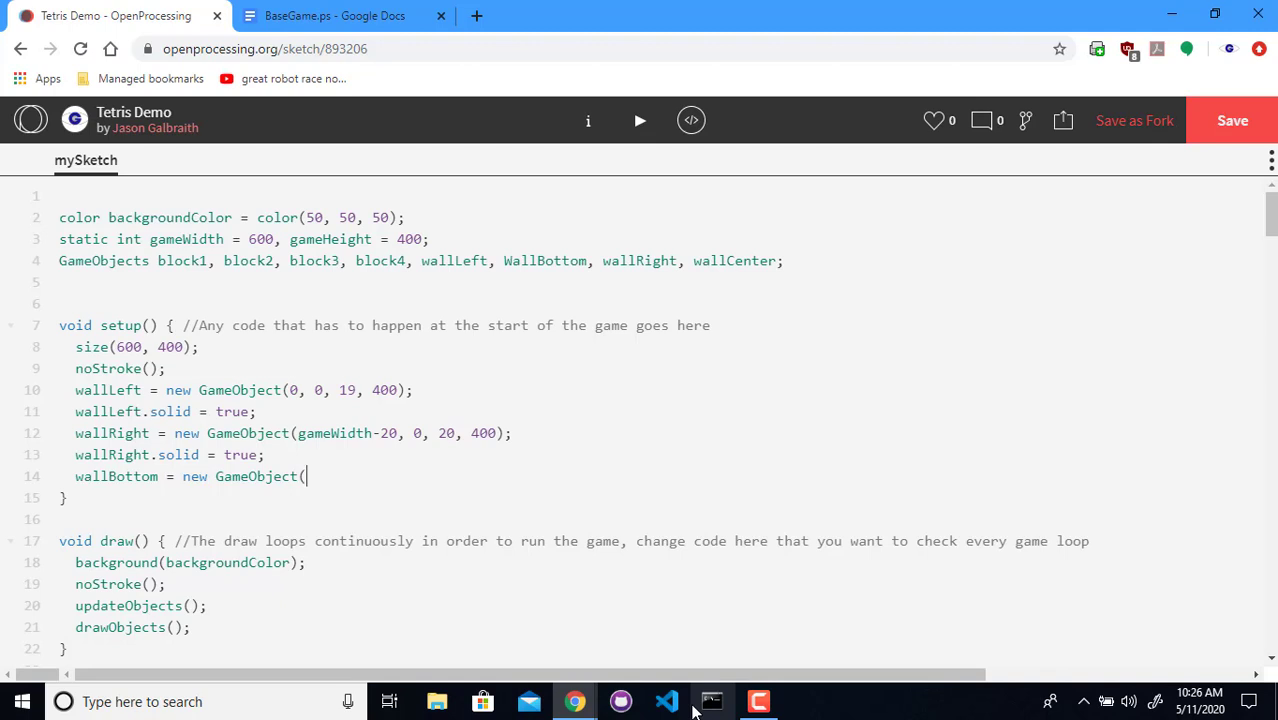
pyautogui.write('20')
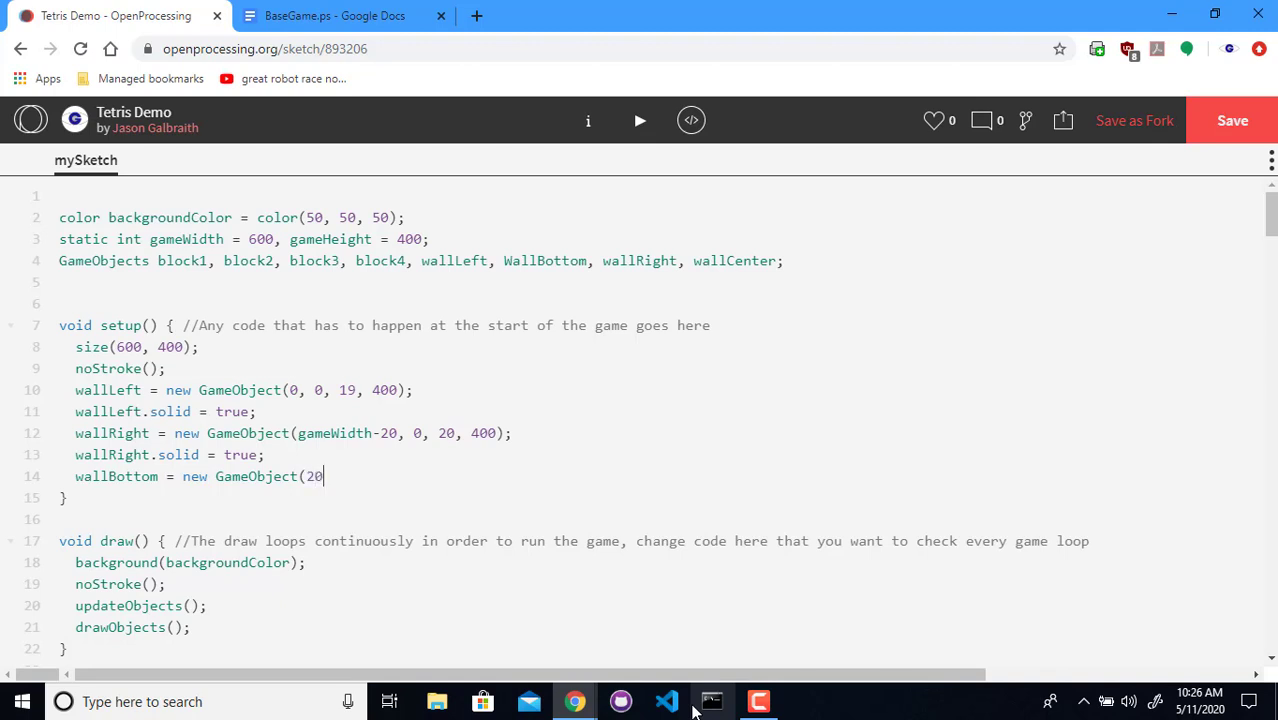
pyautogui.write(', 4')
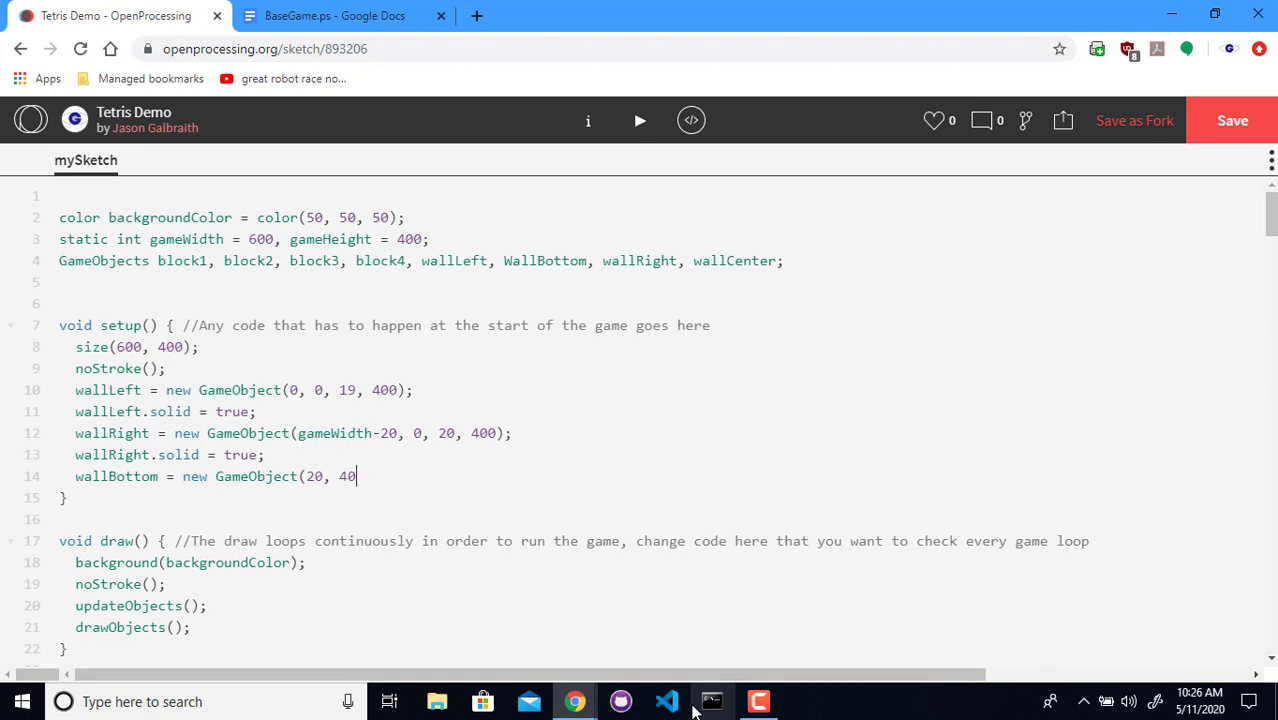
pyautogui.write('0-20, 600')
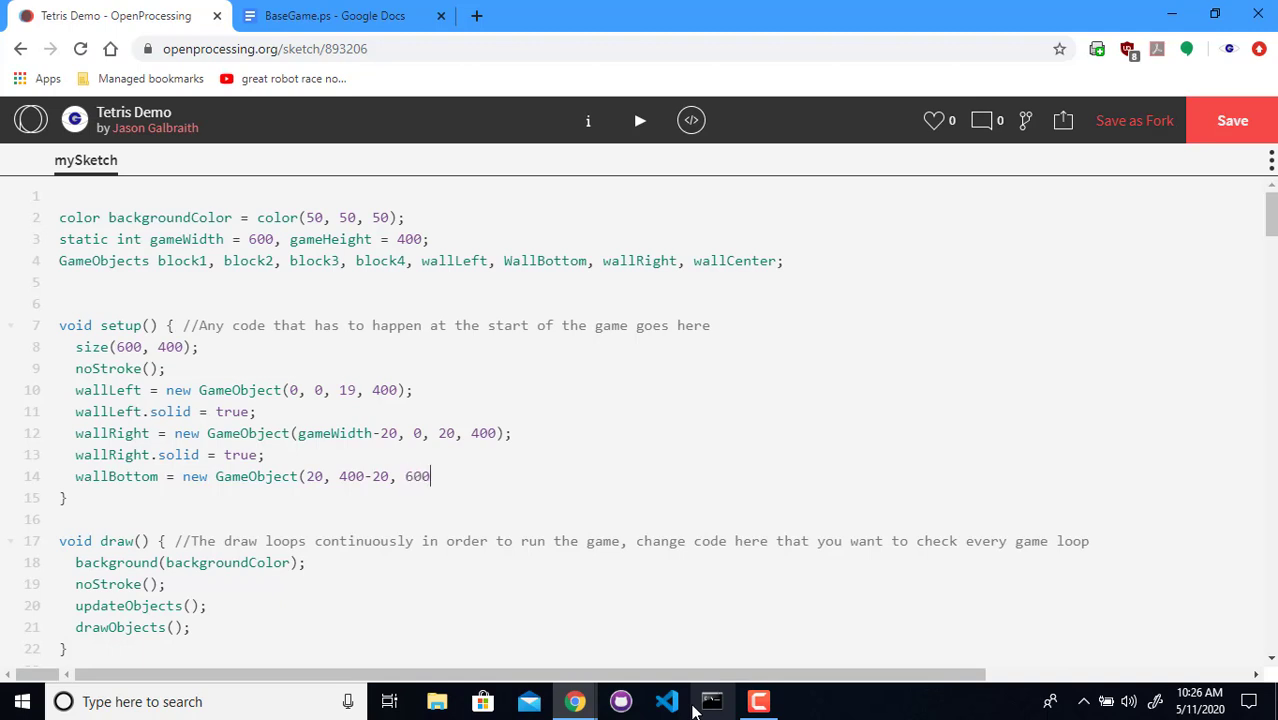
pyautogui.write('-')
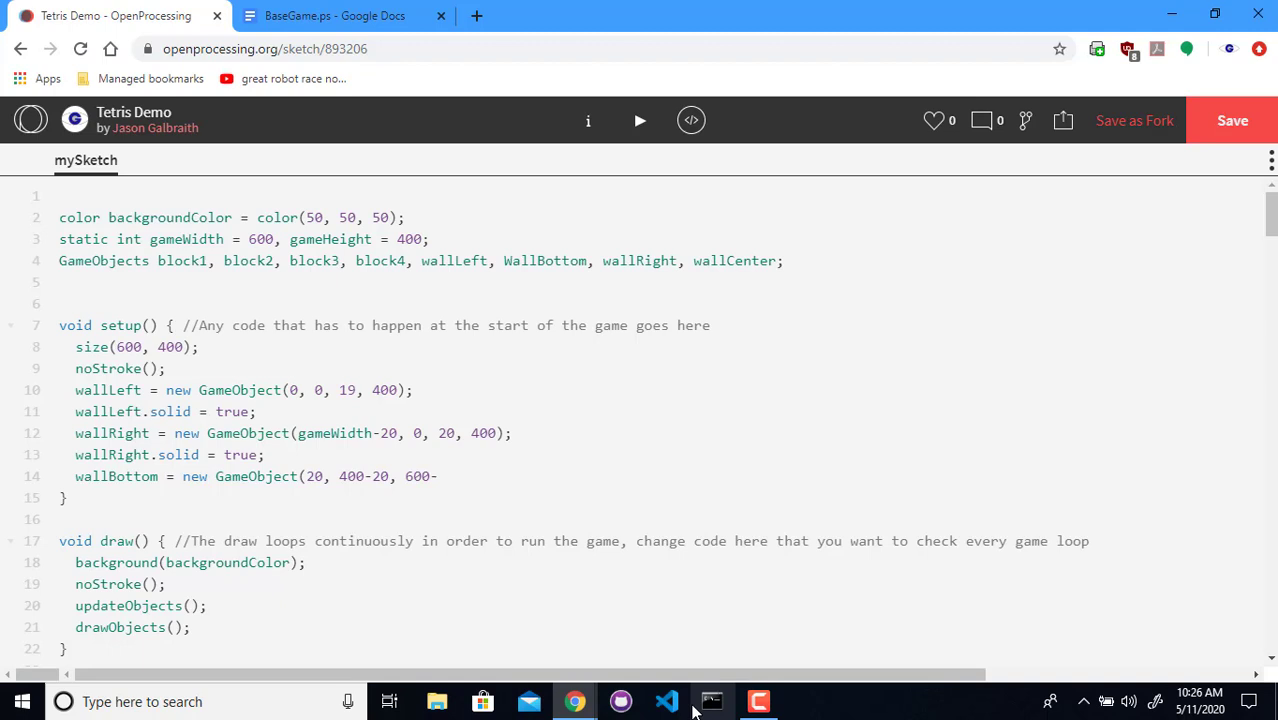
pyautogui.write('40,')
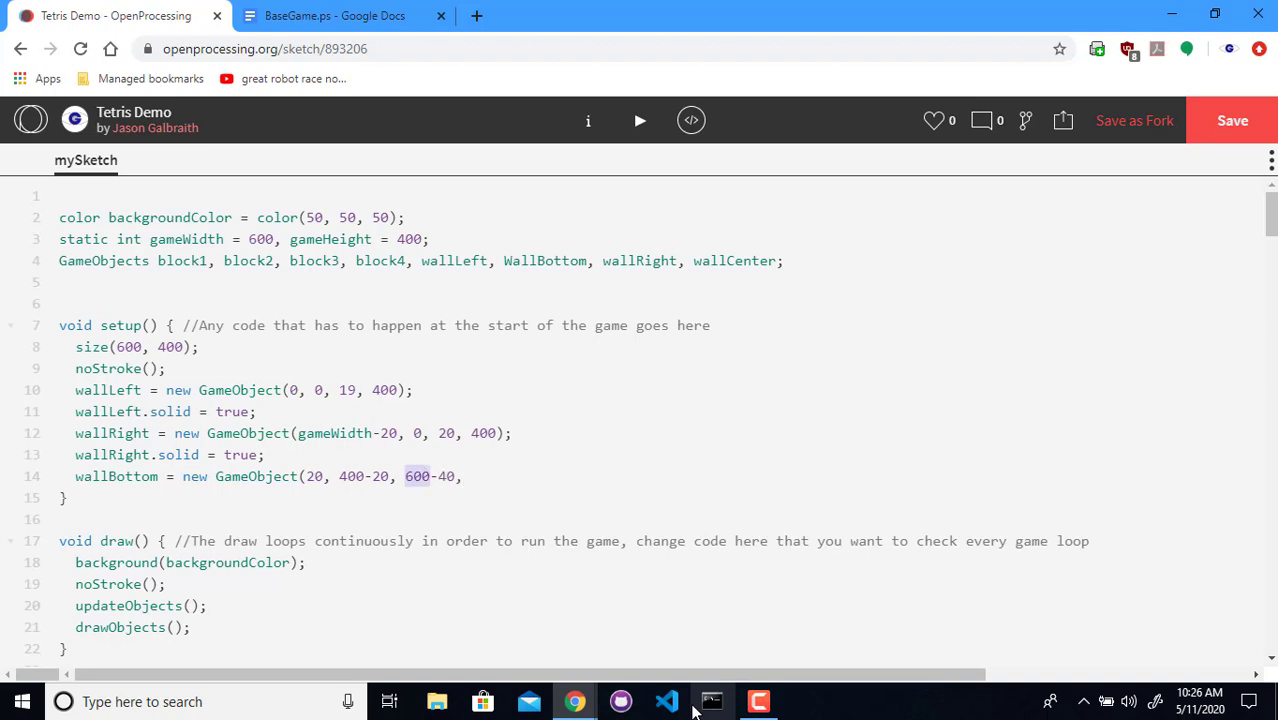
pyautogui.write('gameWidth')
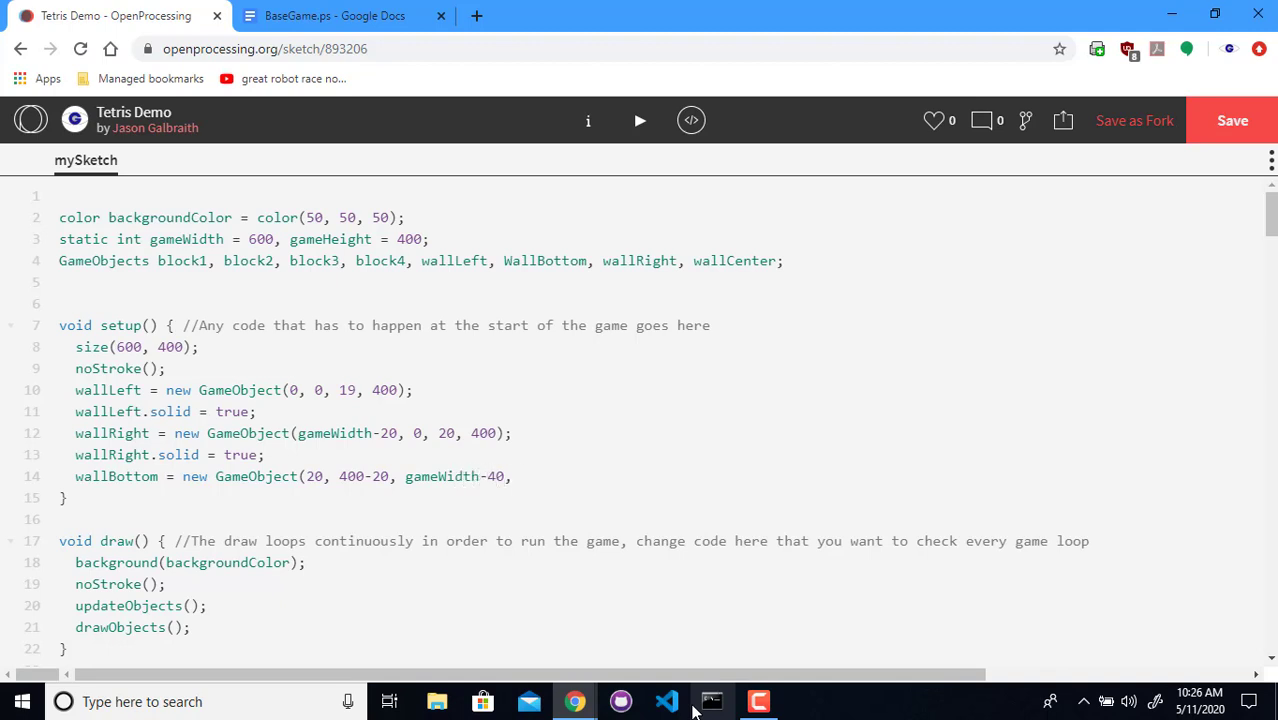
pyautogui.click(520, 476)
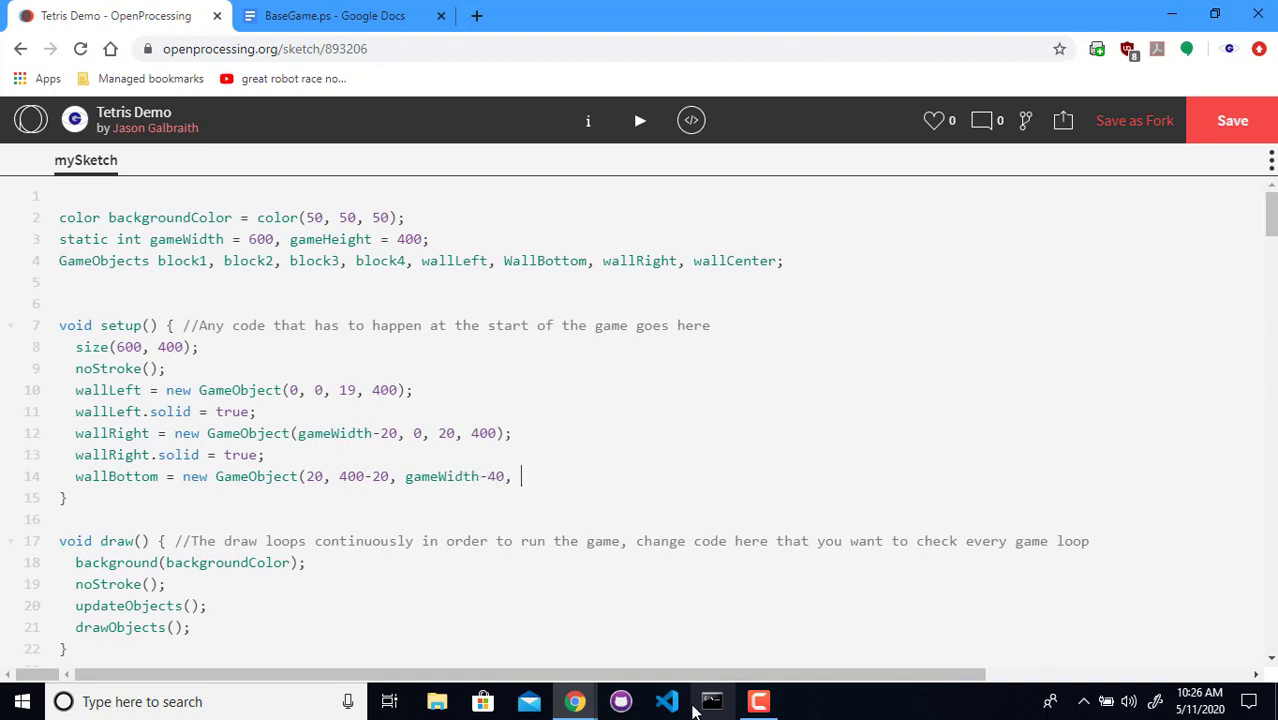
pyautogui.write('20);')
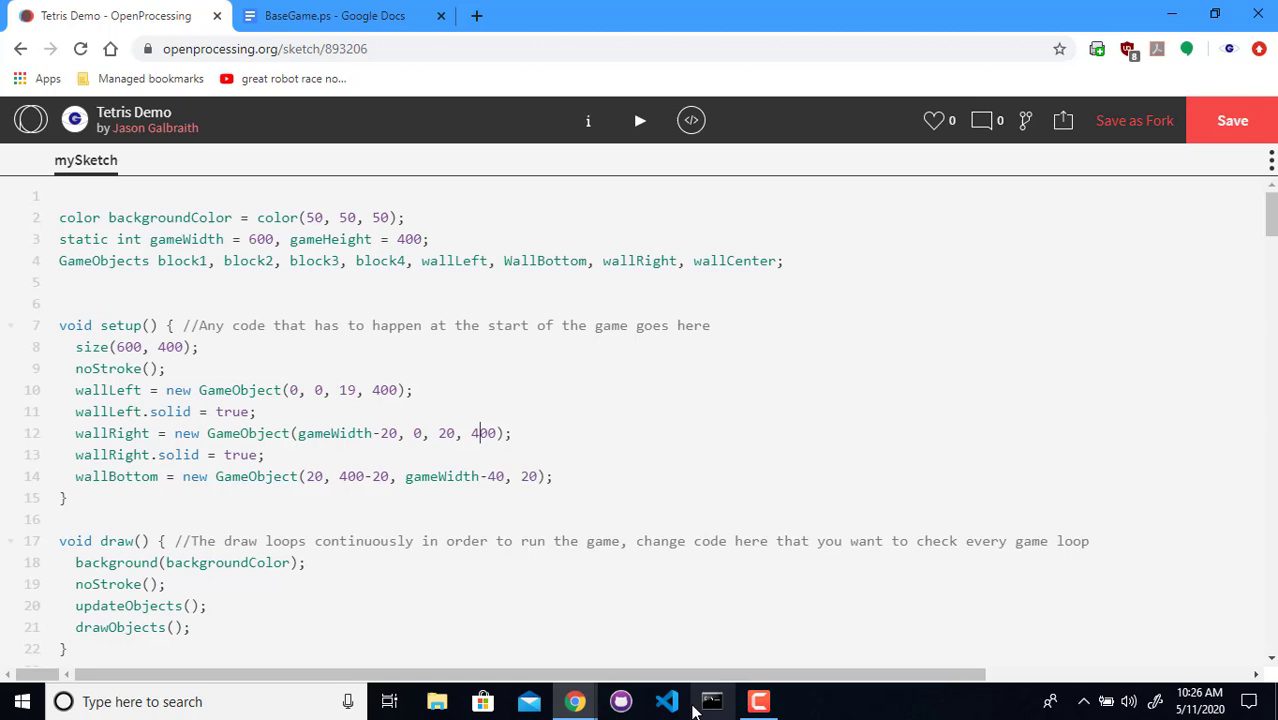
# Replace the hard-coded 400 in the wall constructors with gameHeight
pyautogui.doubleClick(384, 390)
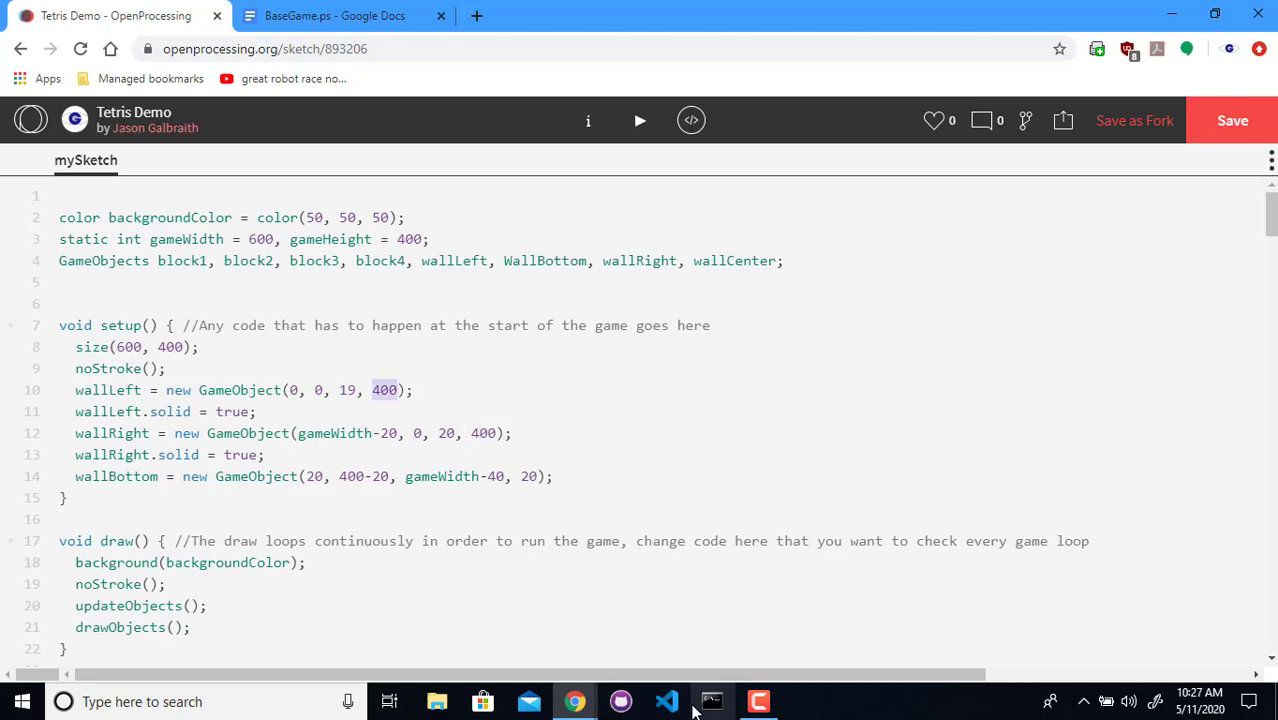
pyautogui.write('gameHeight')
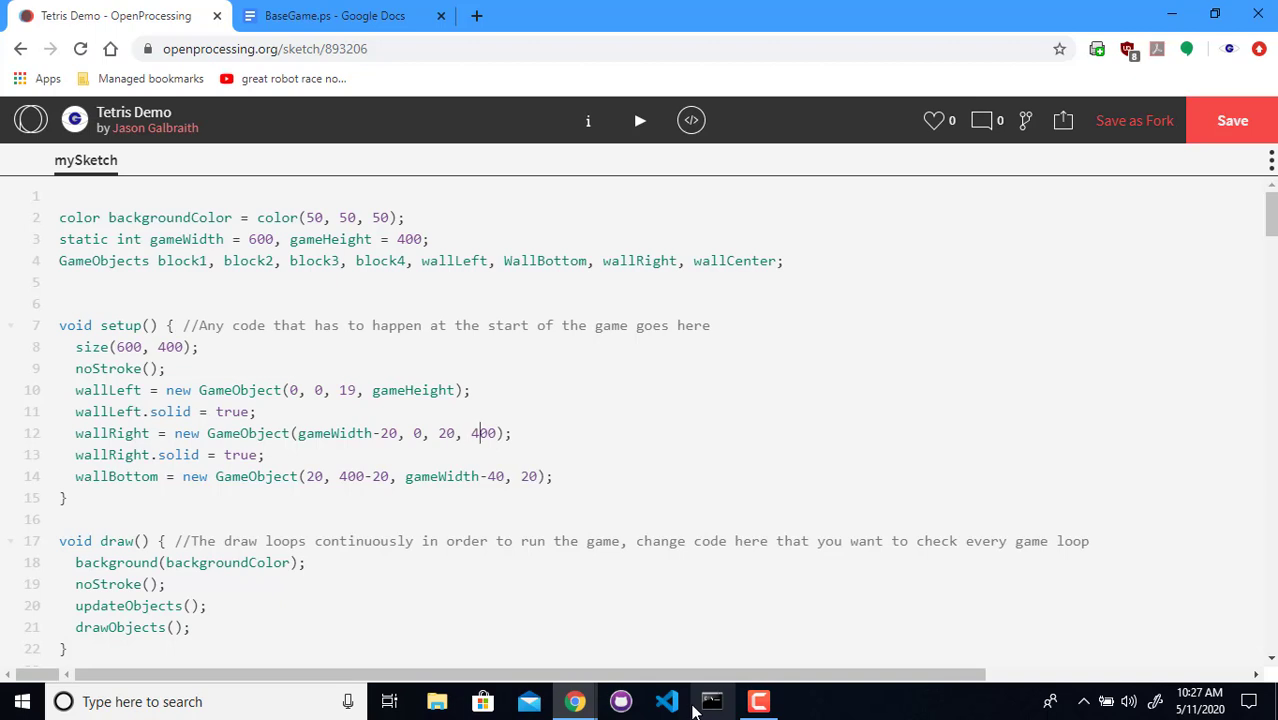
pyautogui.write('gameHe')
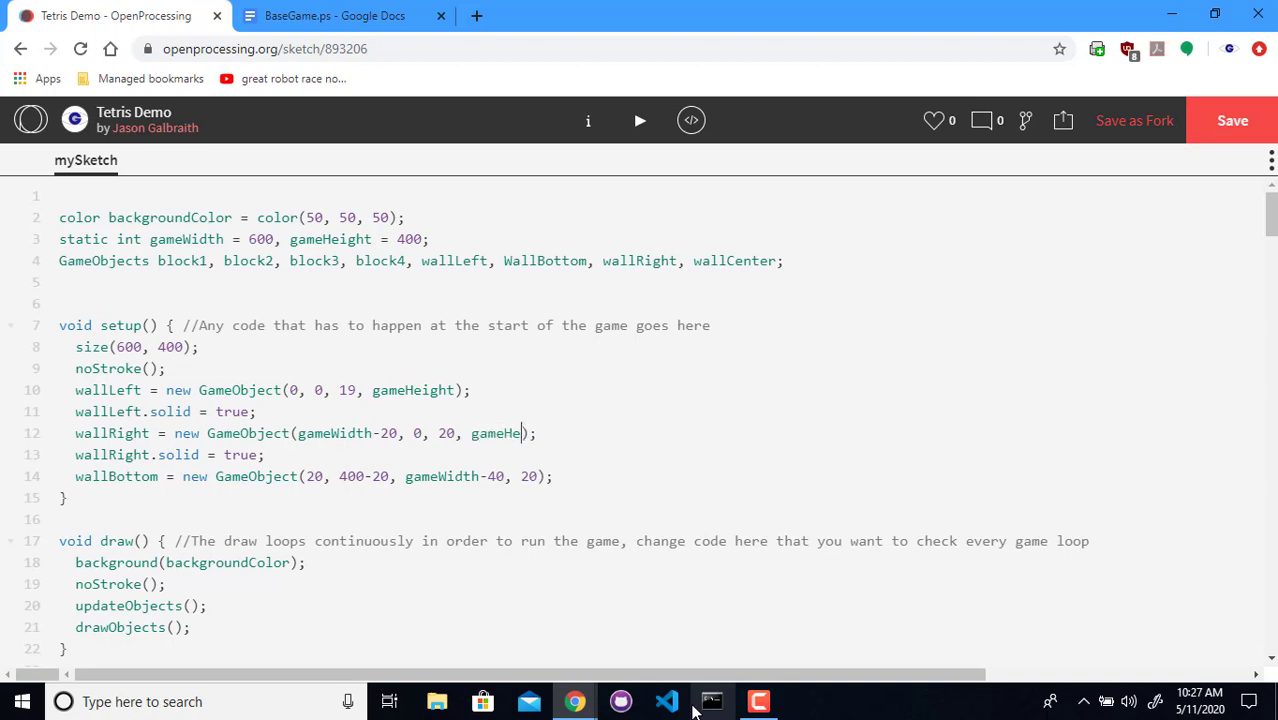
pyautogui.write('ight')
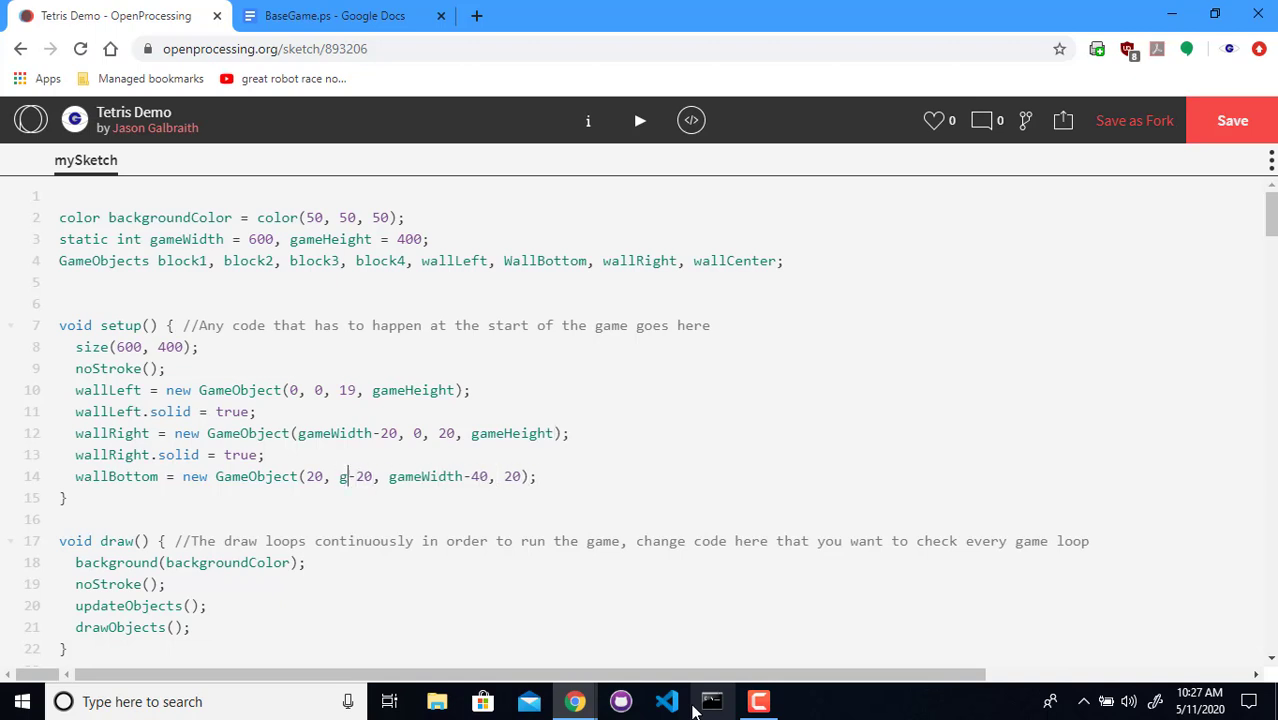
pyautogui.write('ameHeight')
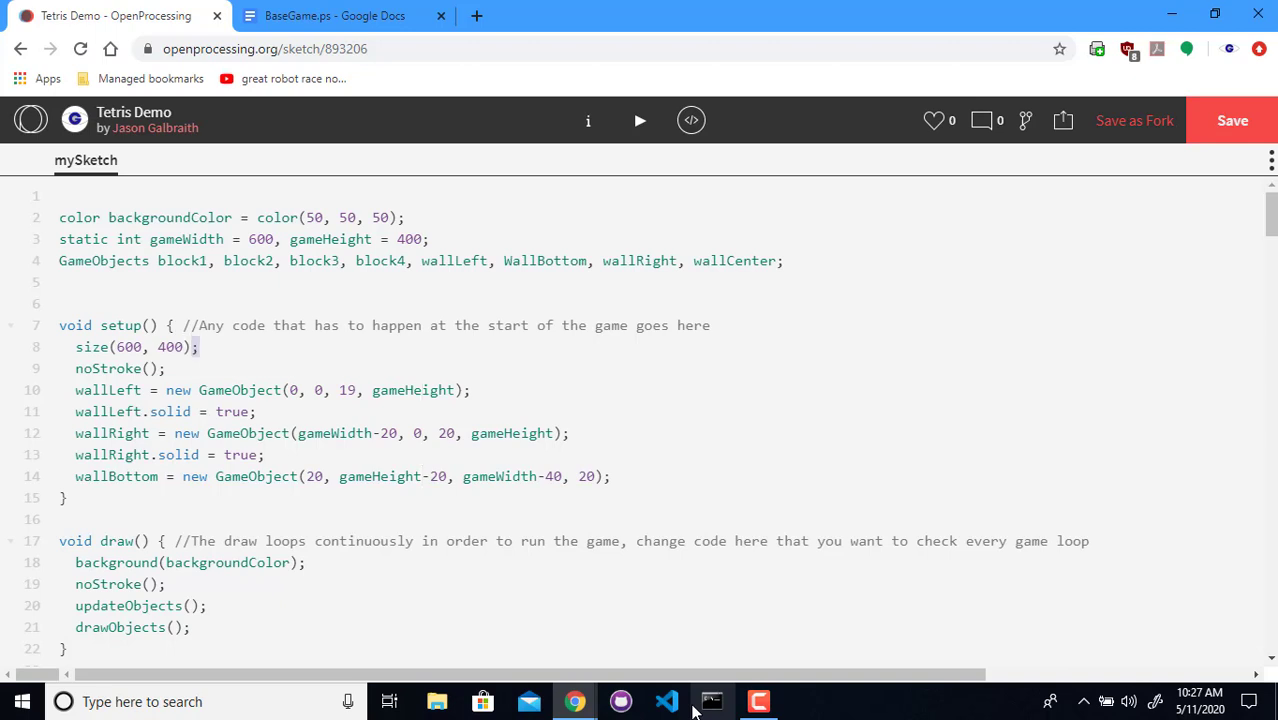
pyautogui.doubleClick(140, 347)
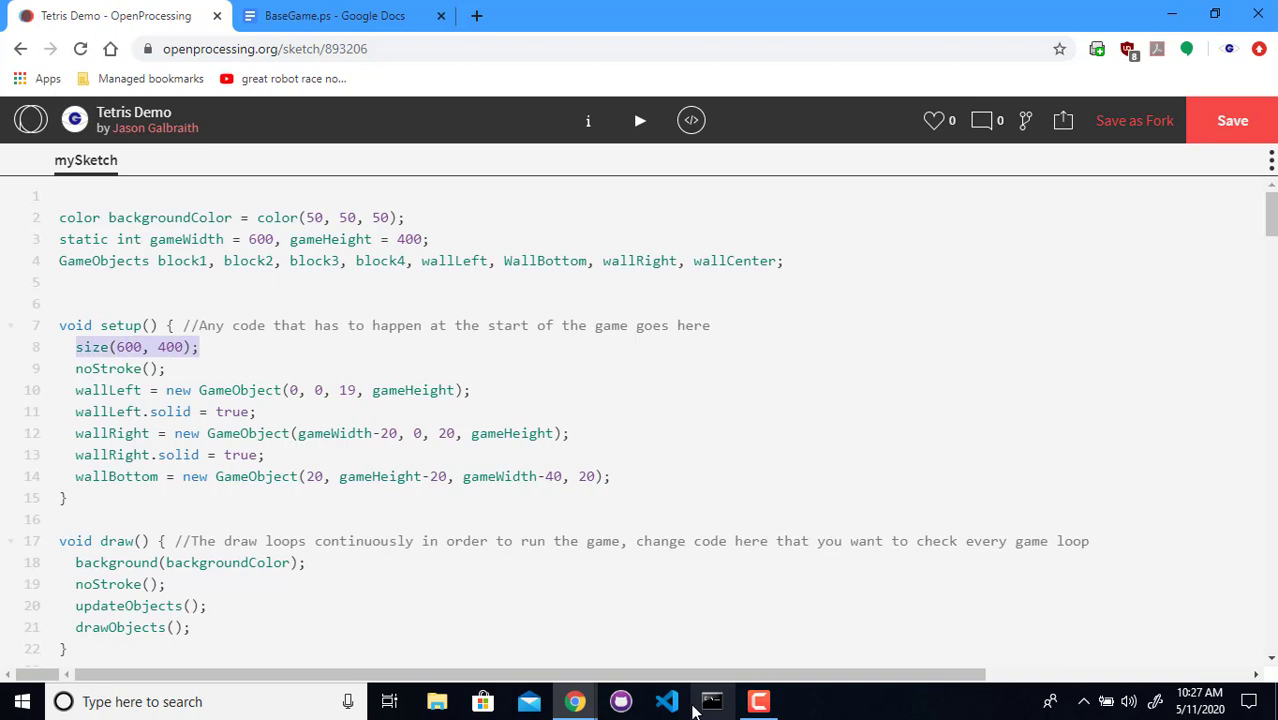
pyautogui.moveTo(595, 556)
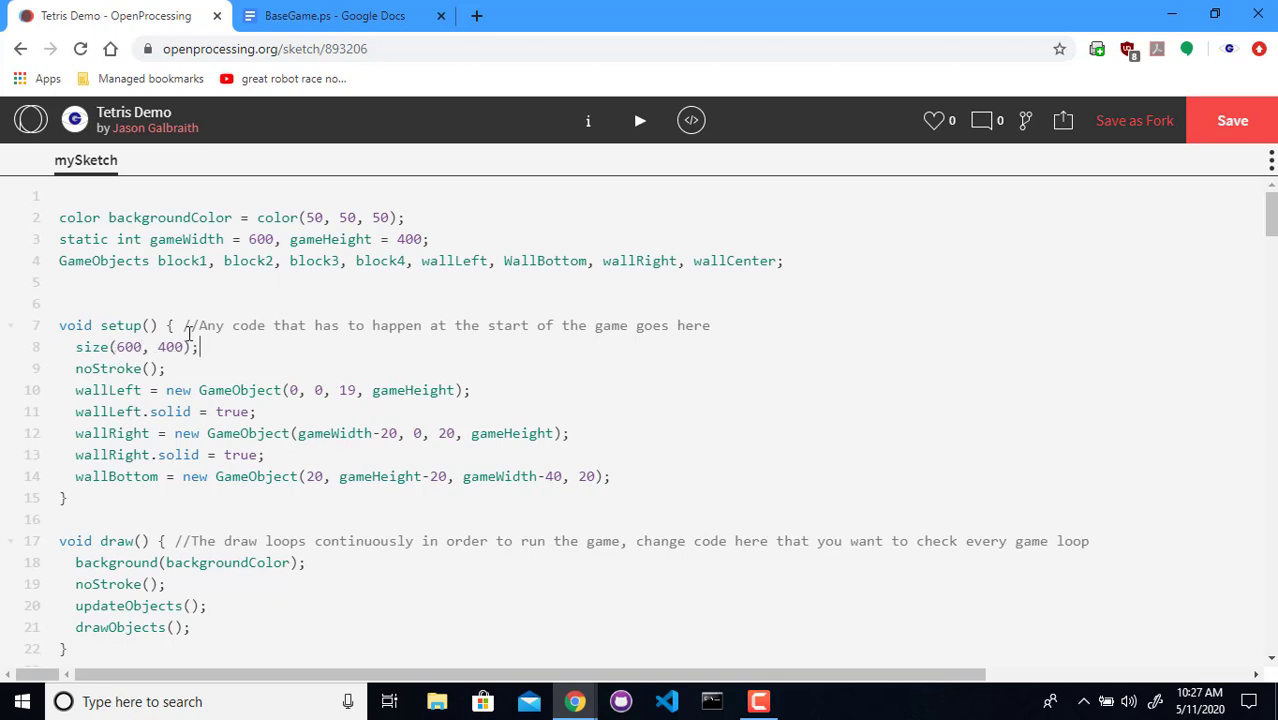
pyautogui.moveTo(274, 224)
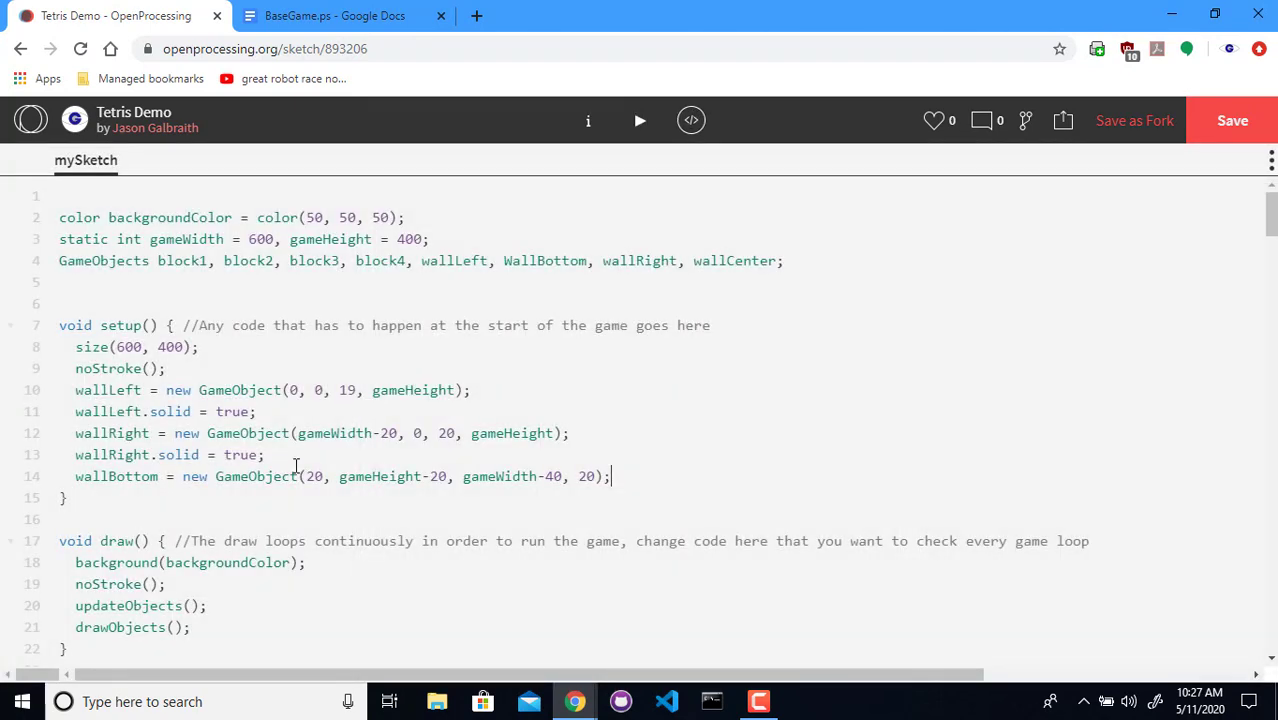
# Change the bottom wall's x to 19 and width to gameWidth-39, starting a new wallBottom line
pyautogui.doubleClick(313, 476)
pyautogui.write('19')
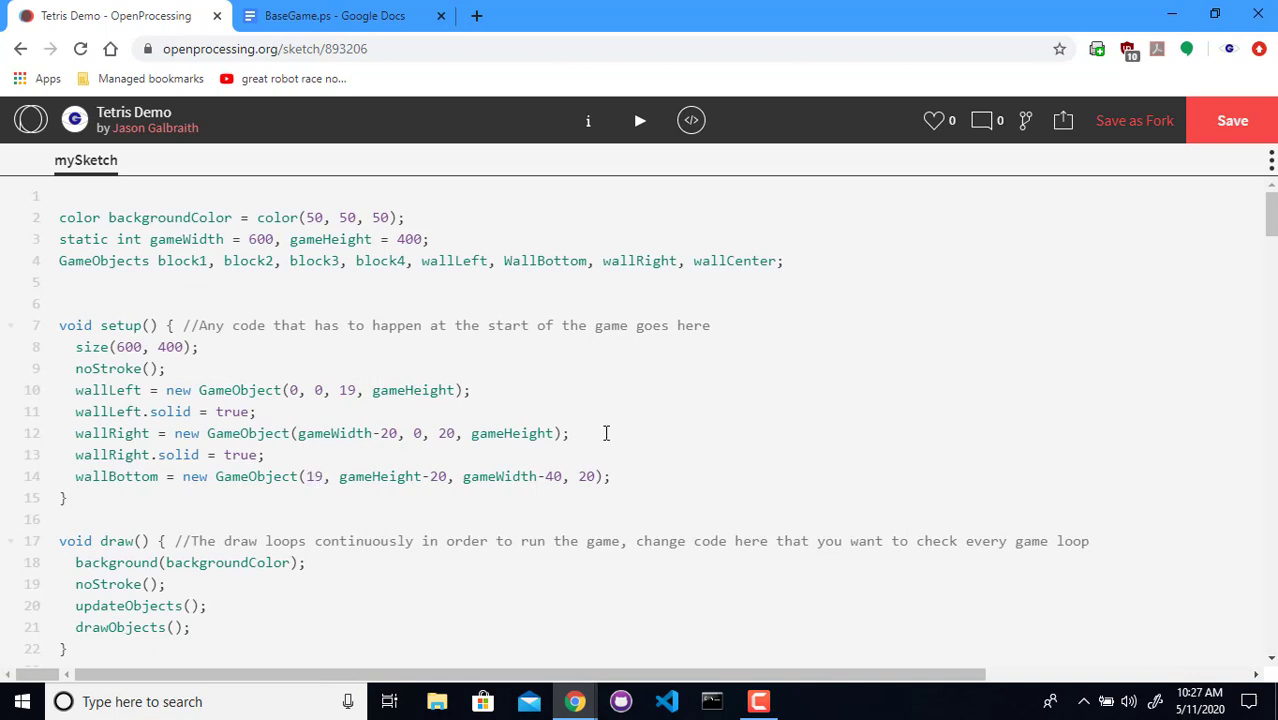
pyautogui.click(639, 120)
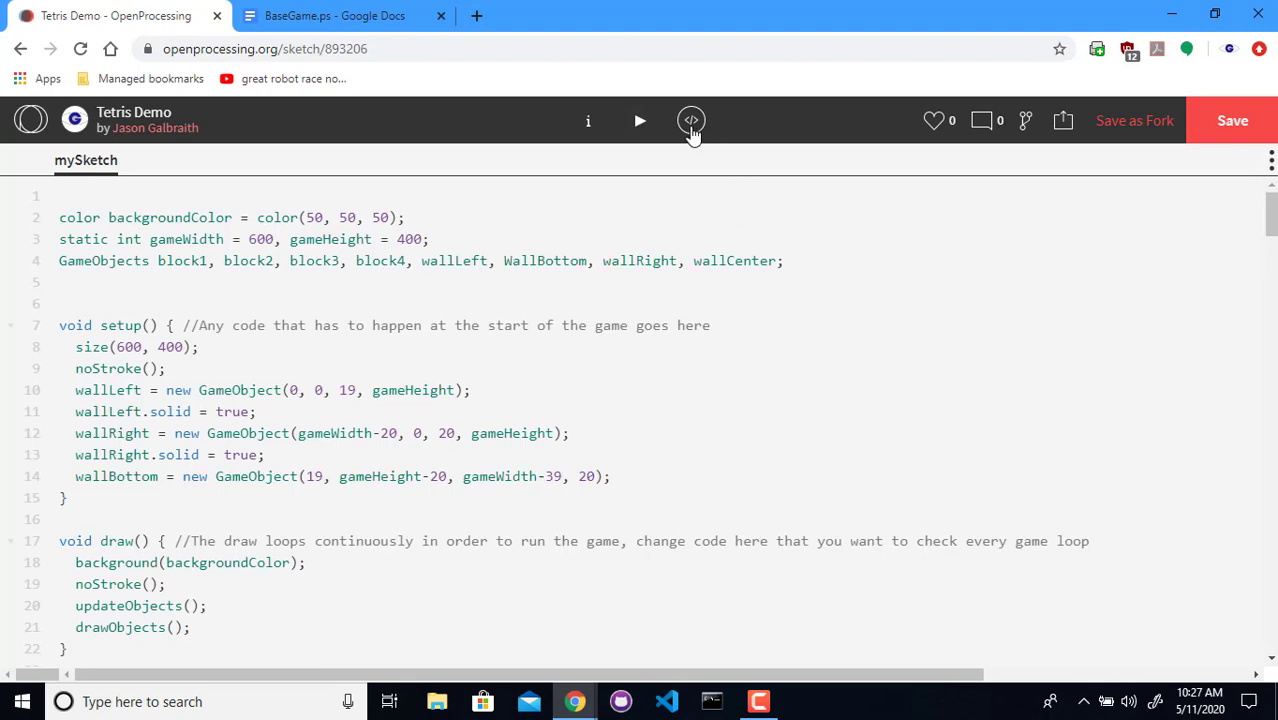
pyautogui.click(640, 120)
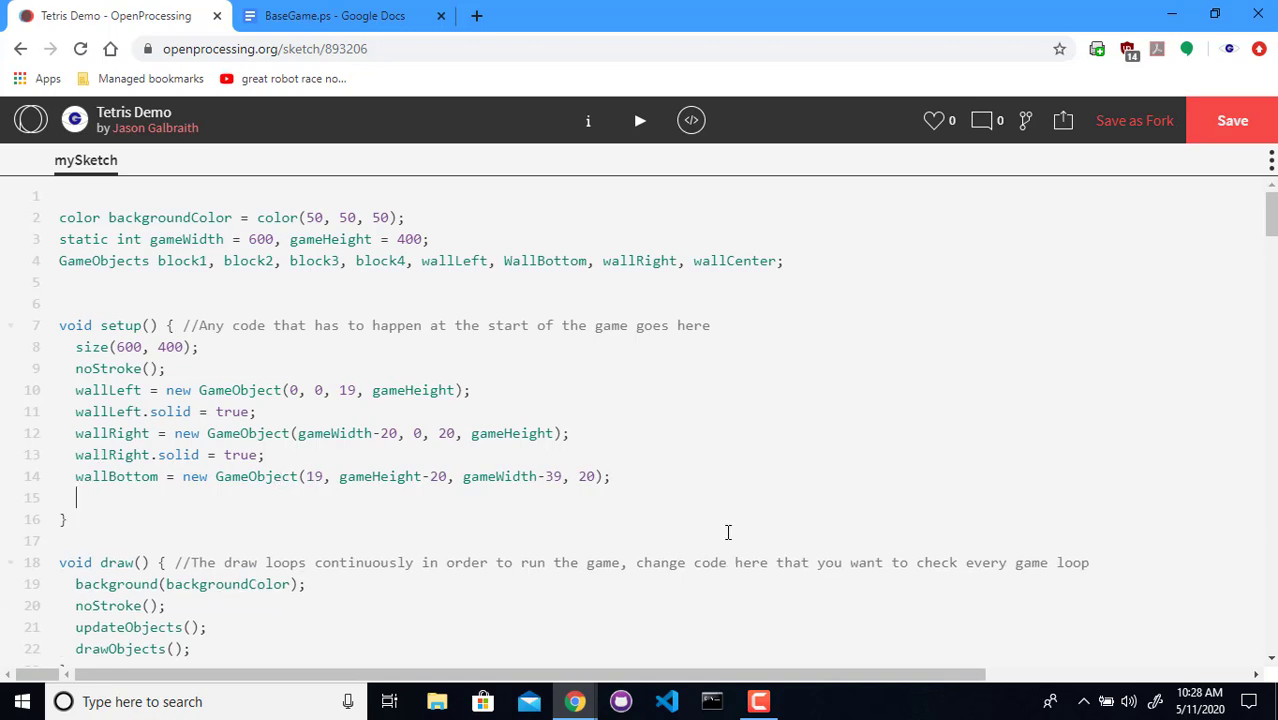
pyautogui.write('wallBo')
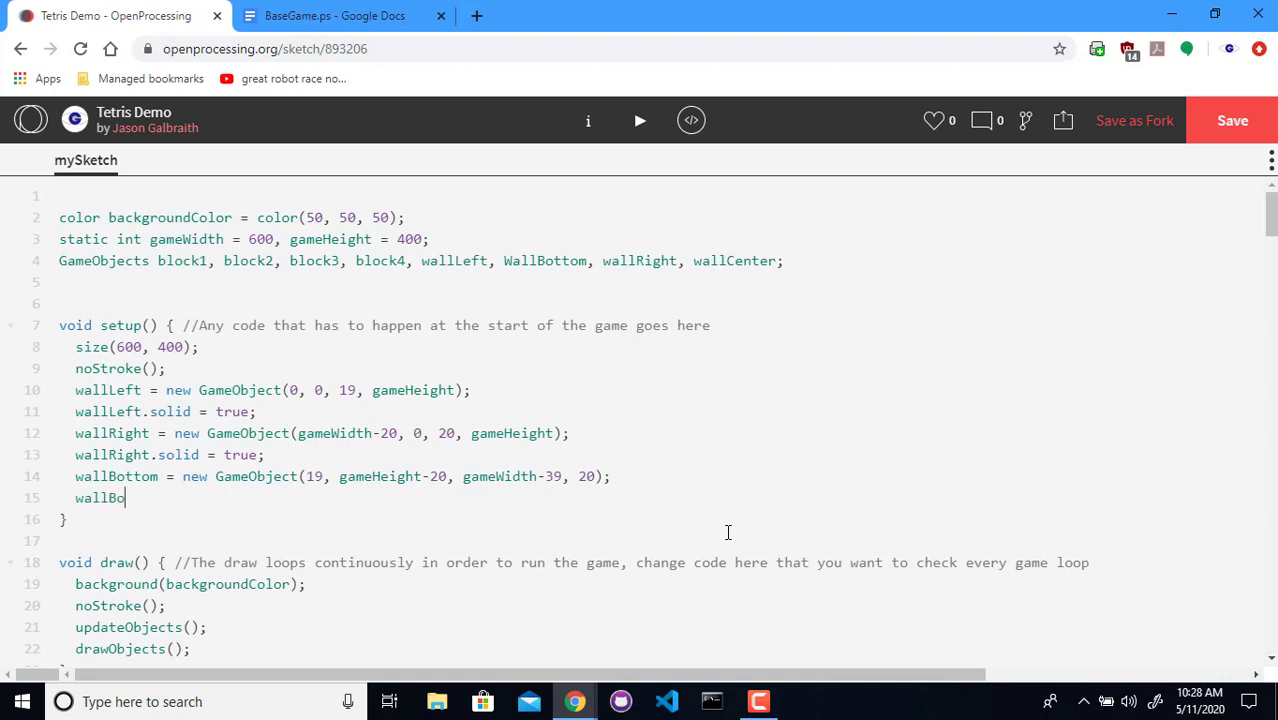
# Mark wallBottom as solid
pyautogui.write('ttom =')
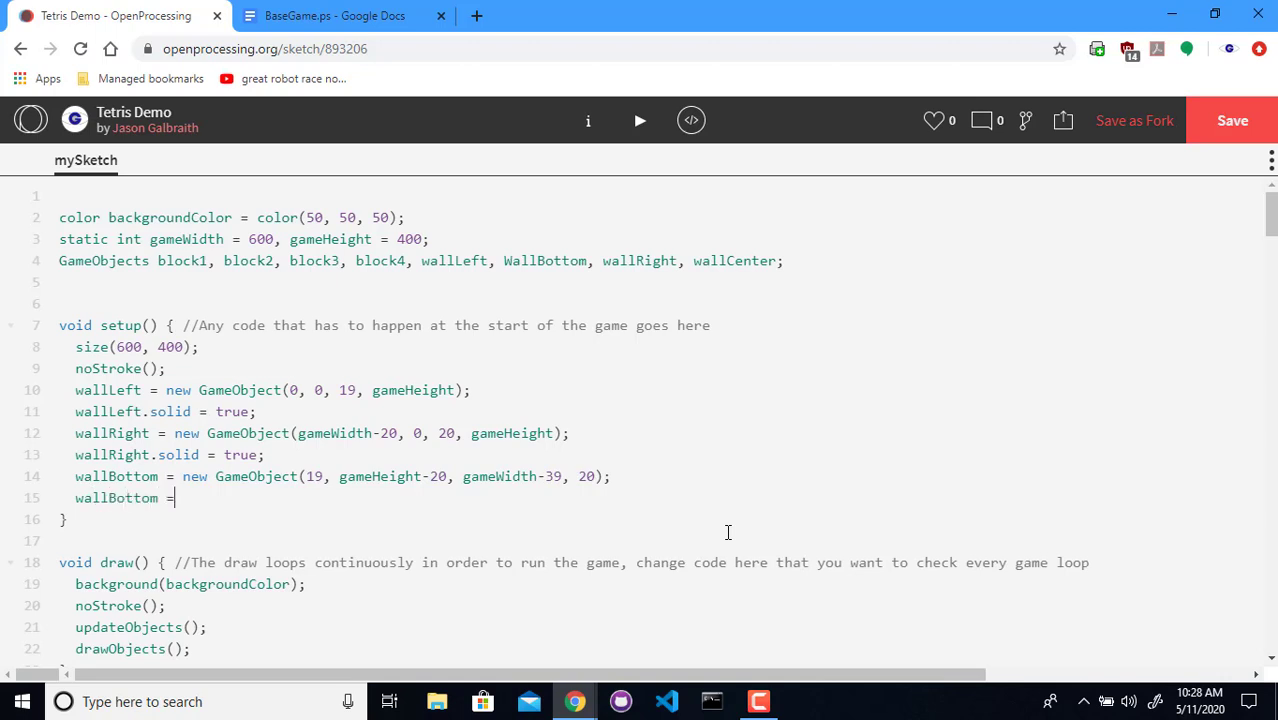
pyautogui.write('solid')
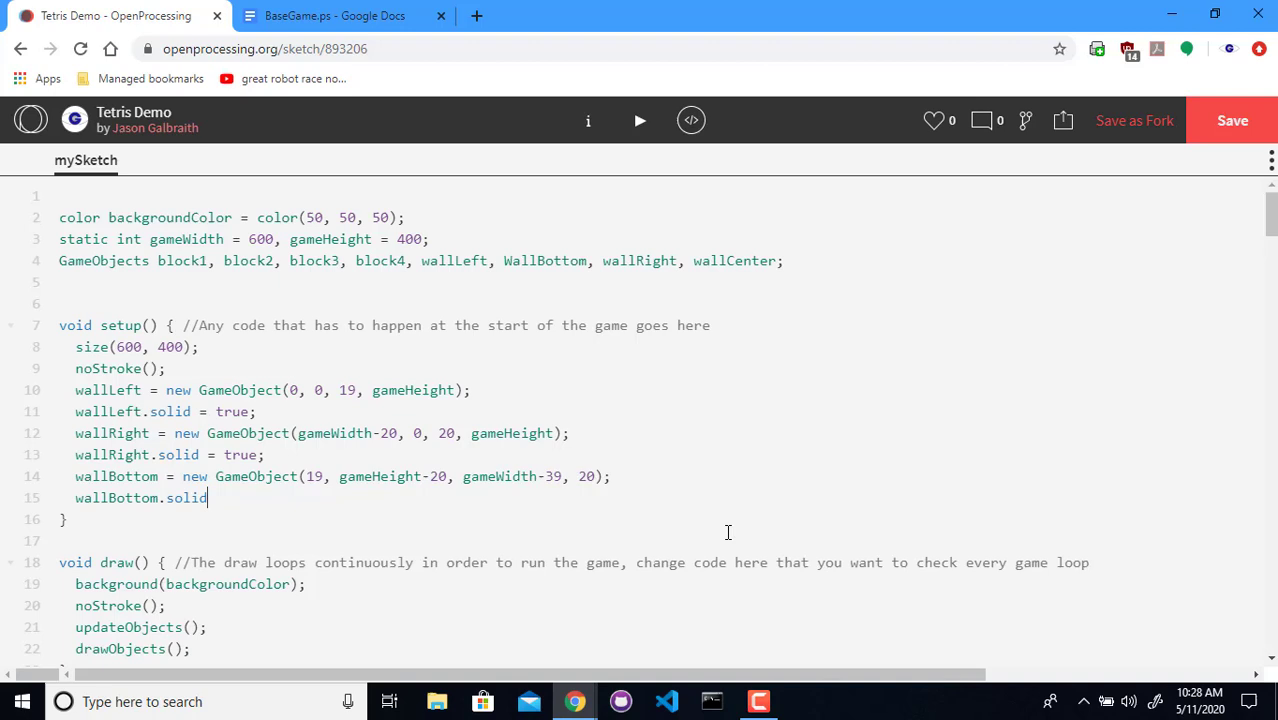
pyautogui.write('= true;')
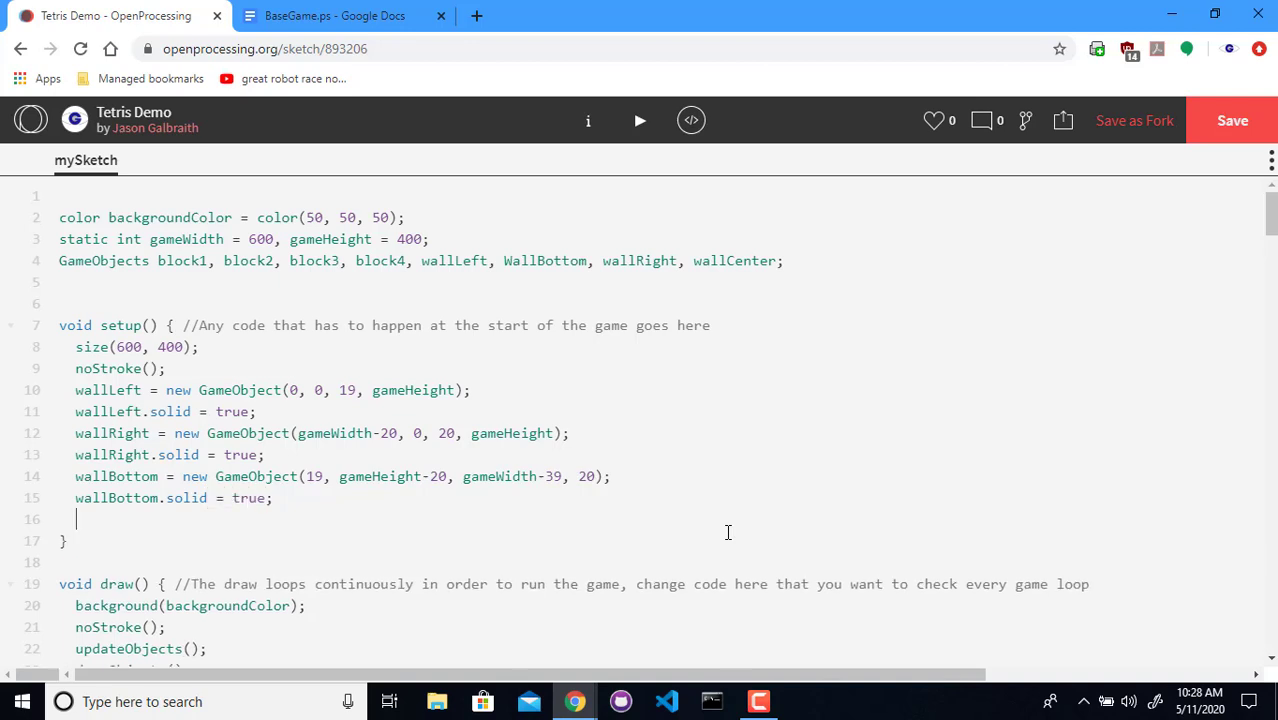
# Begin wallCenter = new GameObject with x position 20+(10*20)
pyautogui.write('wallCe')
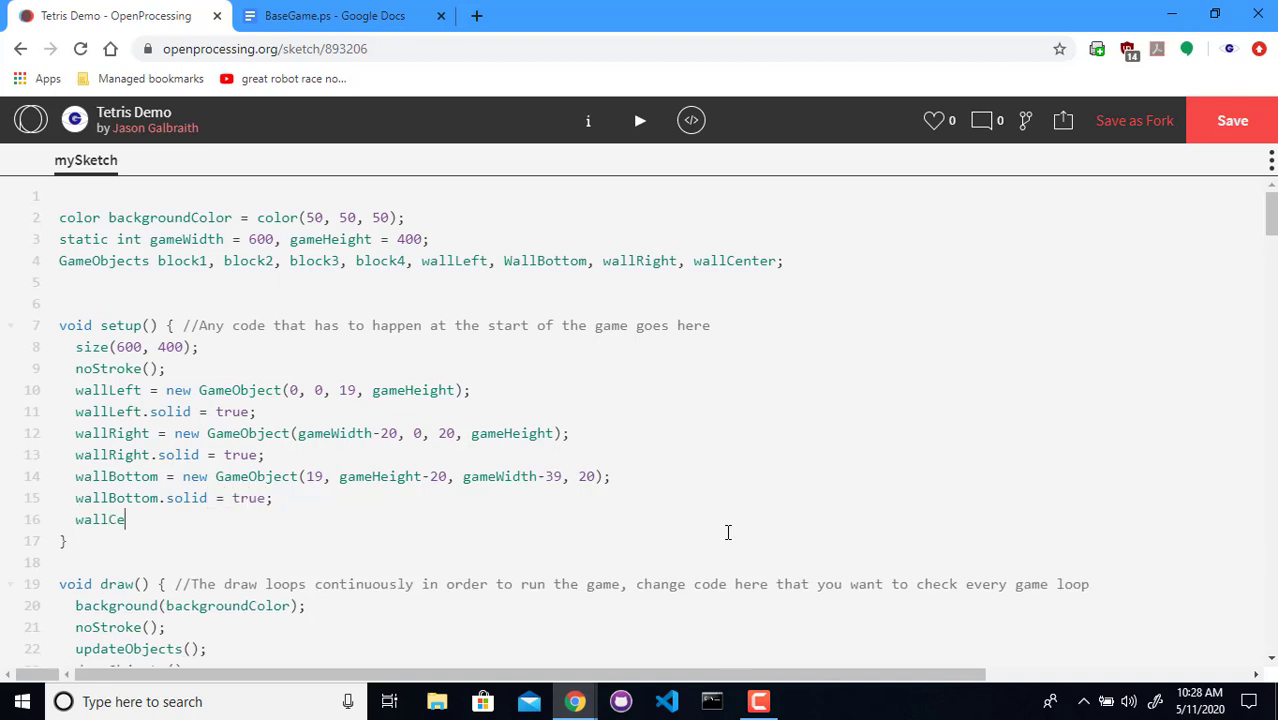
pyautogui.write('nter = new Game')
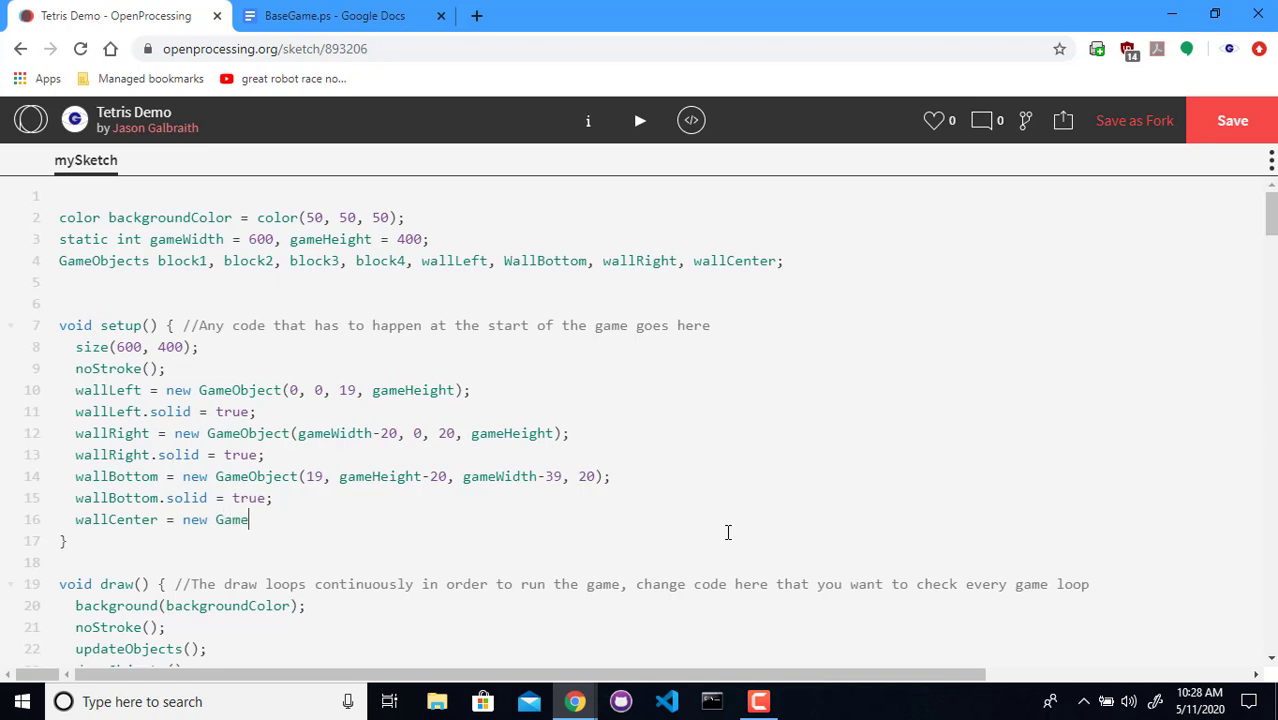
pyautogui.write('Object(')
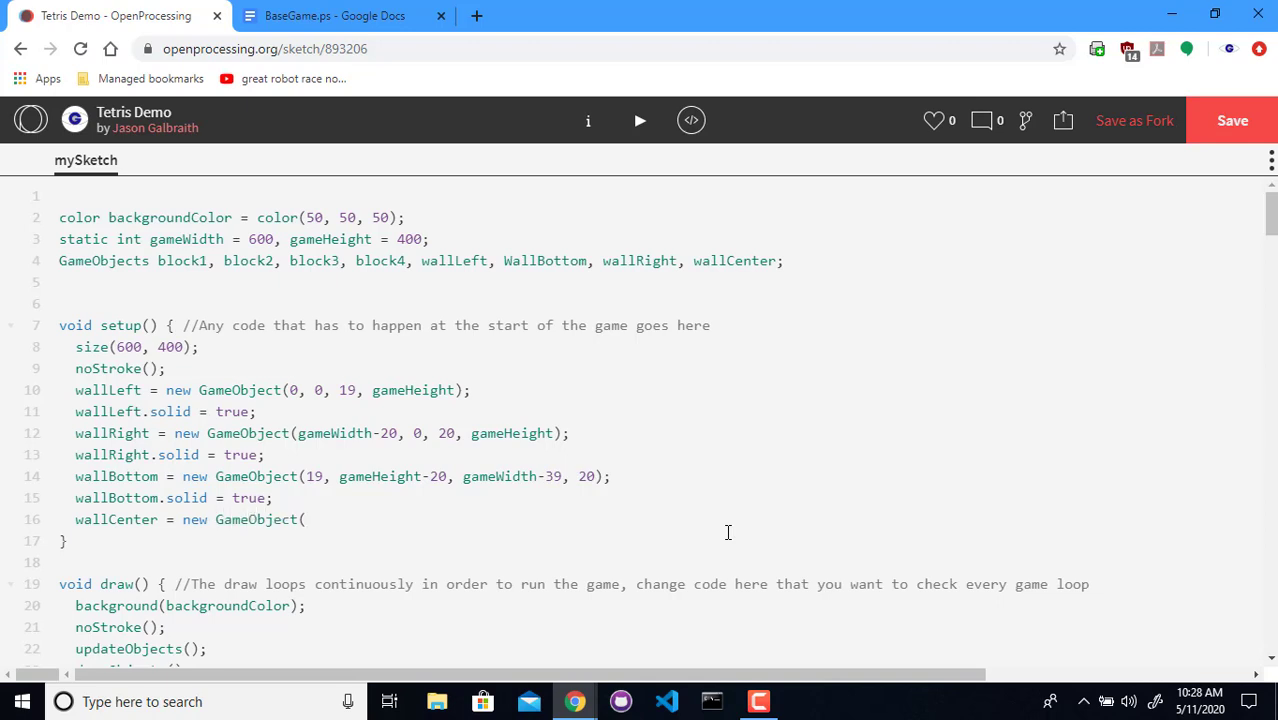
pyautogui.click(306, 519)
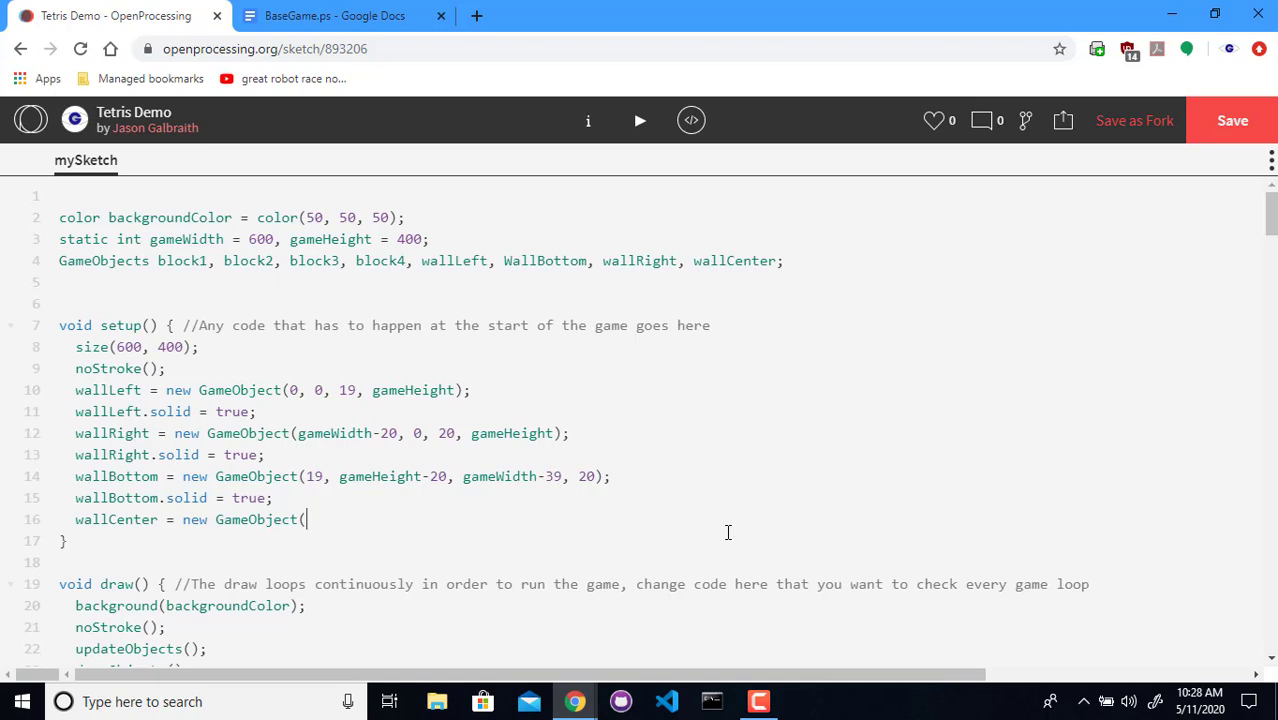
pyautogui.write('a')
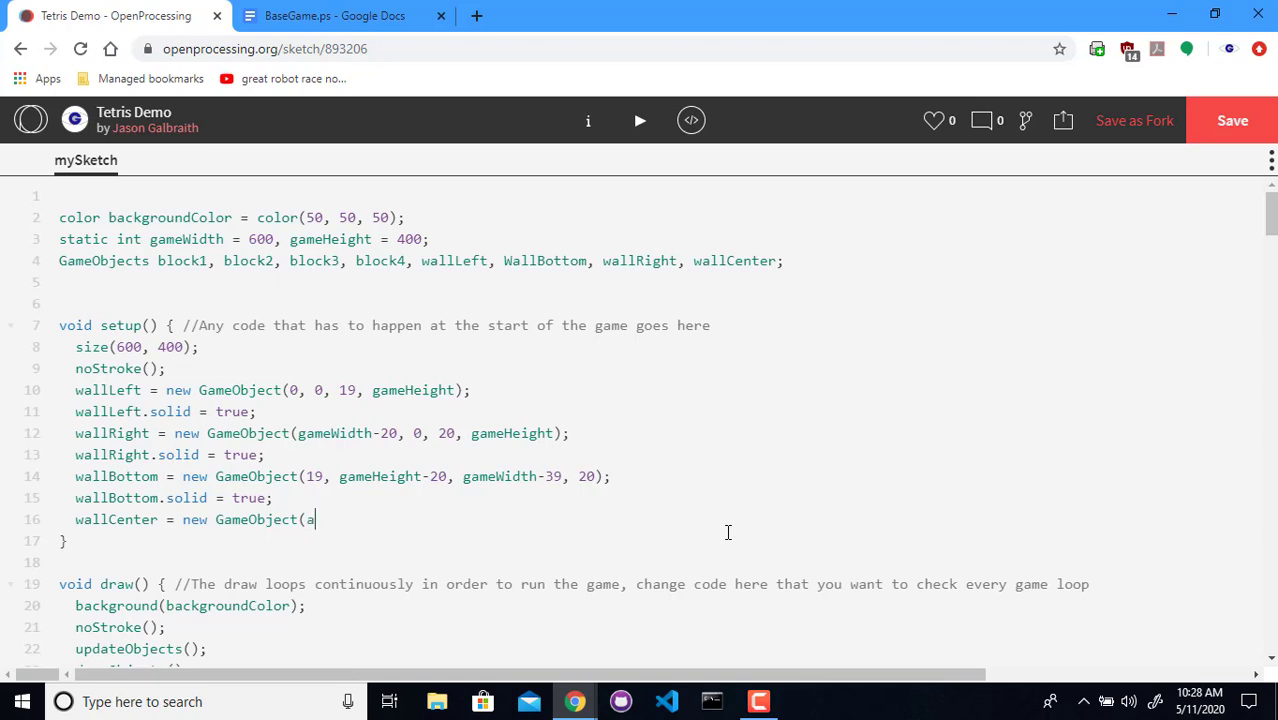
pyautogui.write('20')
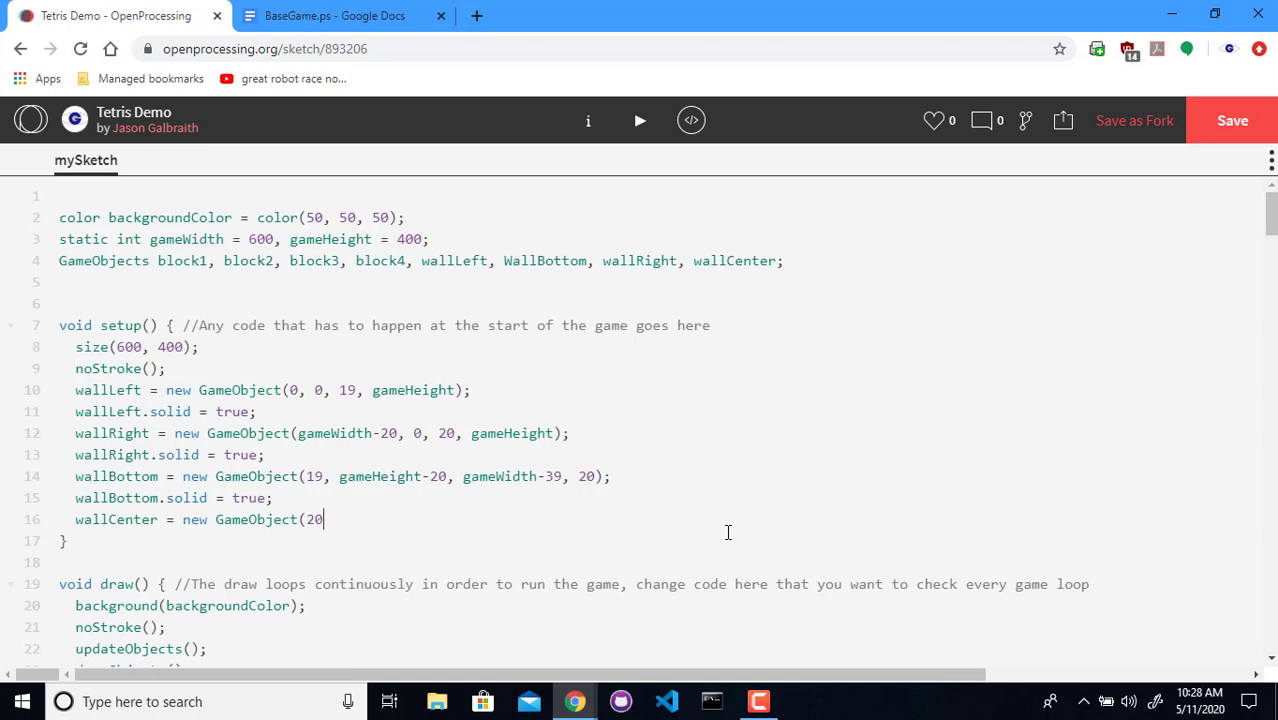
pyautogui.write('+')
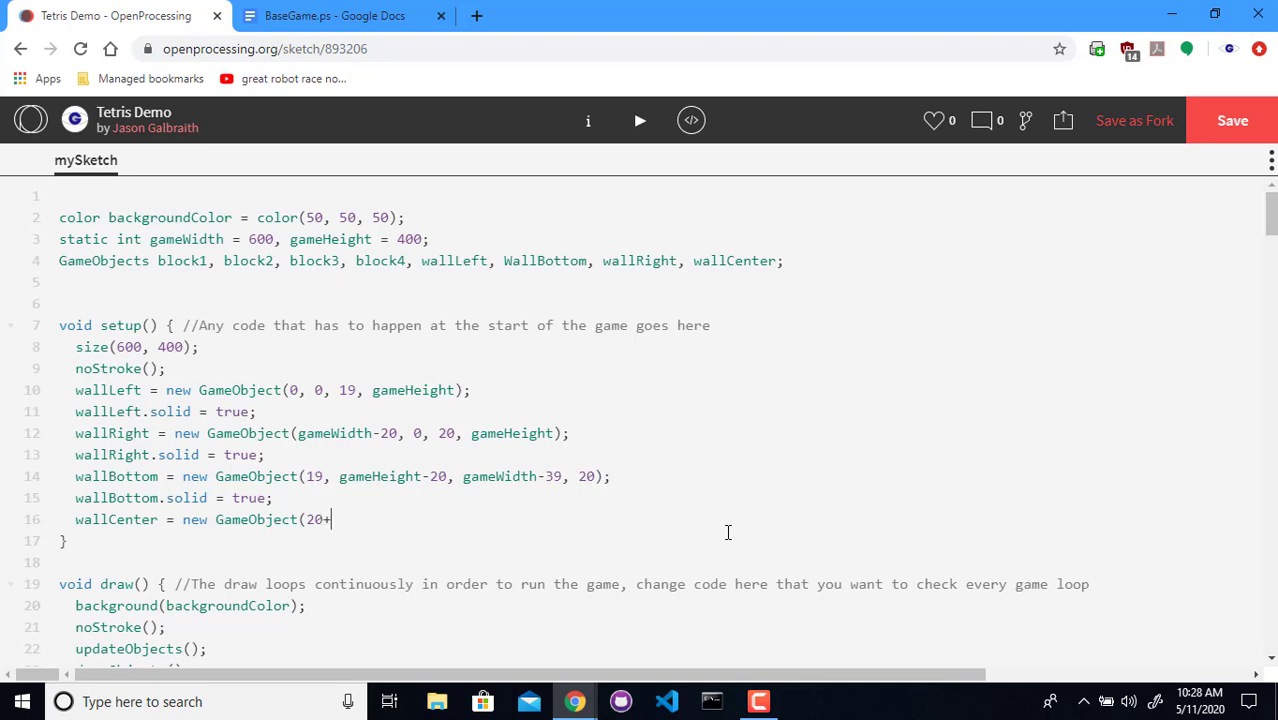
pyautogui.write('(')
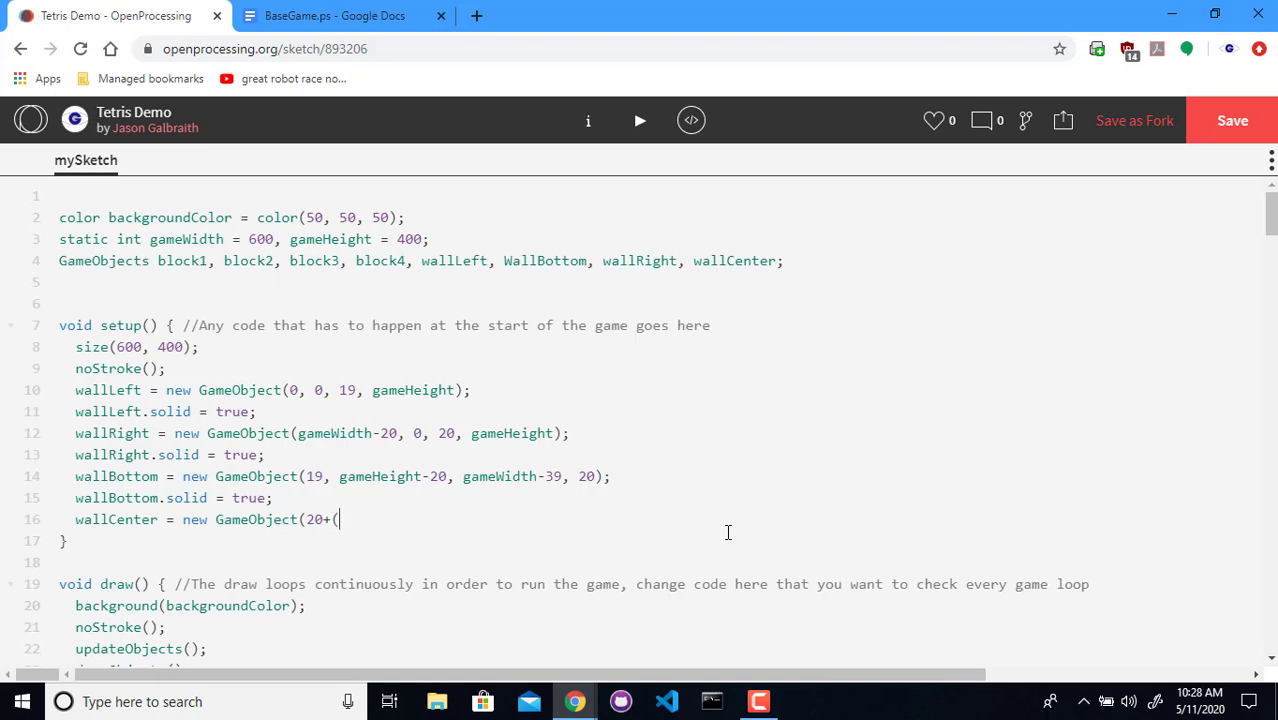
pyautogui.write('10')
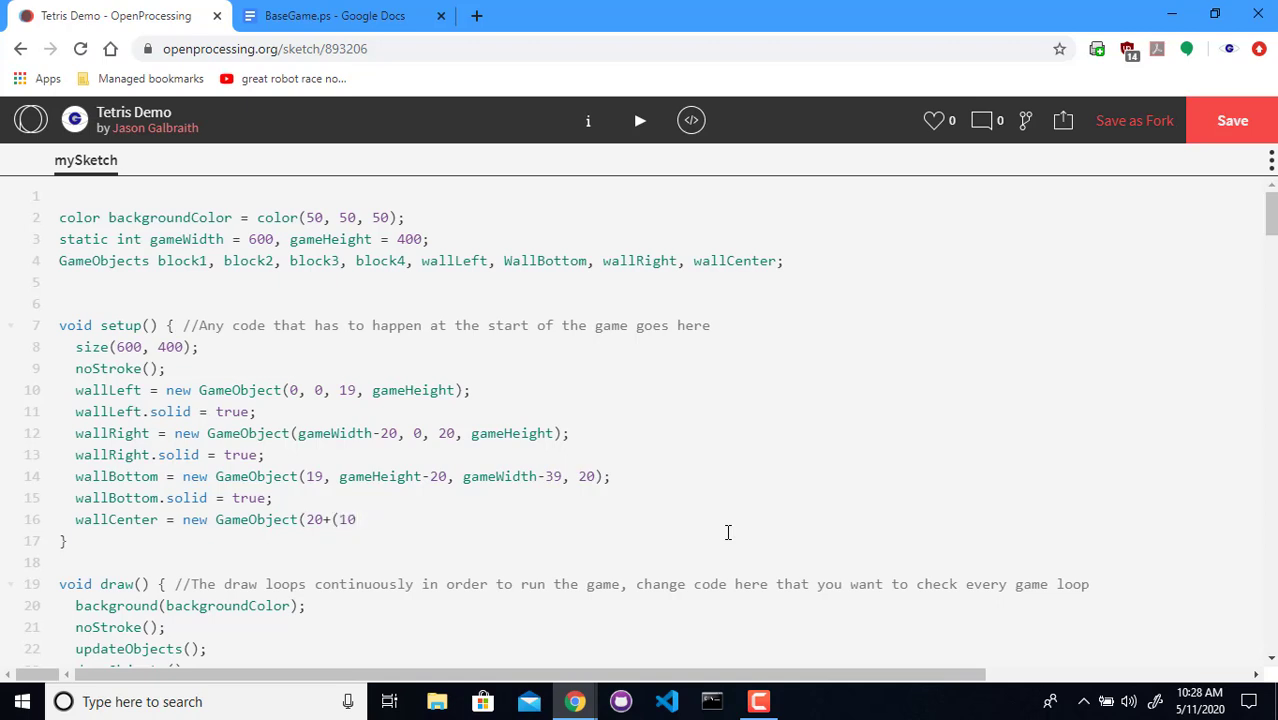
pyautogui.write('*20)')
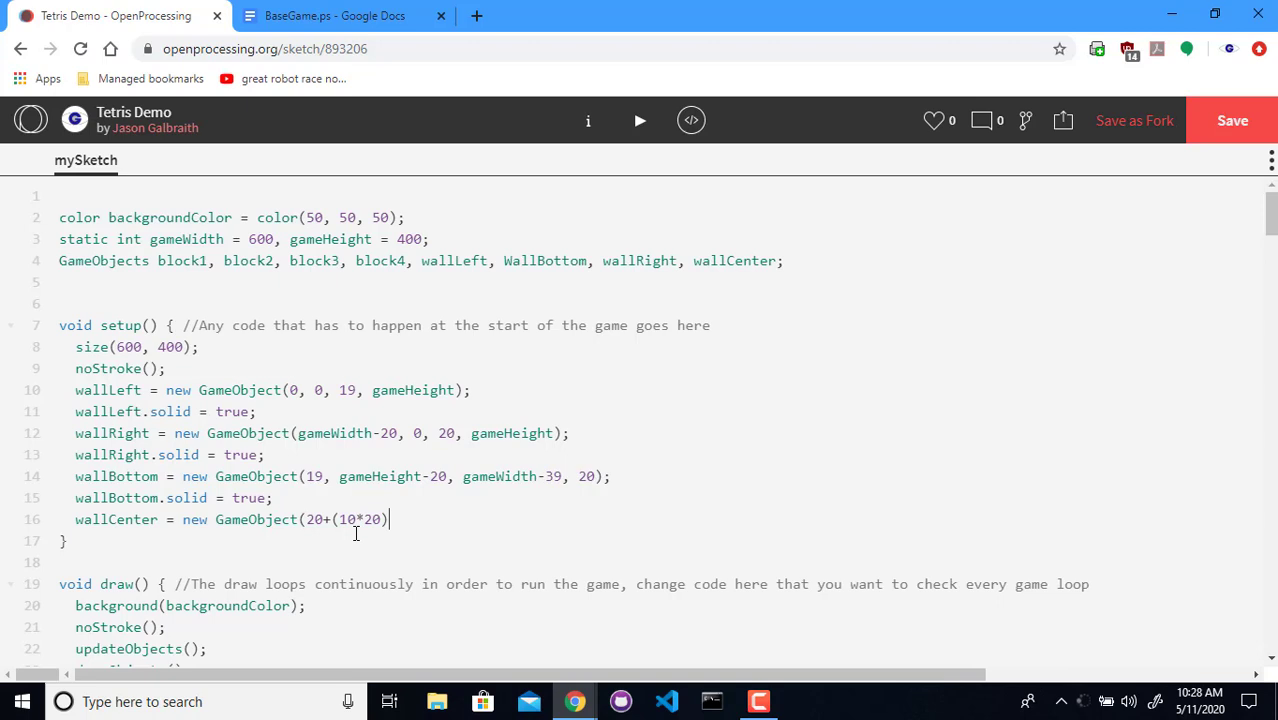
# Finish wallCenter's arguments with y 0, width 20 and height gameHeight-20
pyautogui.write(',')
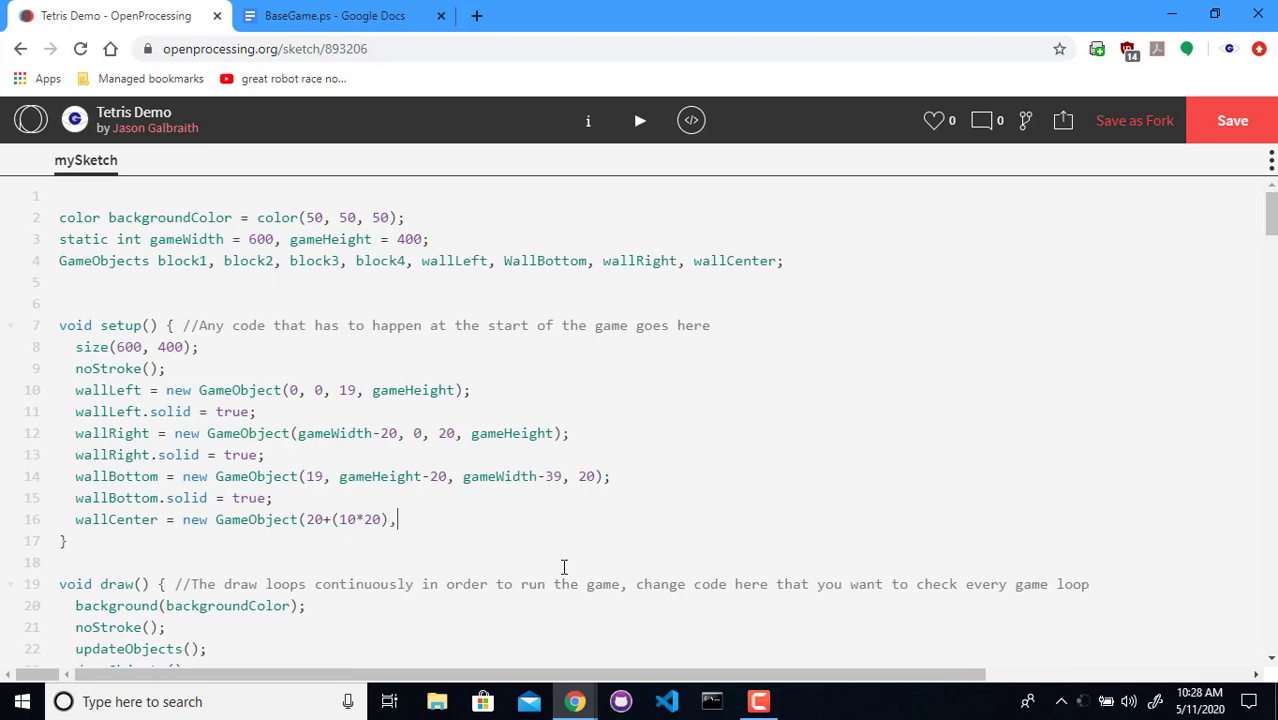
pyautogui.write('0')
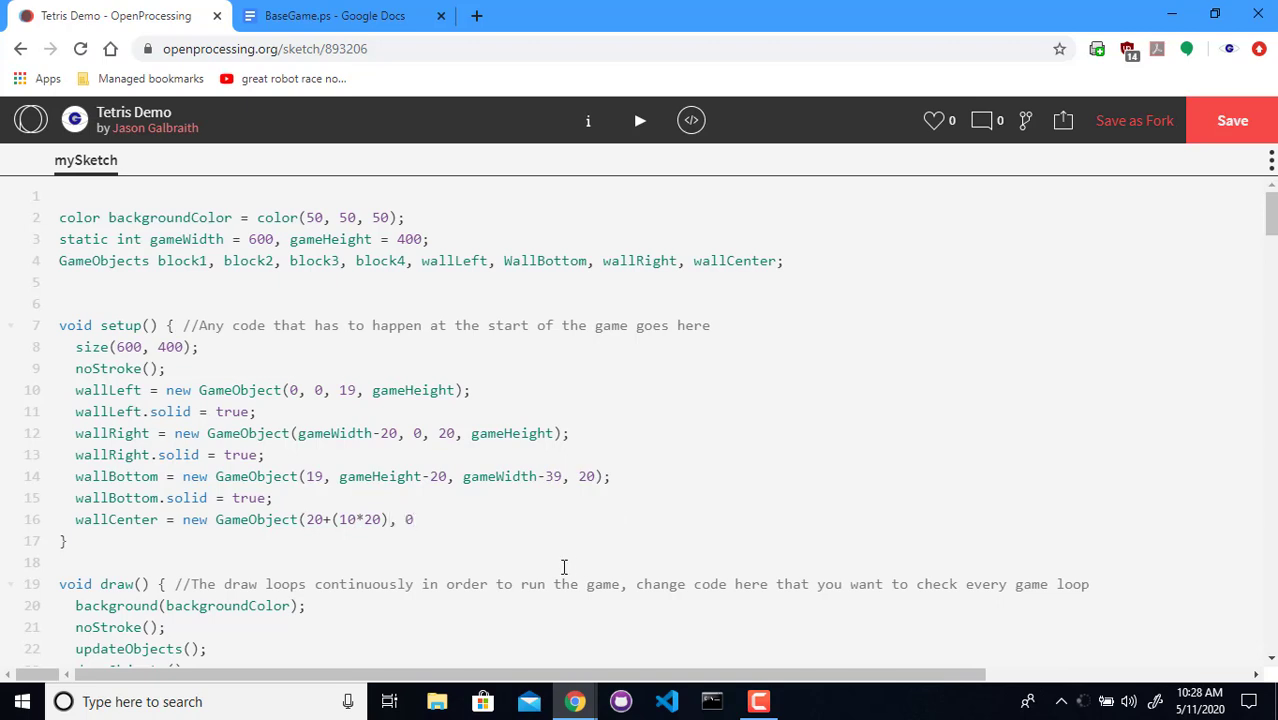
pyautogui.write(',')
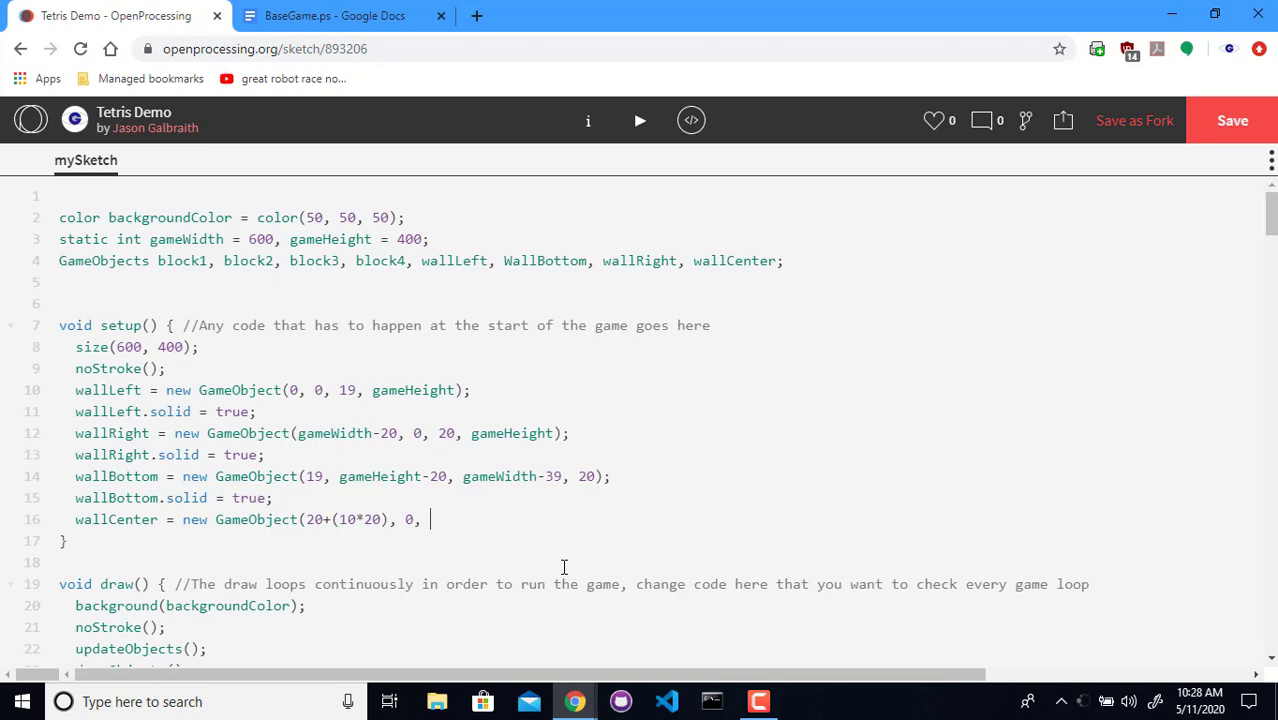
pyautogui.write('20,')
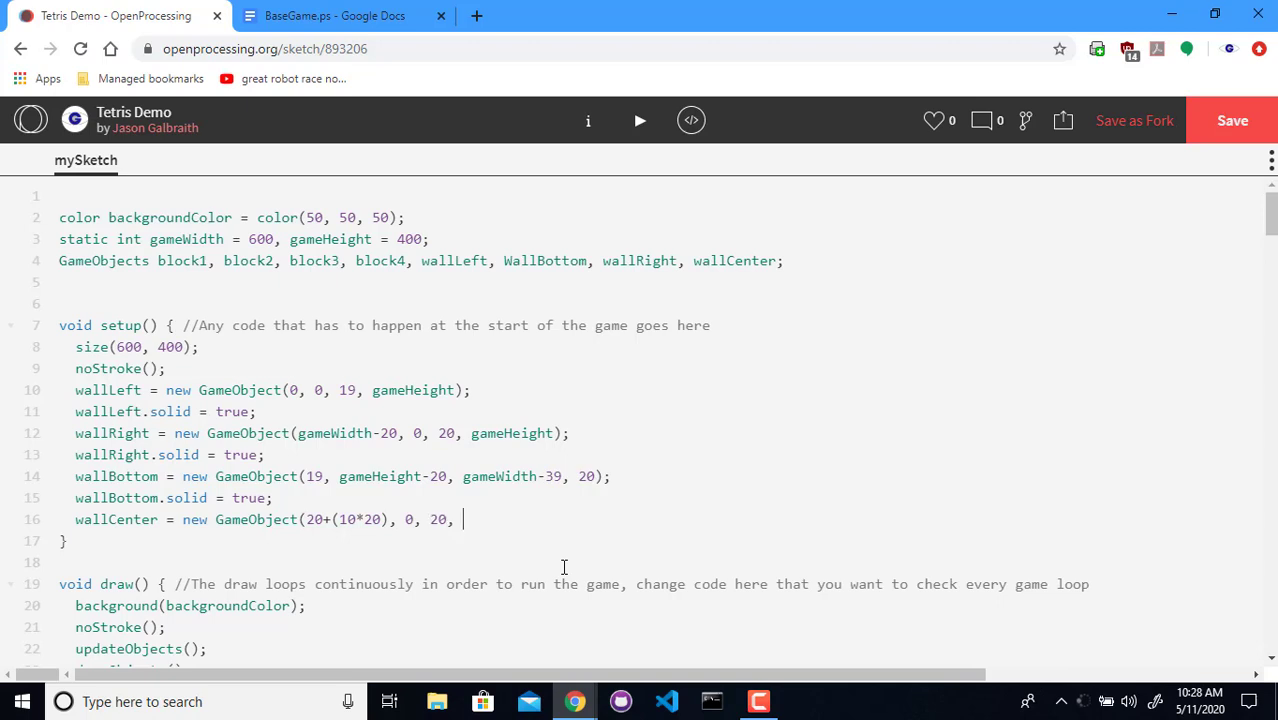
pyautogui.write('4')
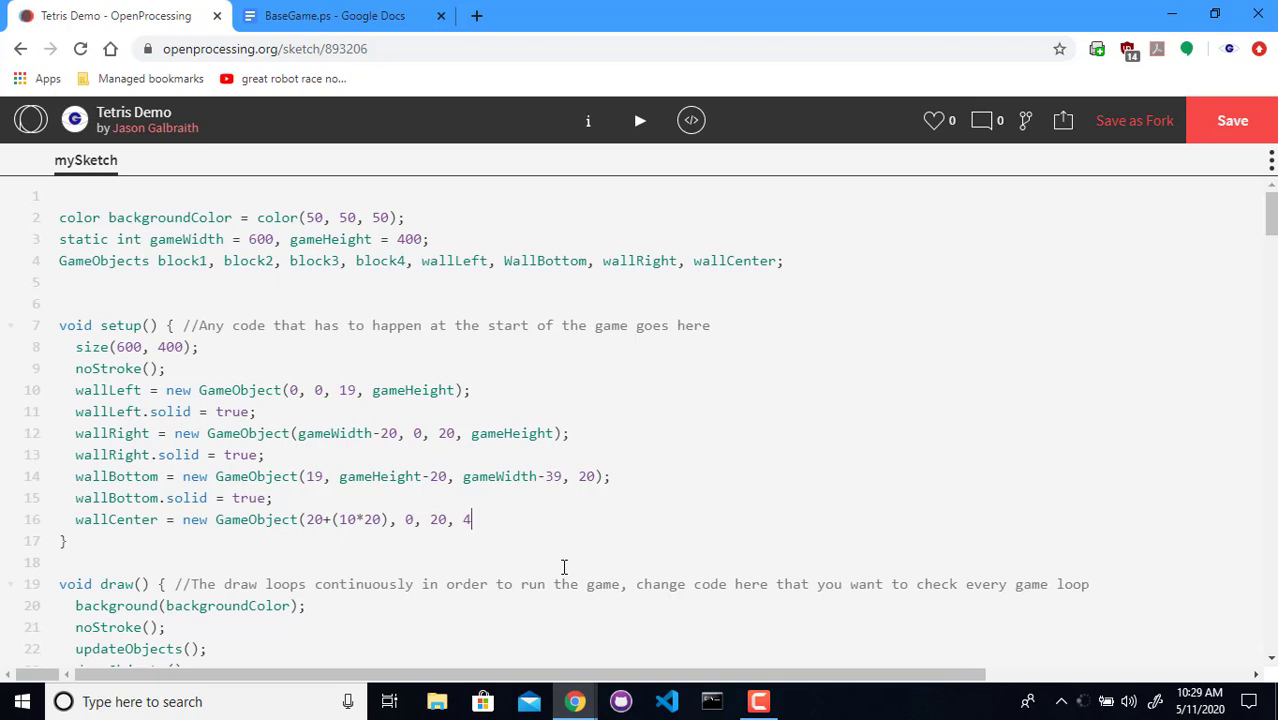
pyautogui.write('gameHeight')
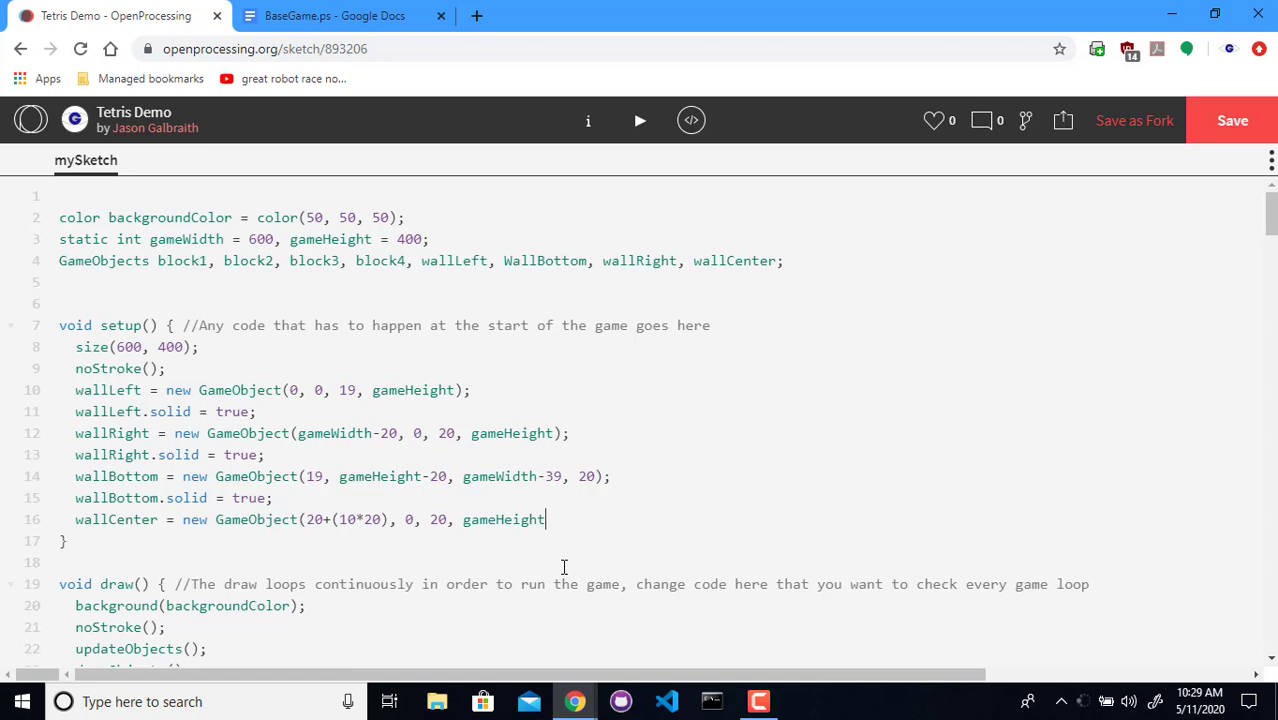
pyautogui.write('-20')
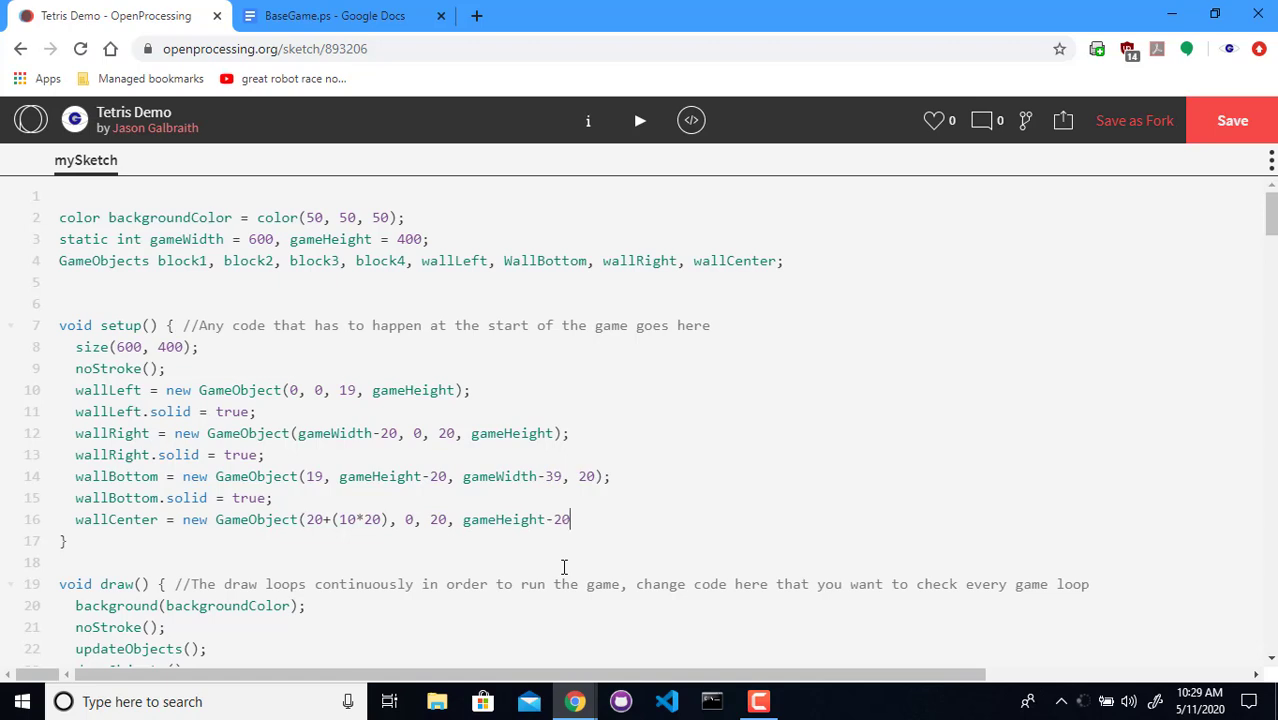
pyautogui.write(';')
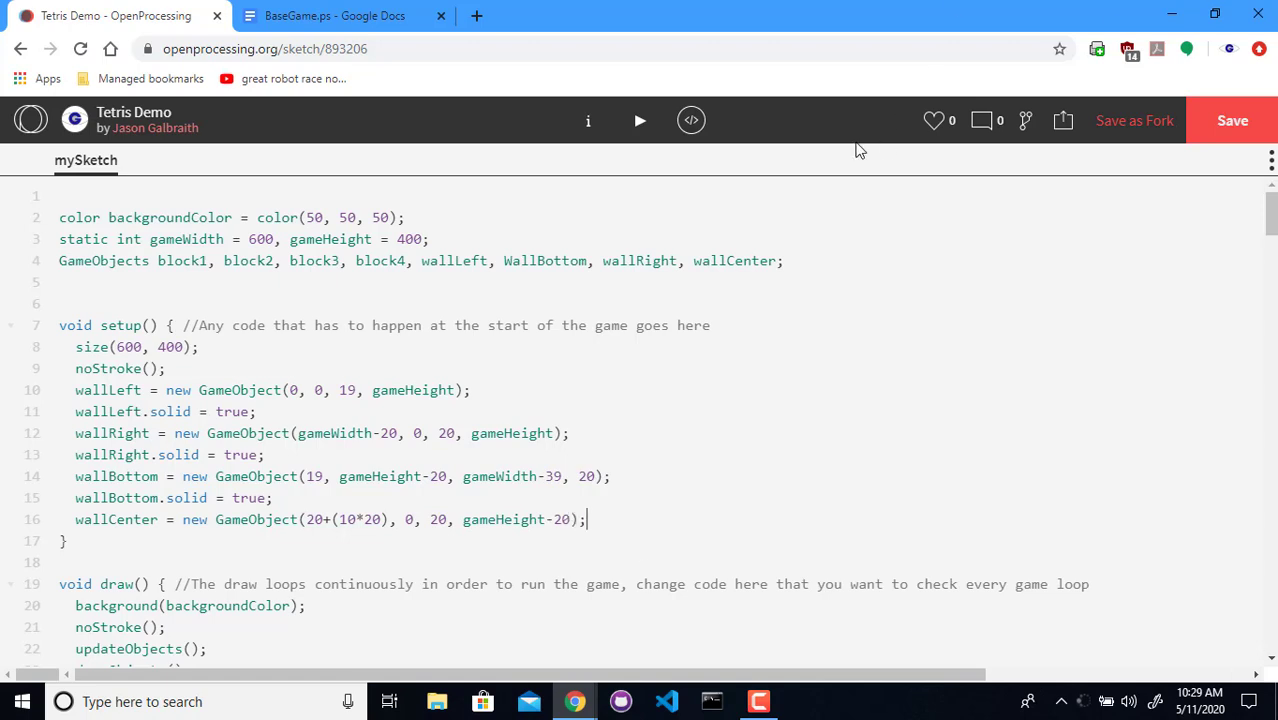
pyautogui.click(639, 120)
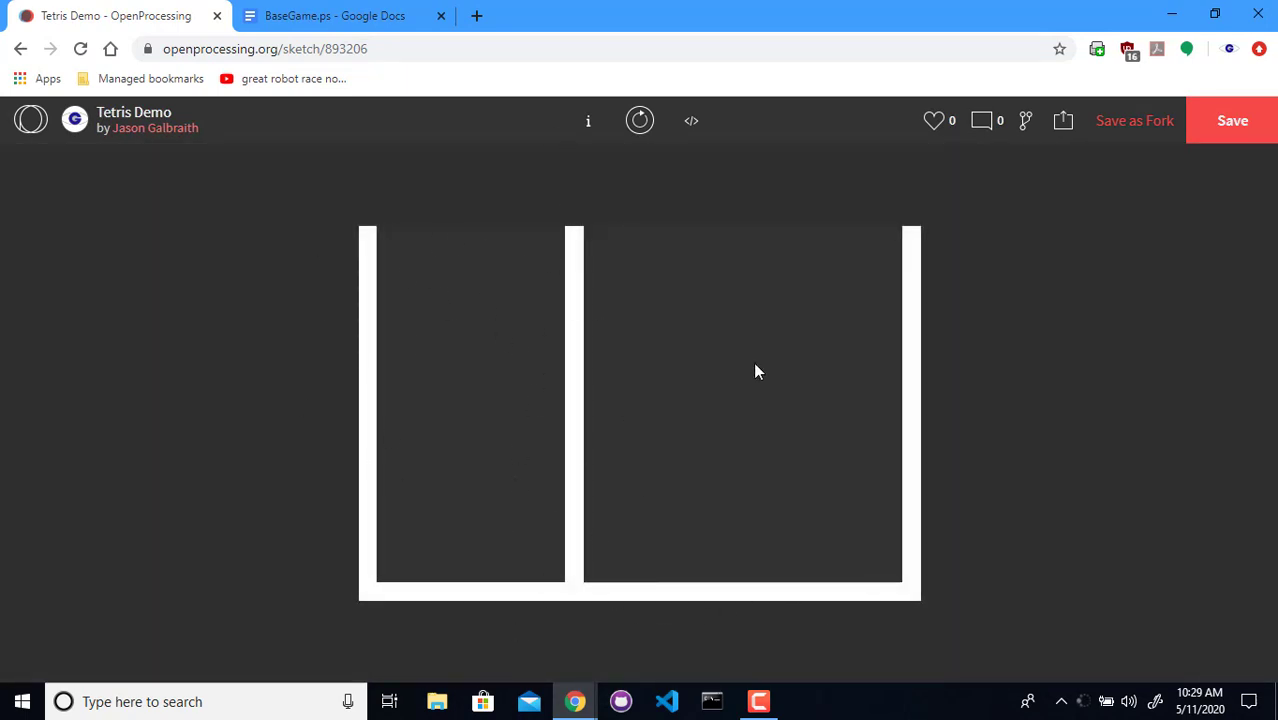
pyautogui.moveTo(832, 290)
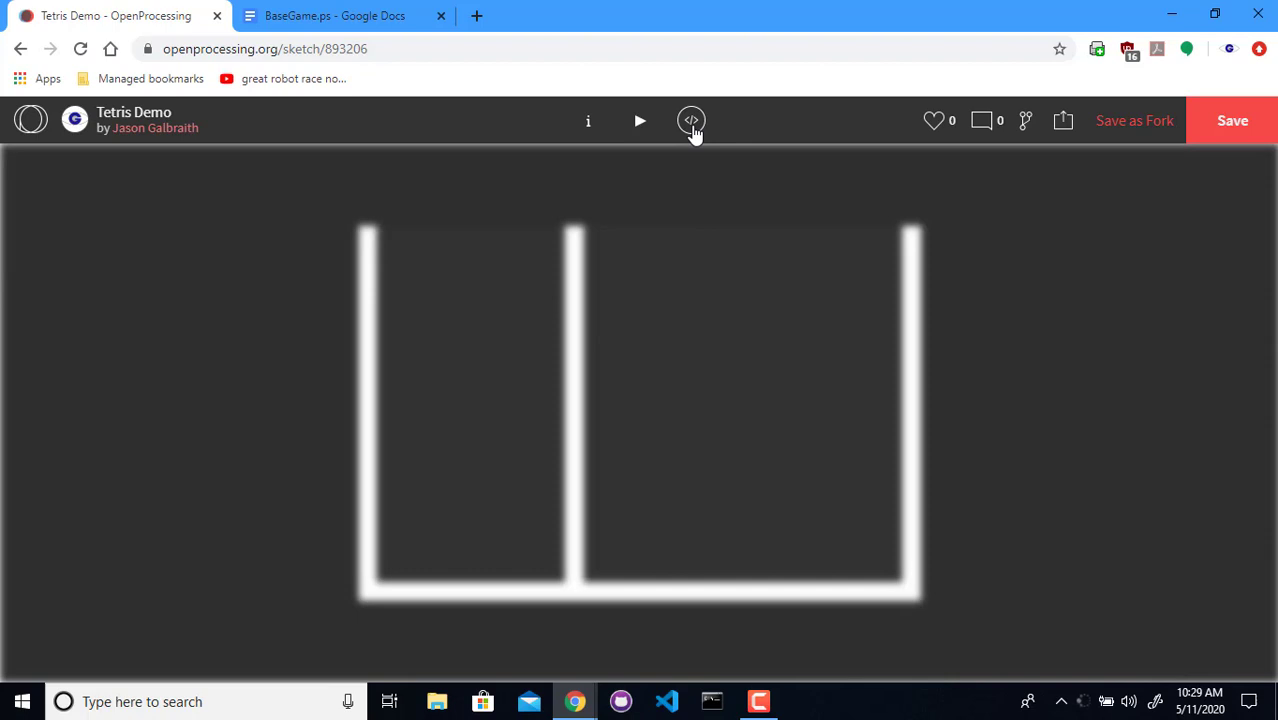
pyautogui.click(691, 120)
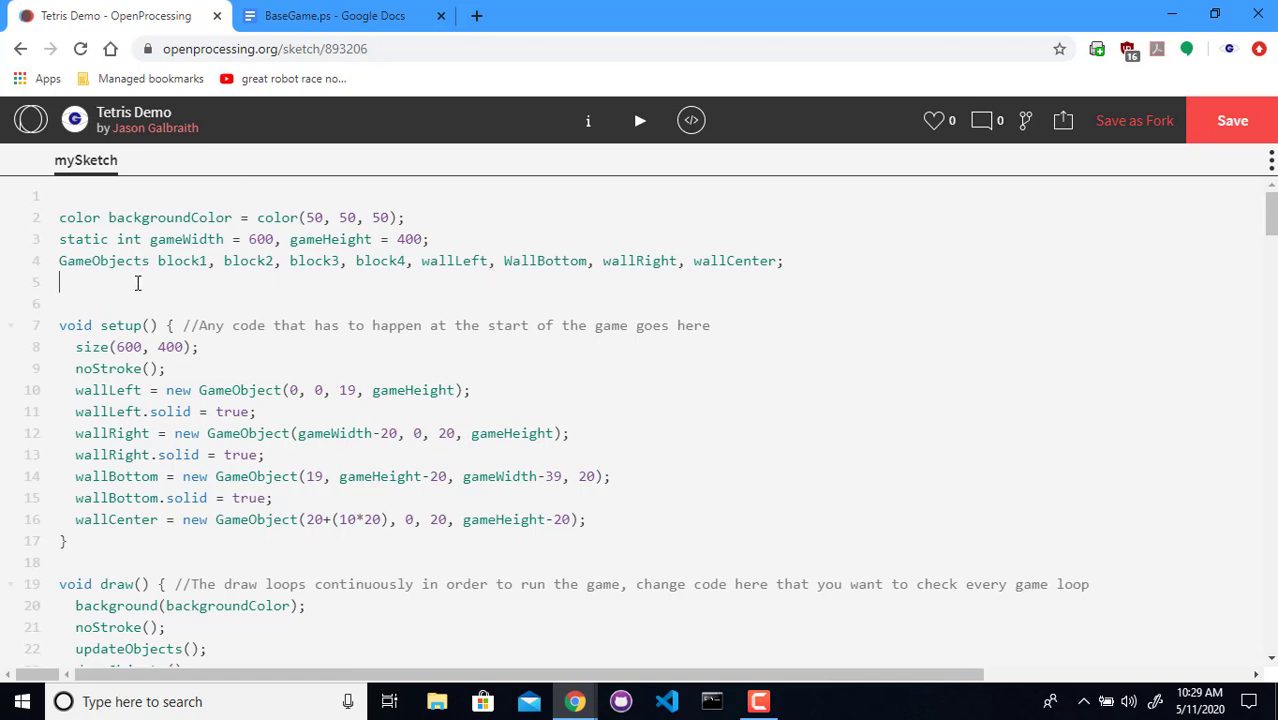
pyautogui.moveTo(617, 264)
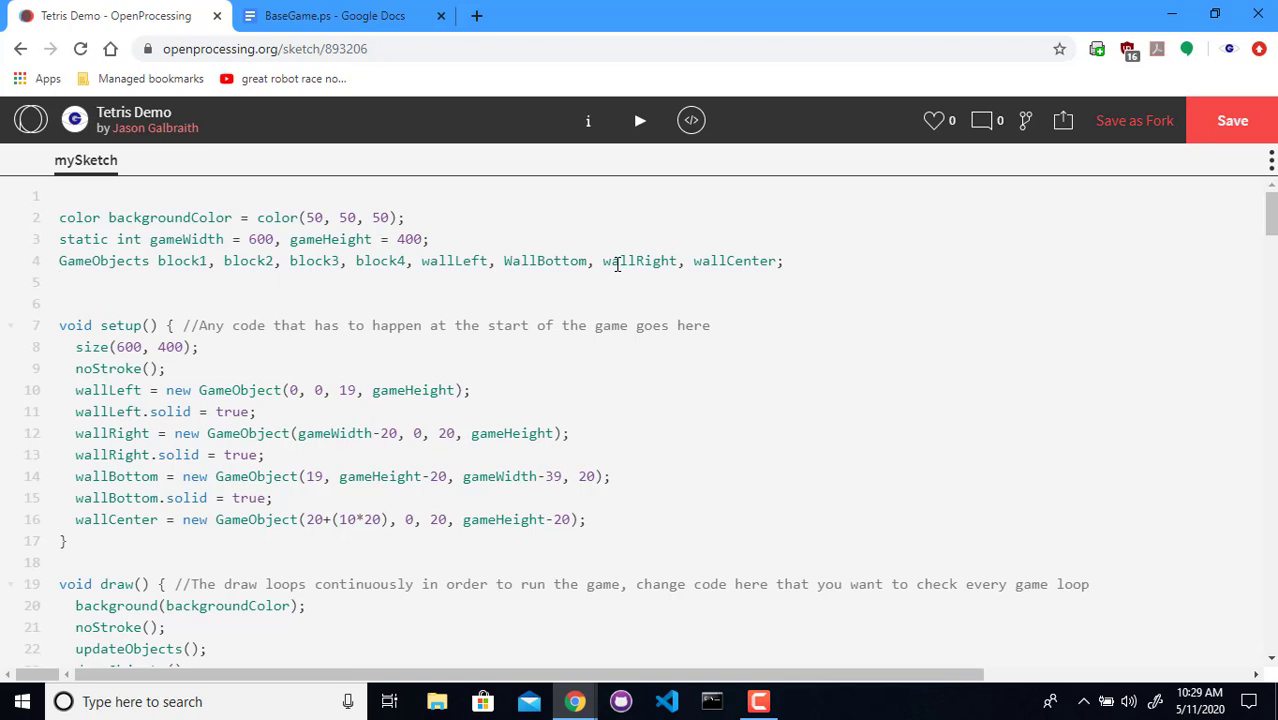
# Declare int shape, rotation; beneath the GameObjects declaration
pyautogui.write('int shape,')
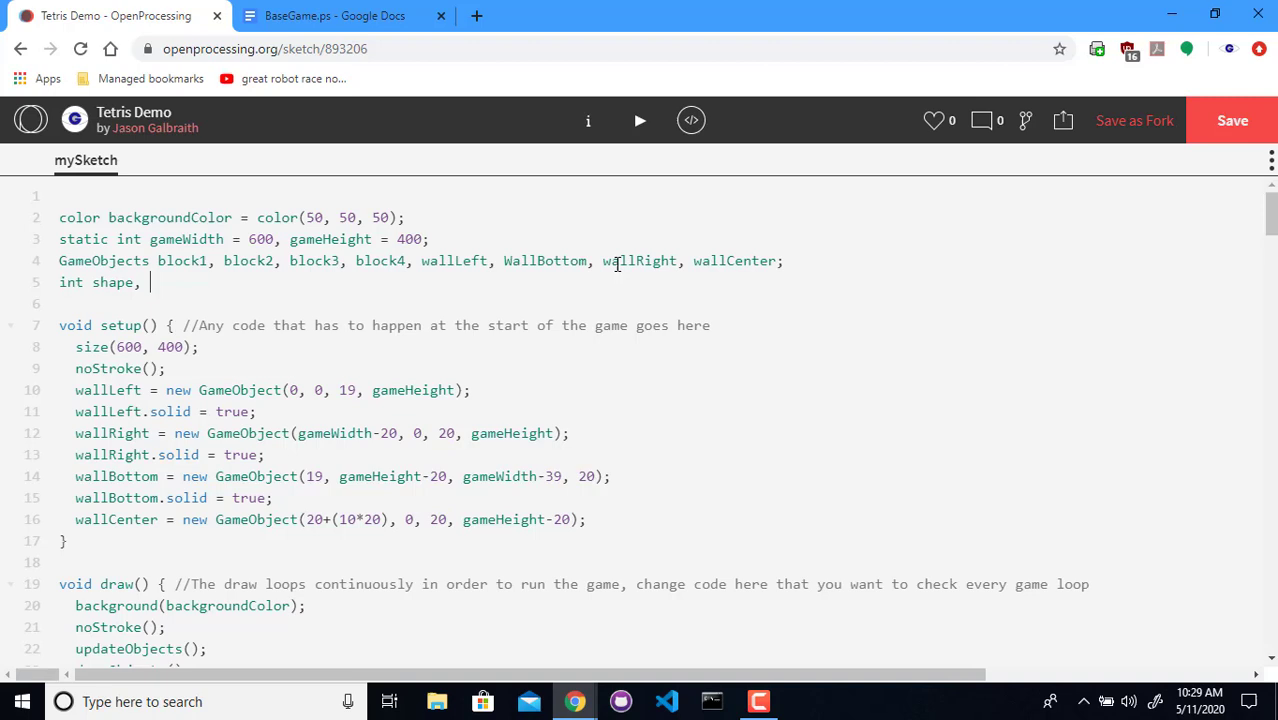
pyautogui.write('rotation;')
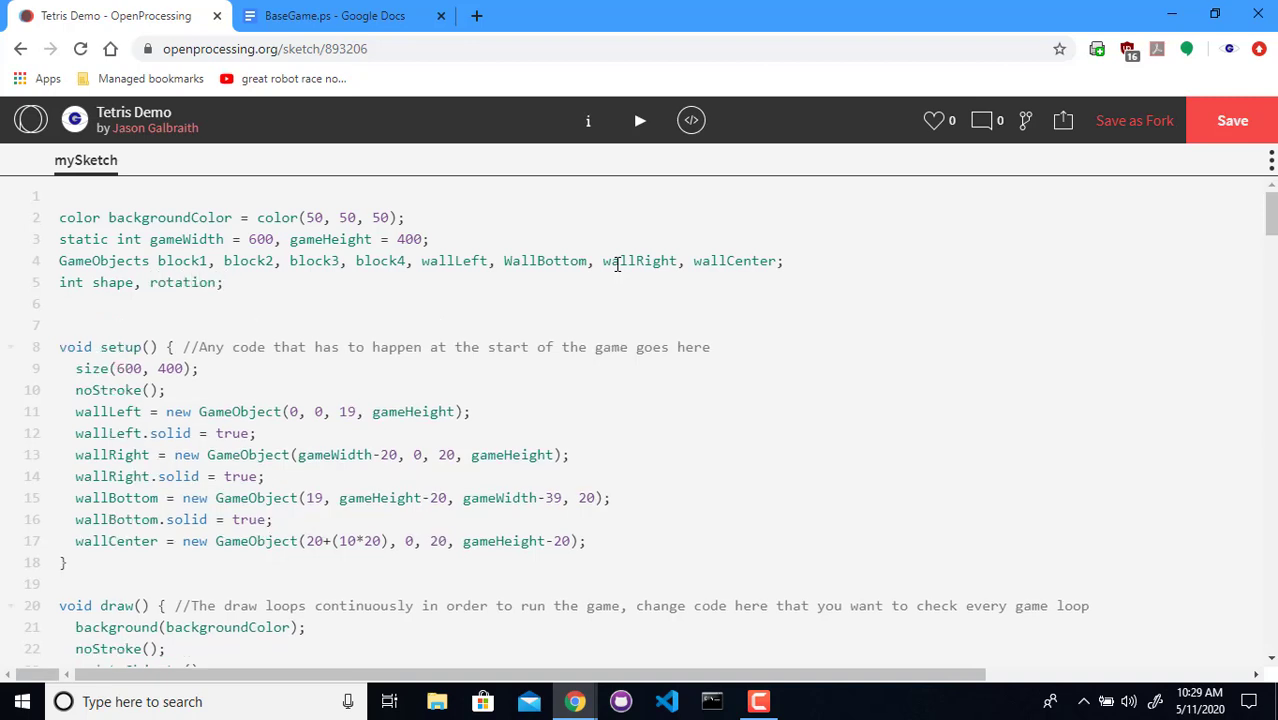
pyautogui.write('final')
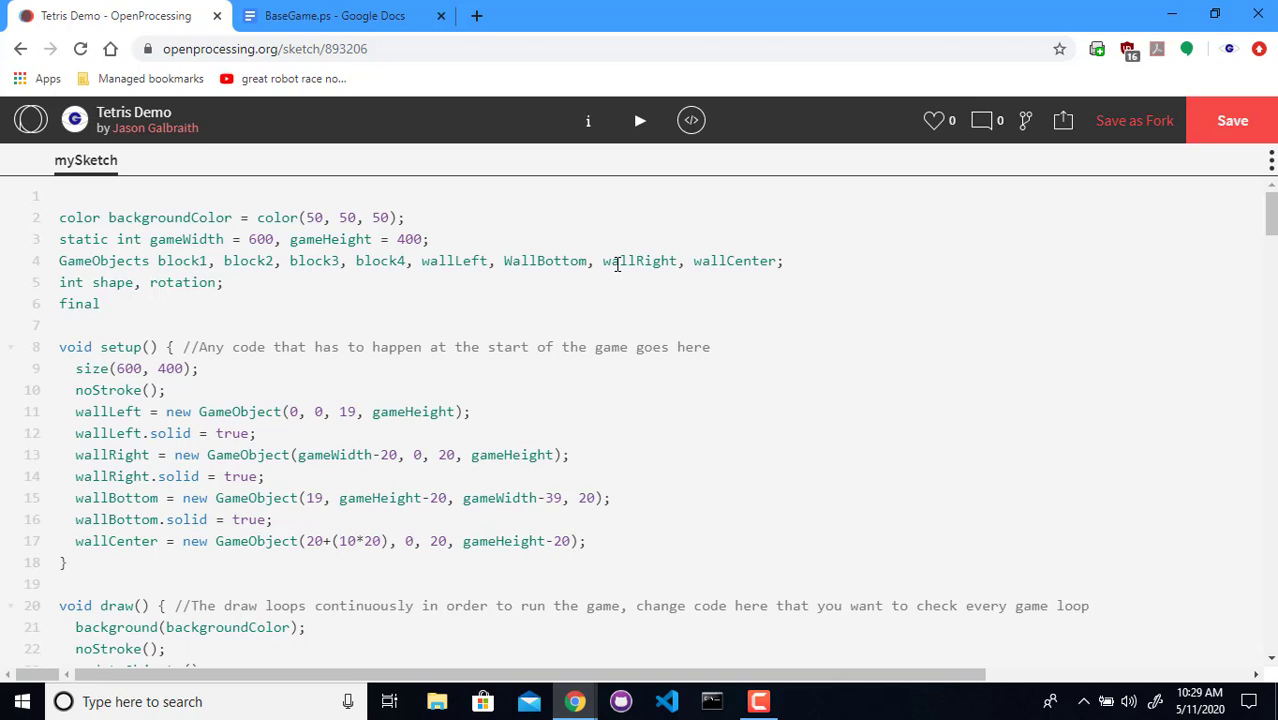
# Declare the constants final int STRAIGHT = 1 and BLOCK = 2
pyautogui.write('int')
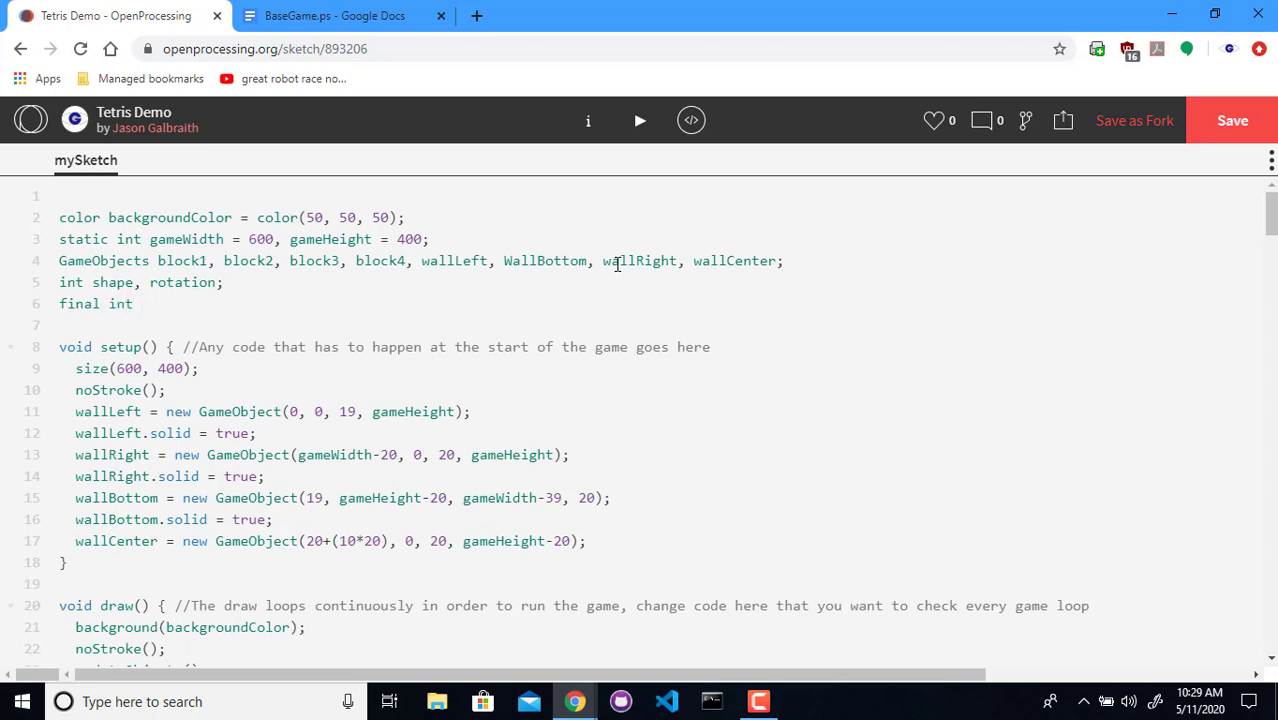
pyautogui.click(142, 304)
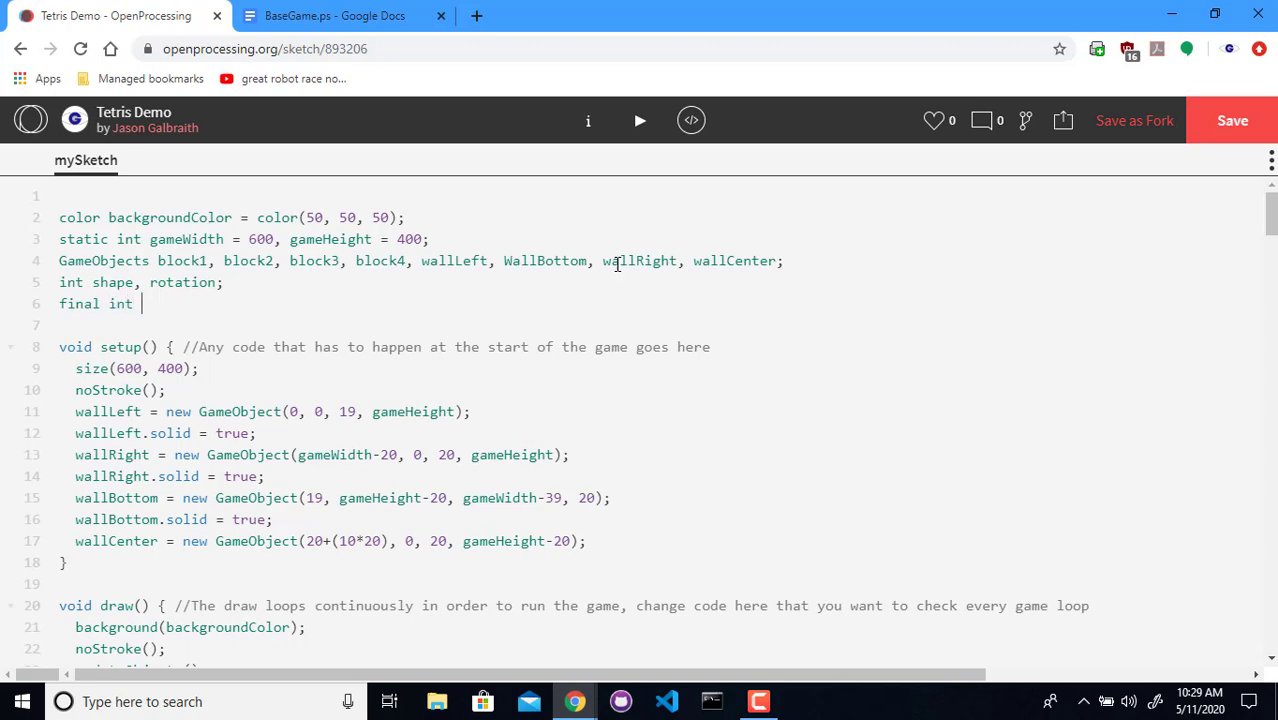
pyautogui.write('S')
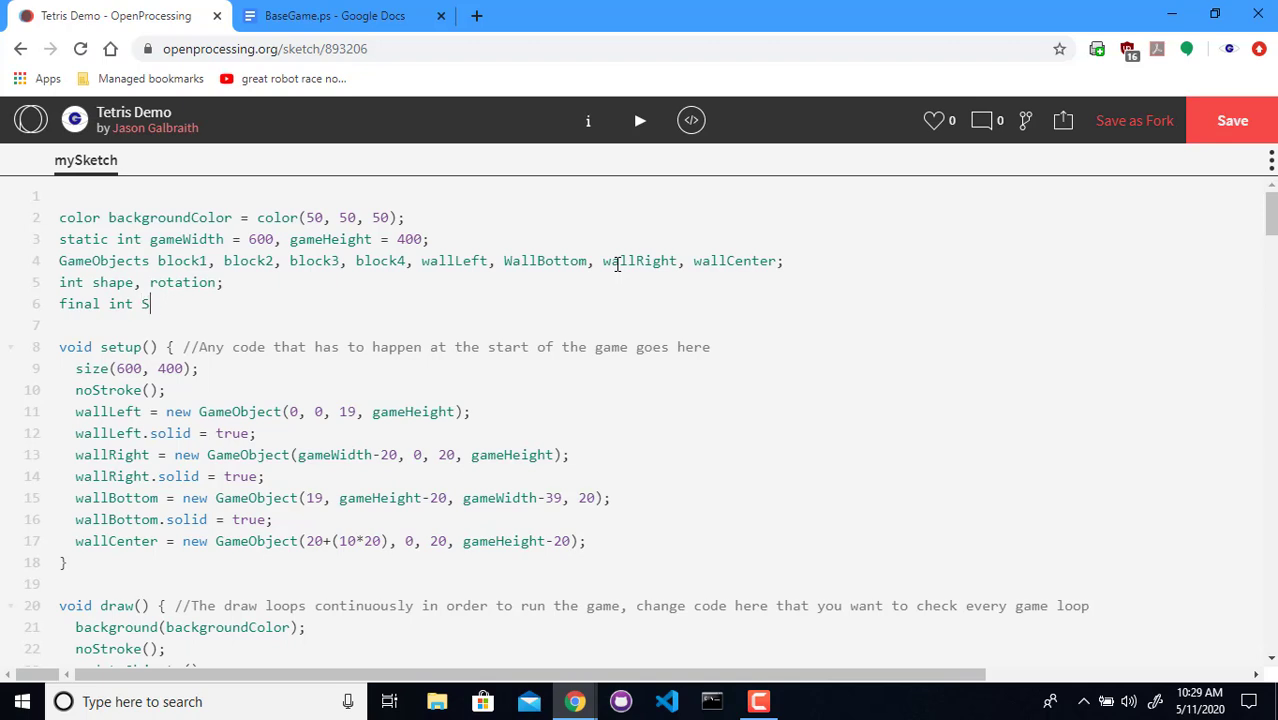
pyautogui.write('TRA')
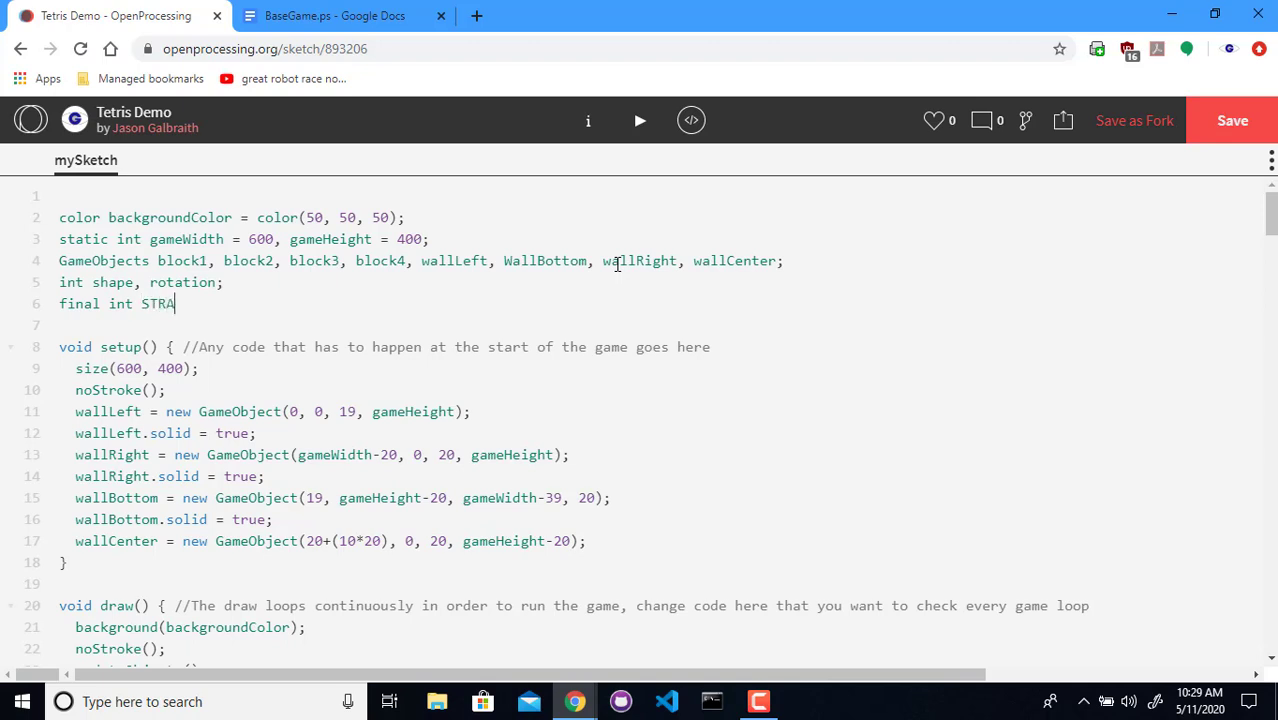
pyautogui.write('IGHT = 1')
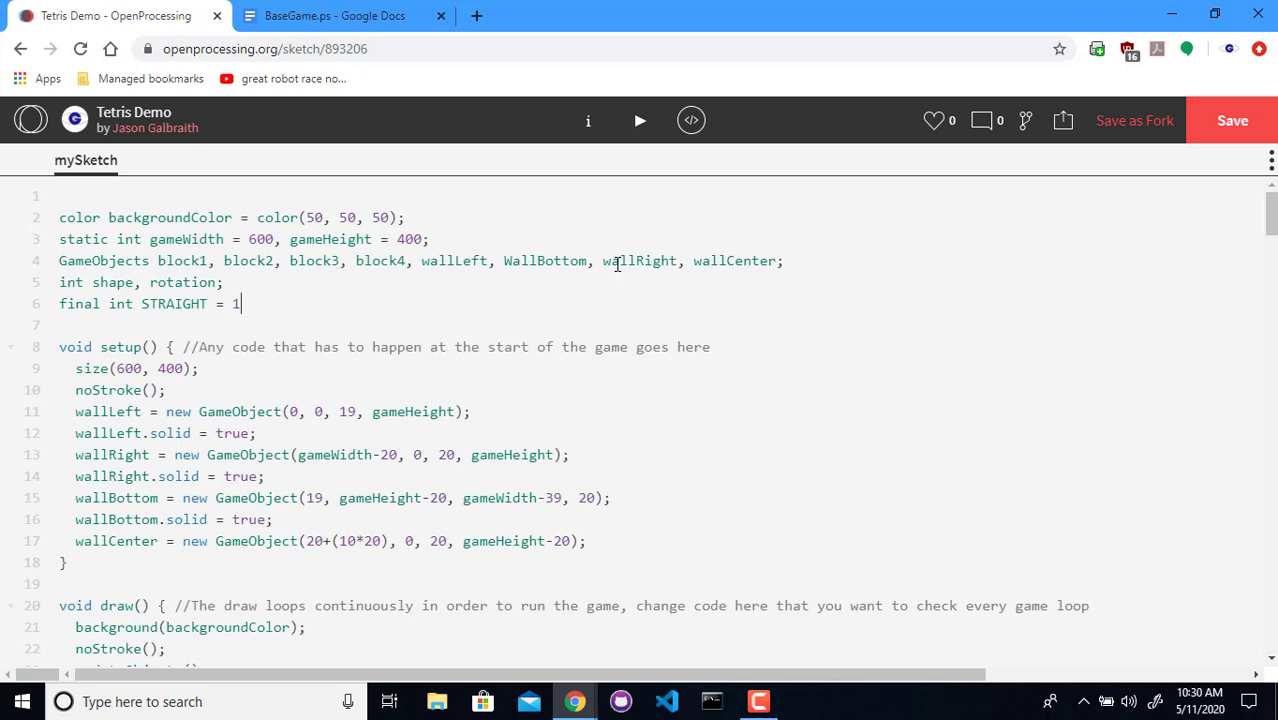
pyautogui.write(';')
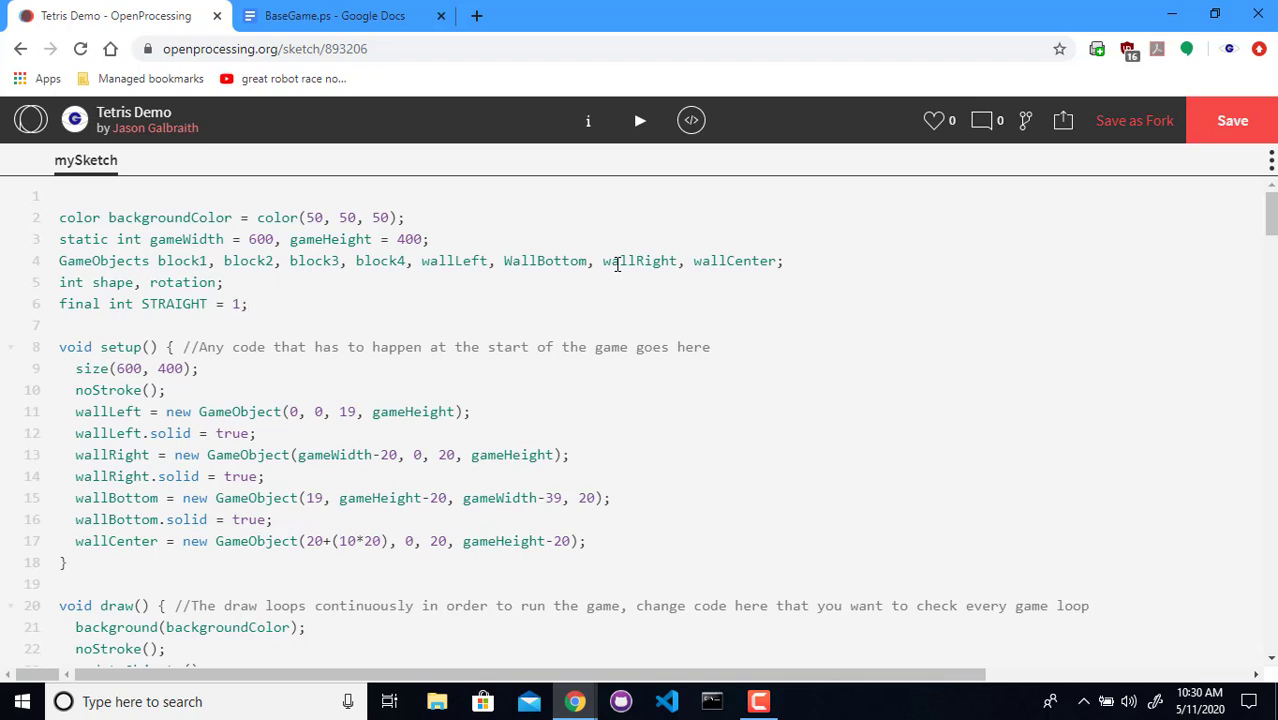
pyautogui.write('final int Bl')
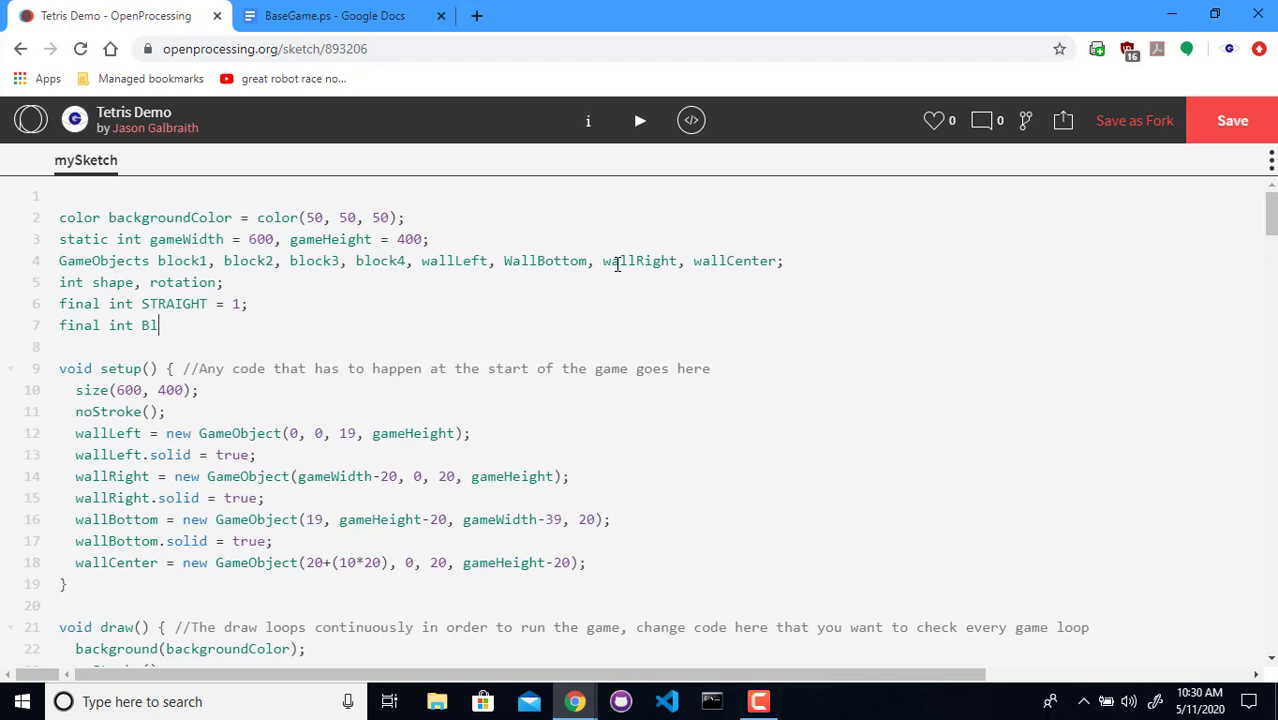
pyautogui.write('OCK')
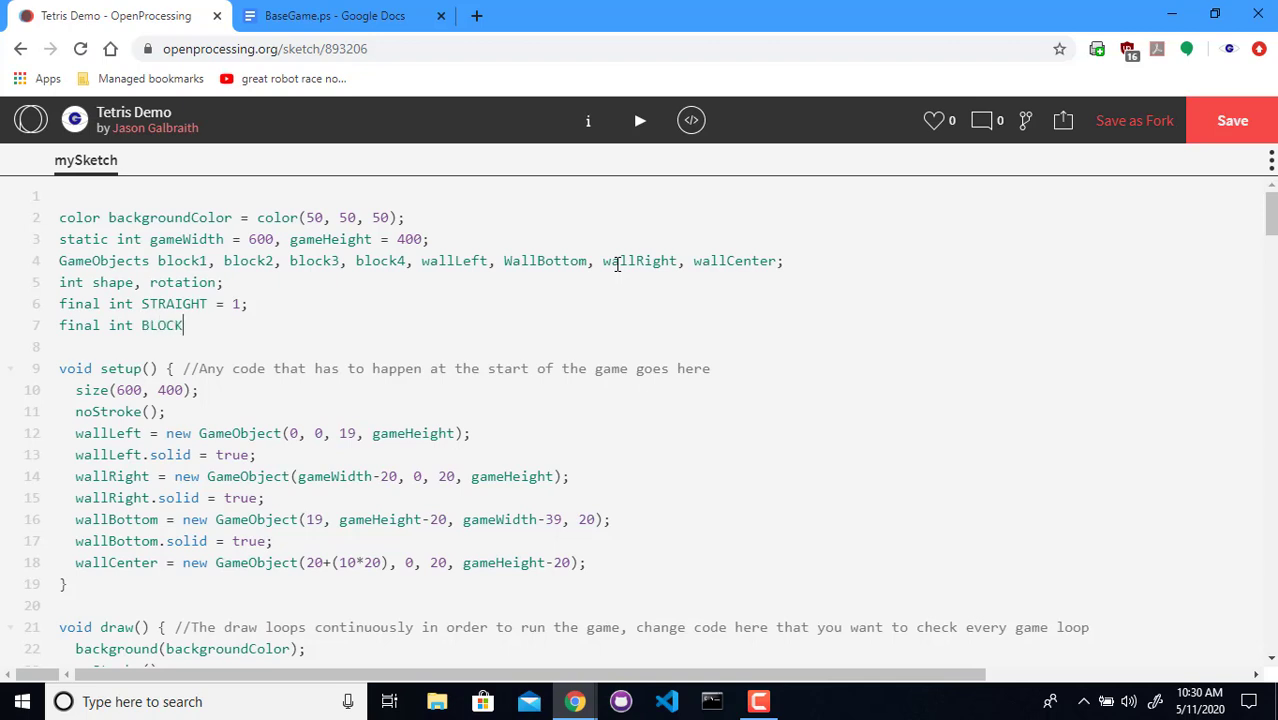
pyautogui.write('= 2;')
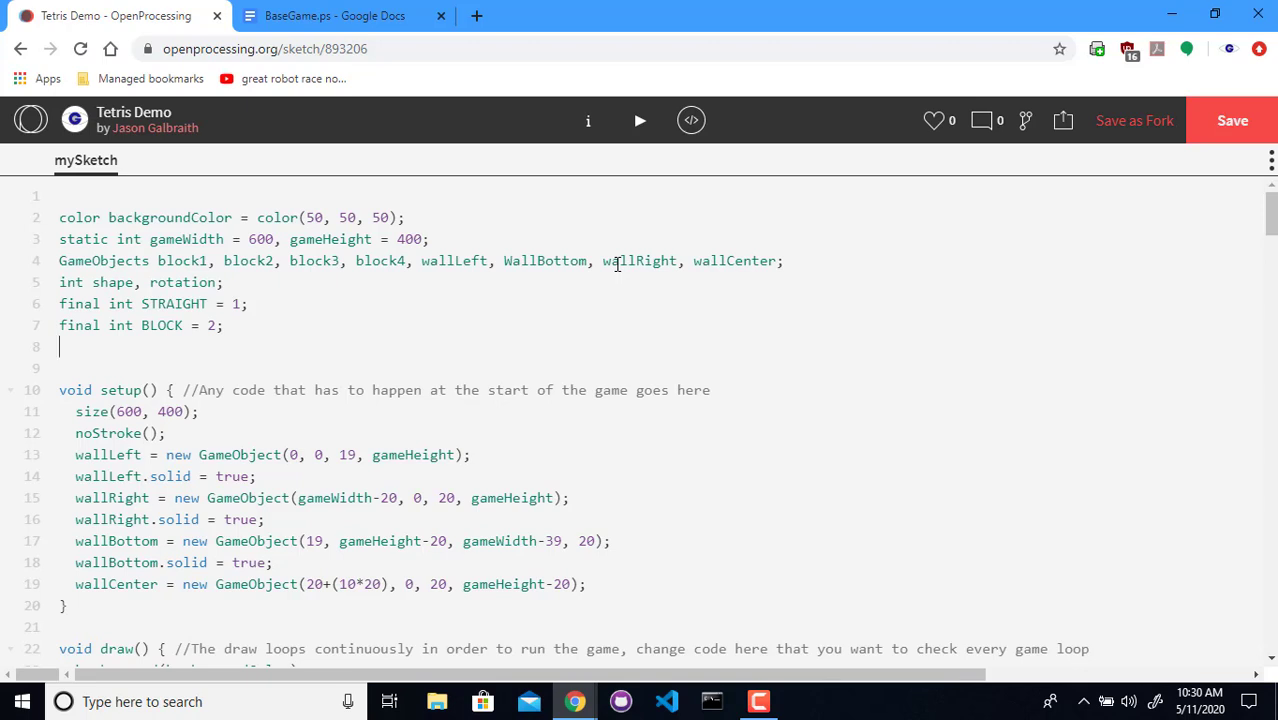
# Declare the constants T_SHAPE = 3 and L_SHAPE = 4
pyautogui.write('final i')
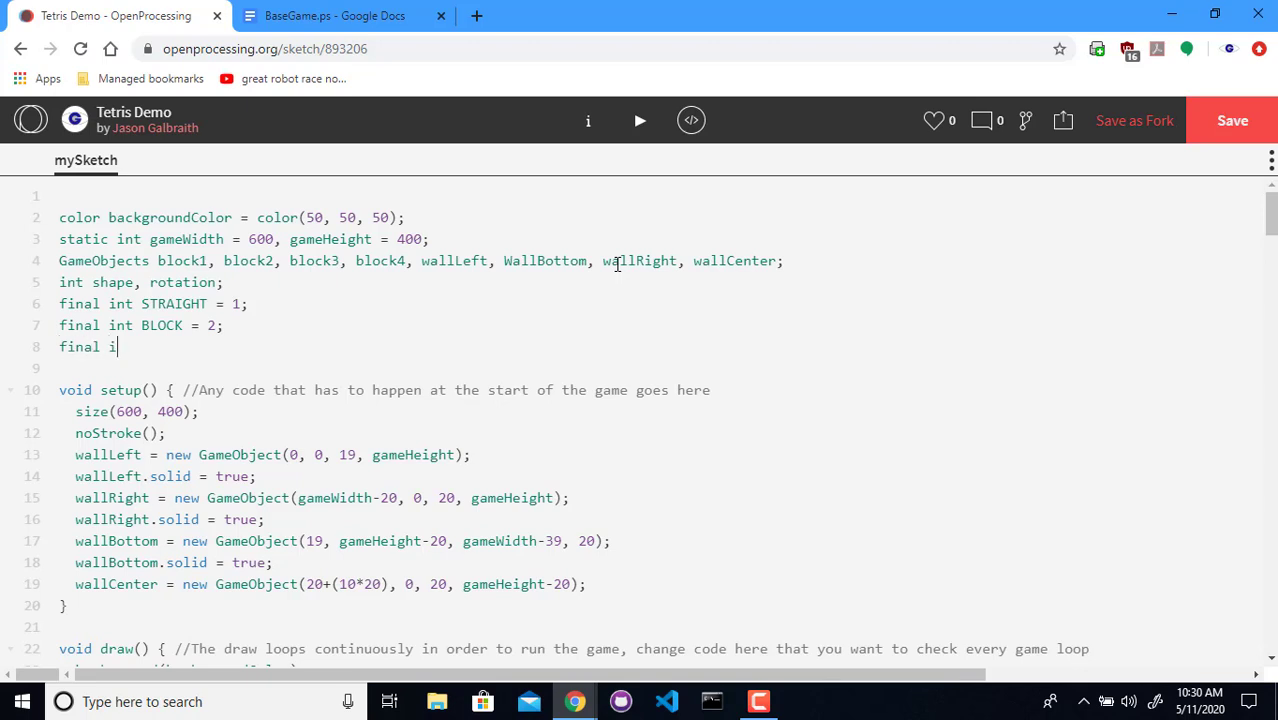
pyautogui.write('nt')
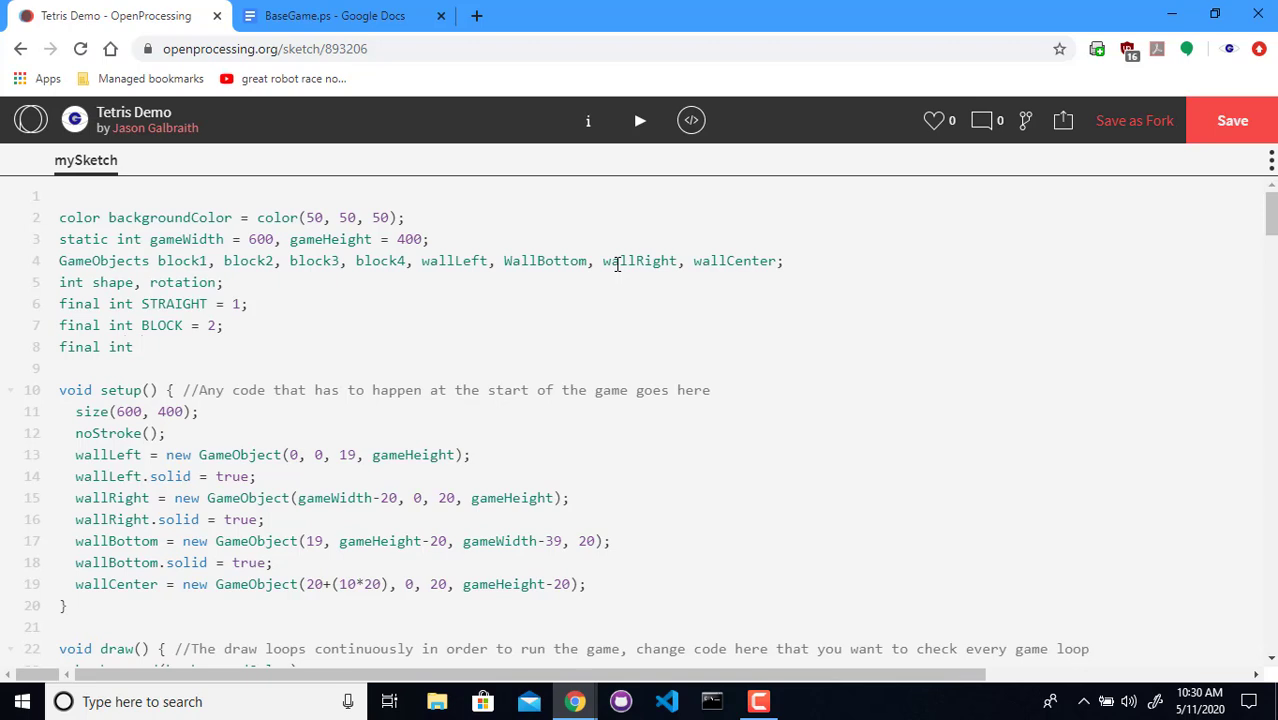
pyautogui.write('T_SHAPE = 3;')
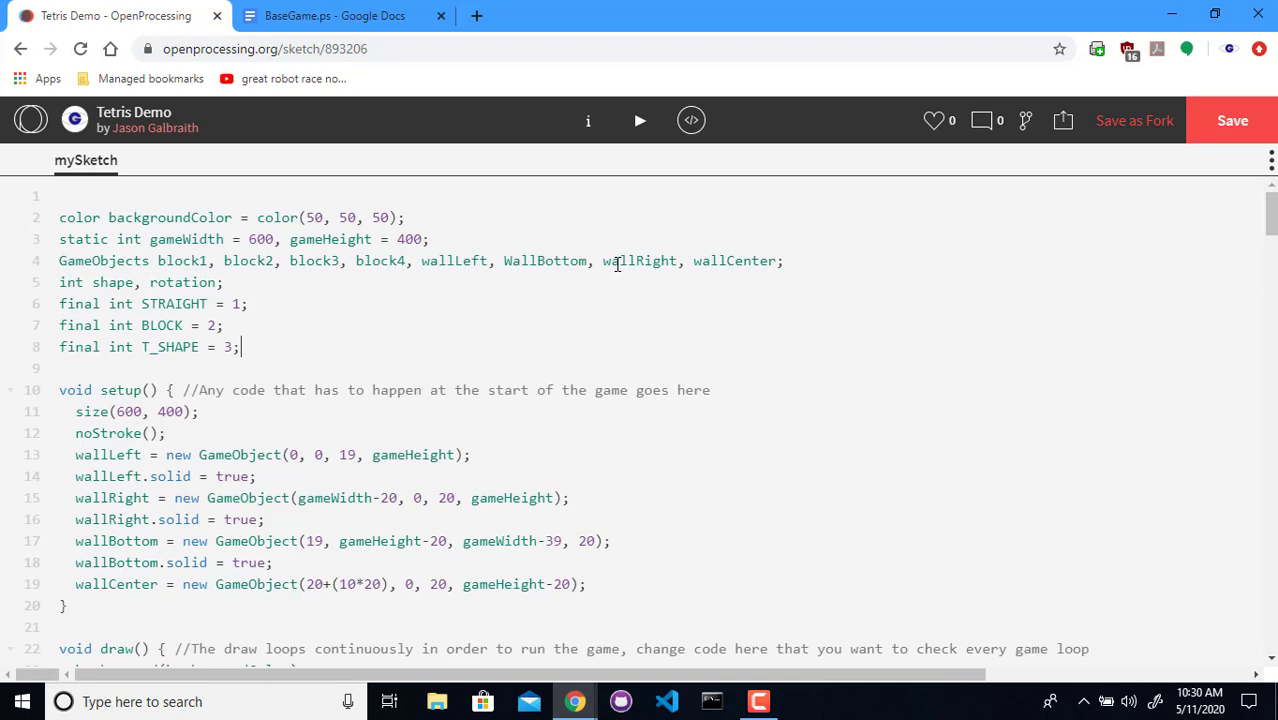
pyautogui.write('final')
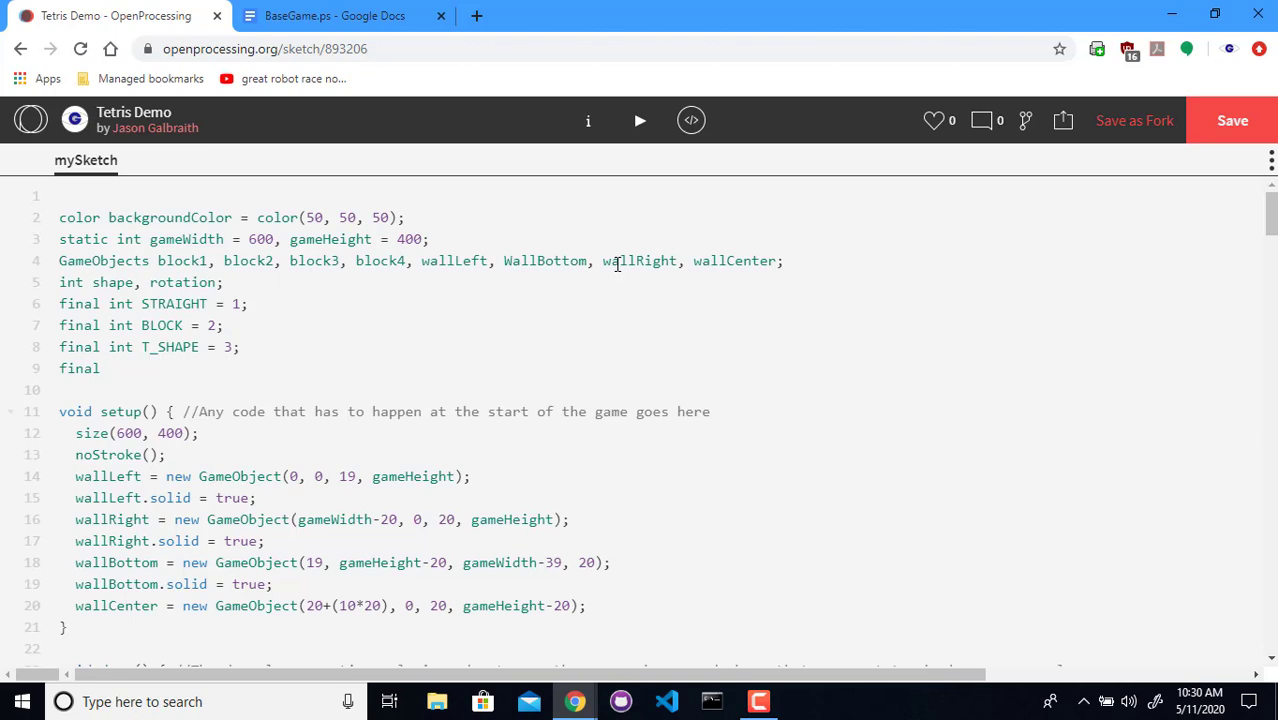
pyautogui.click(101, 368)
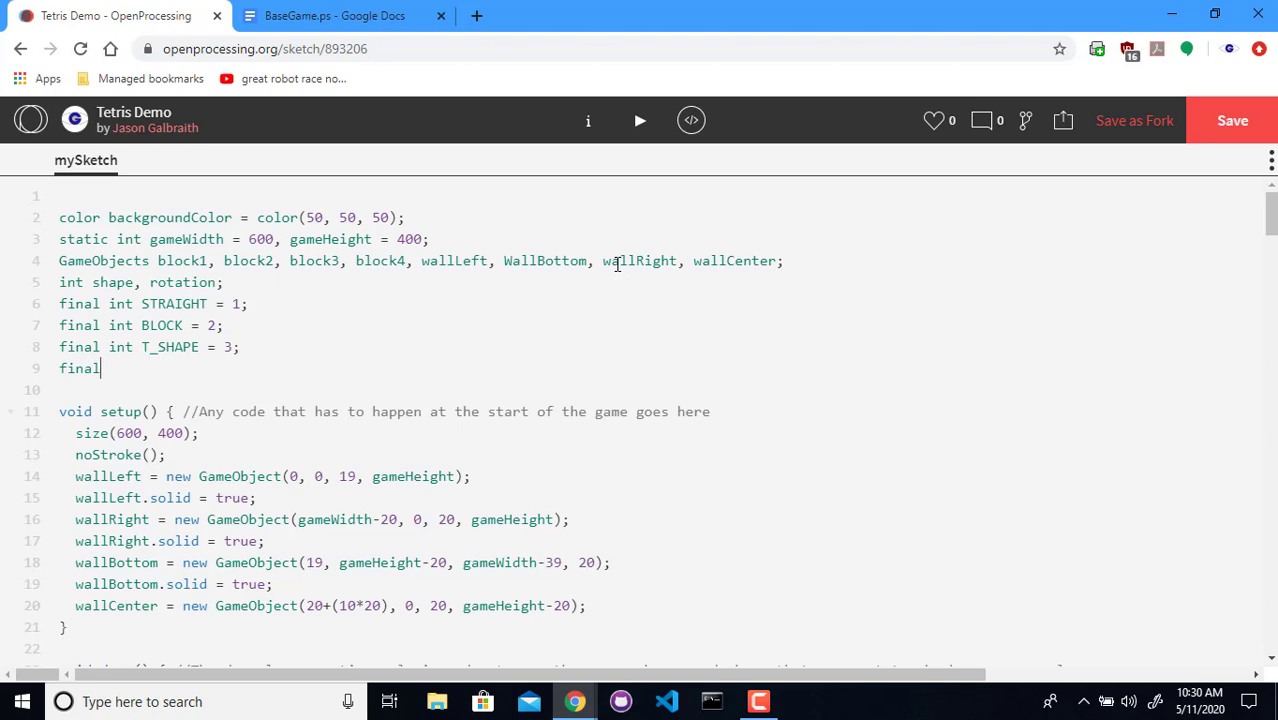
pyautogui.write('int L_SHA')
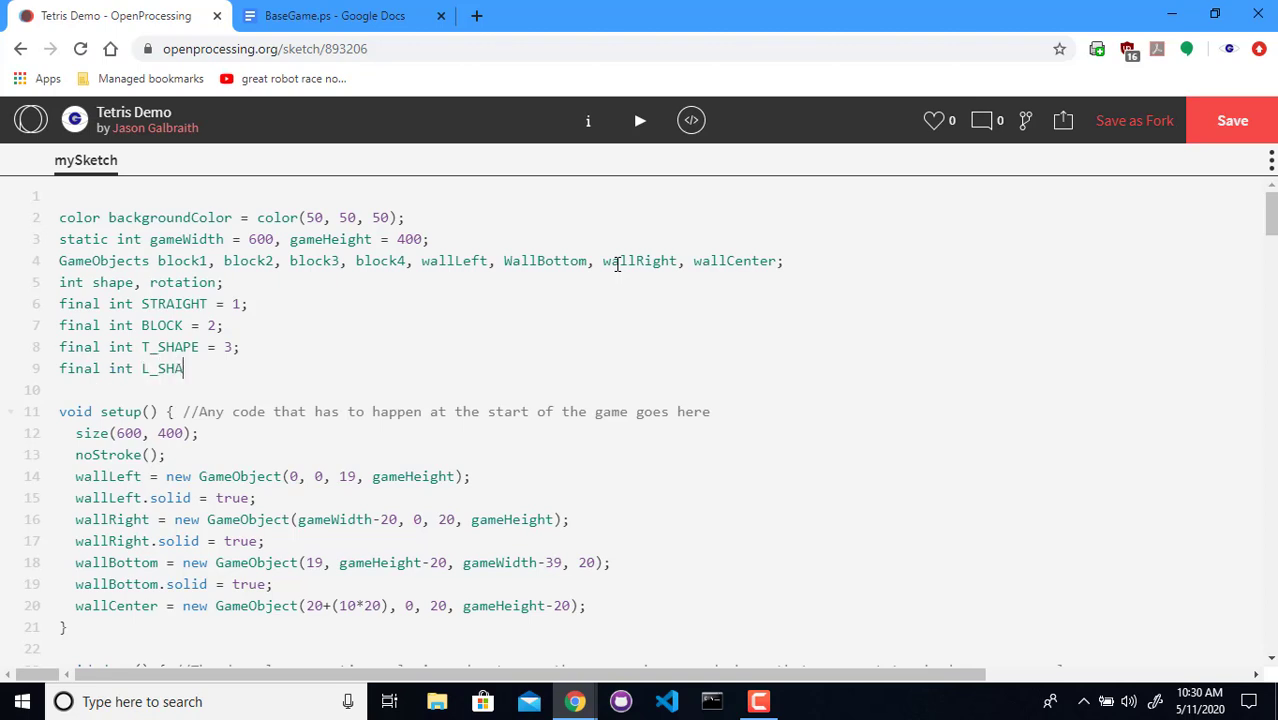
pyautogui.write('PE = 4;')
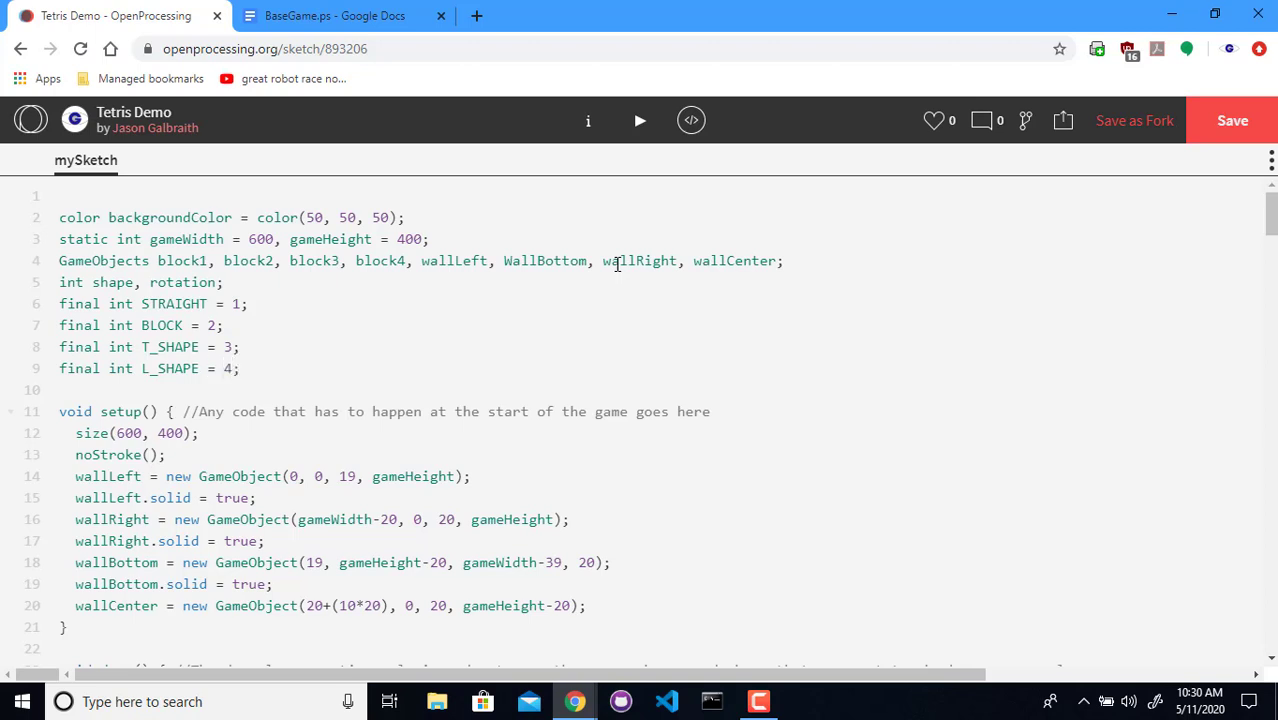
pyautogui.click(264, 304)
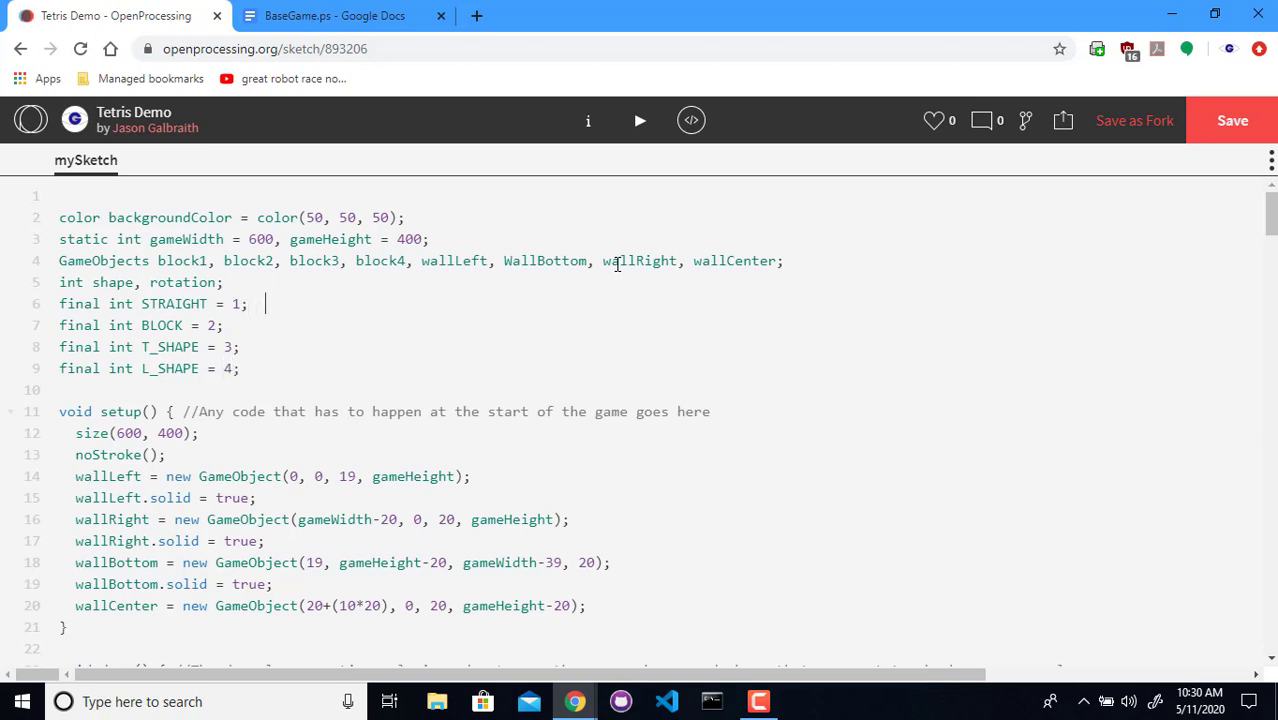
# Add // comments with the first block numbers (1, 4) beside the shape constants
pyautogui.write('//')
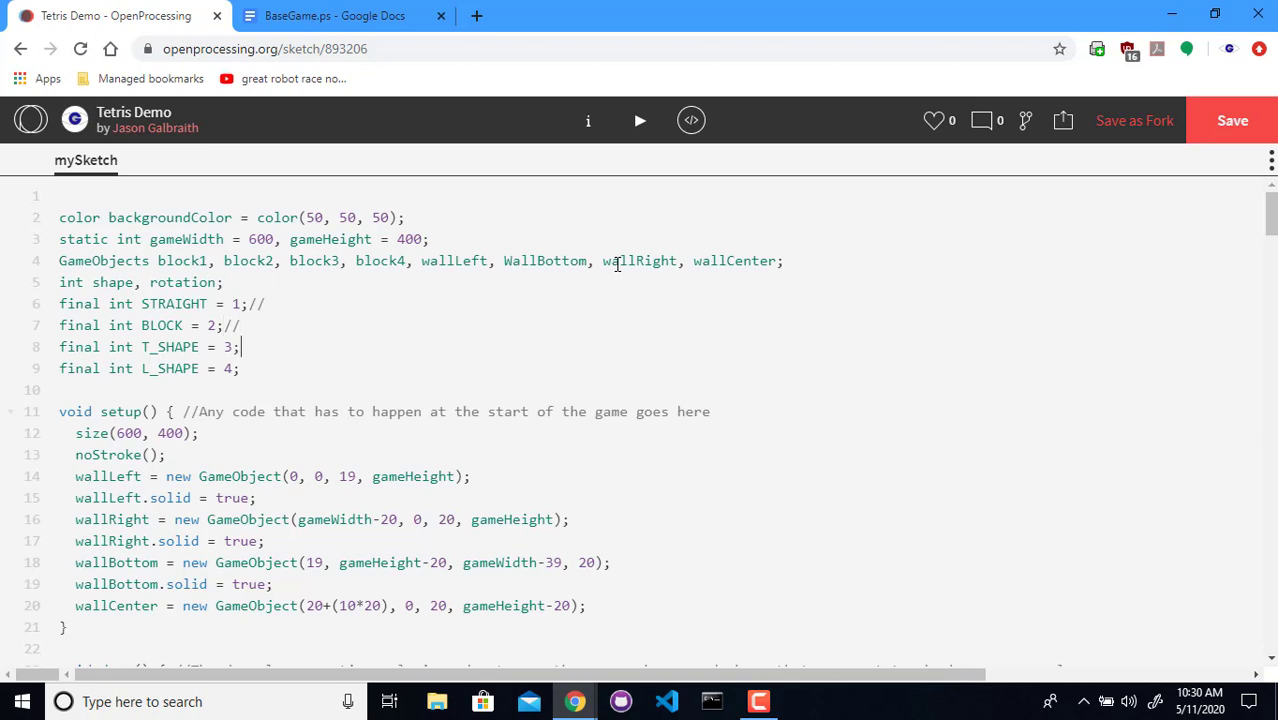
pyautogui.write('//')
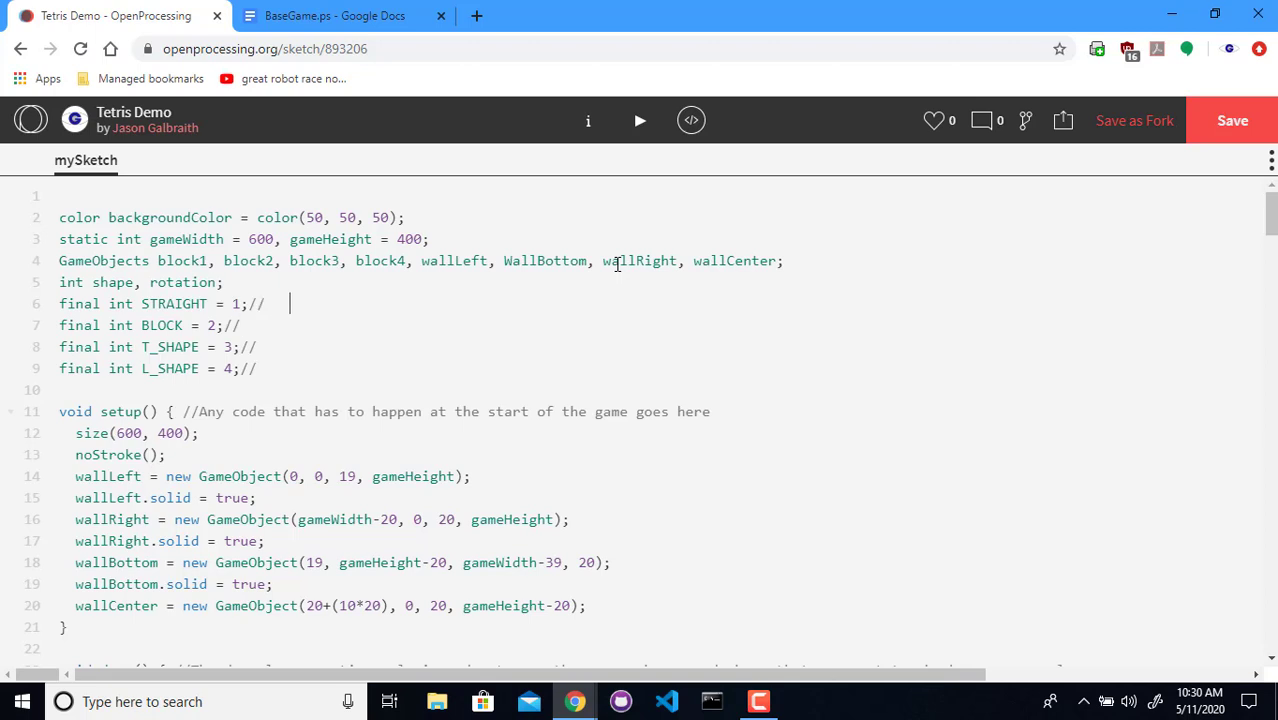
pyautogui.write('1')
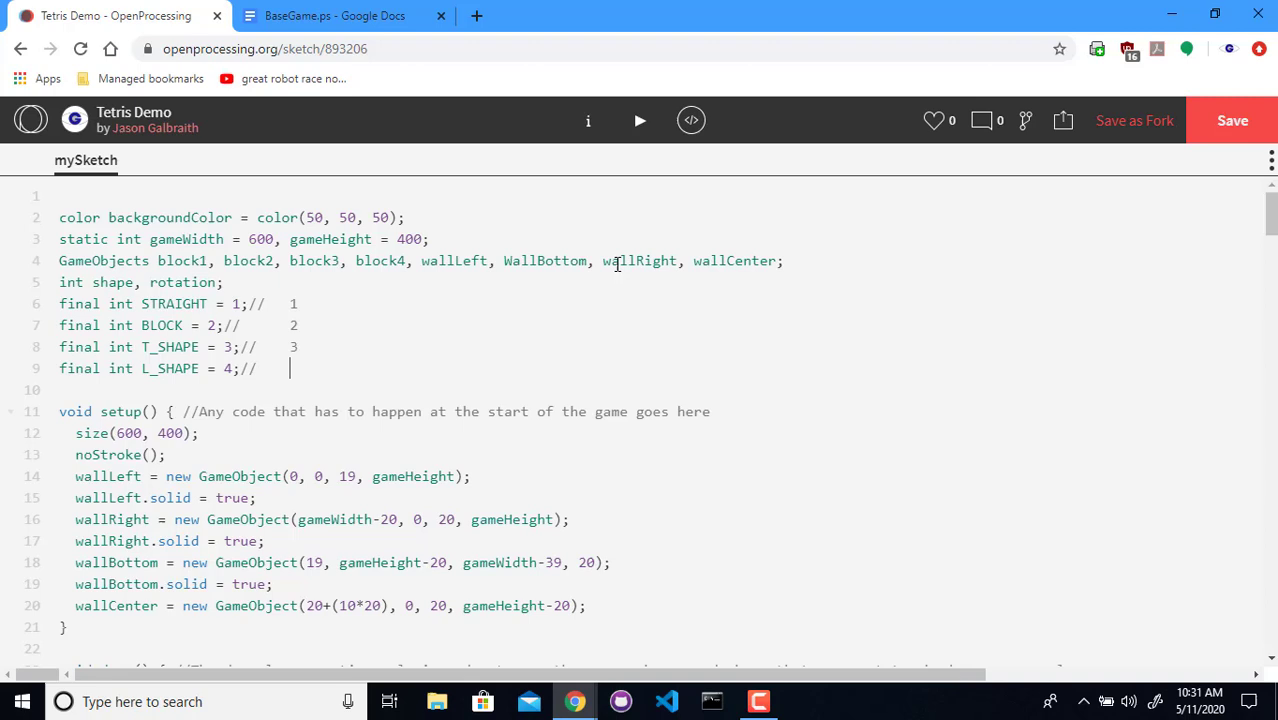
pyautogui.write('4')
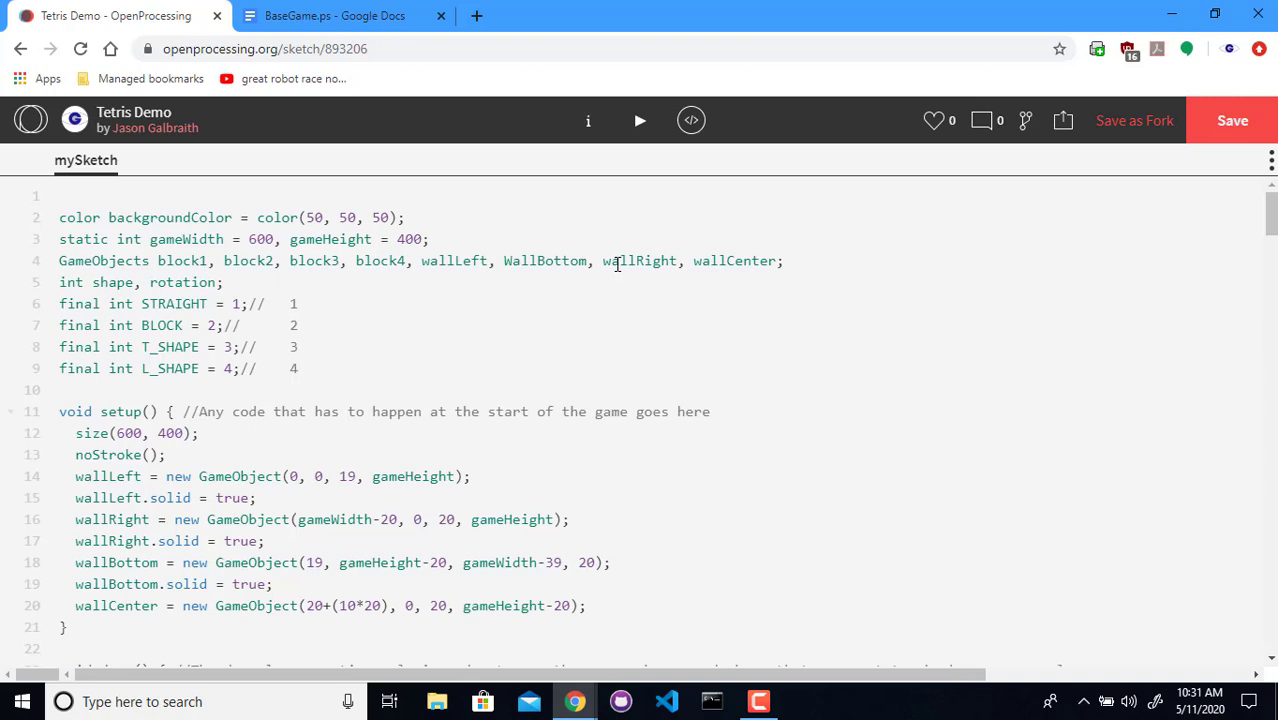
pyautogui.write('//')
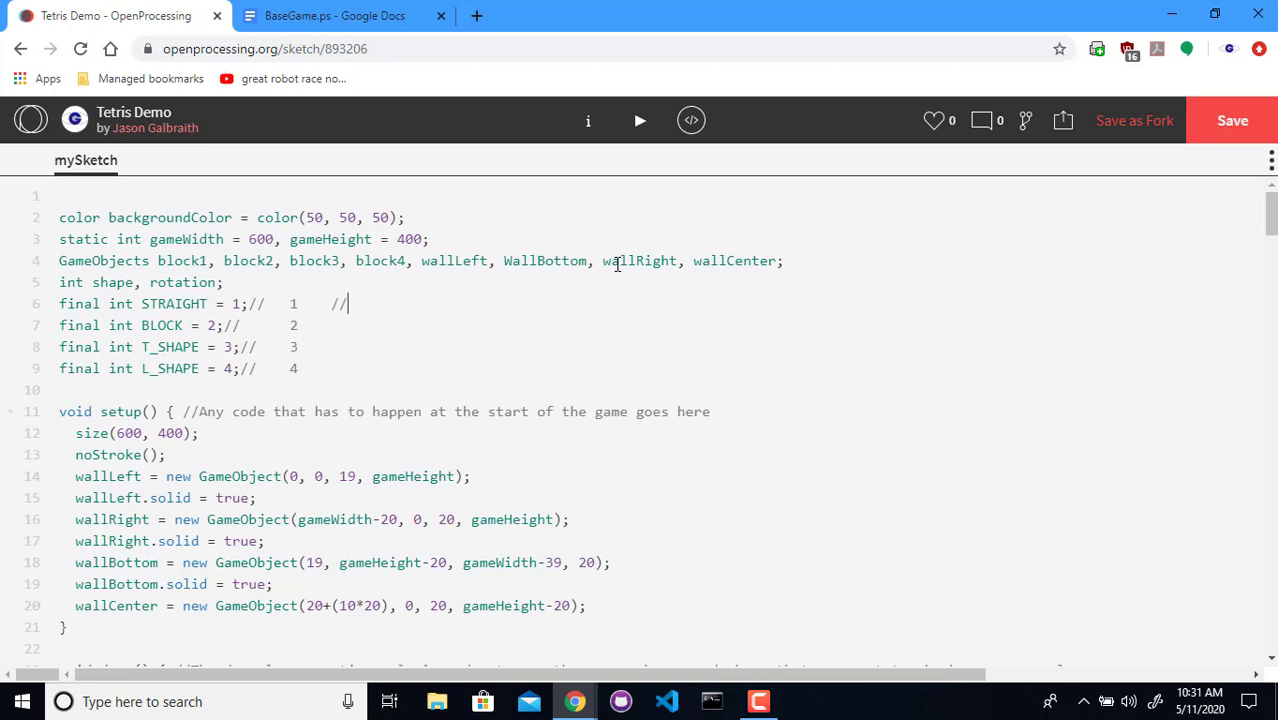
pyautogui.press('Backspace')
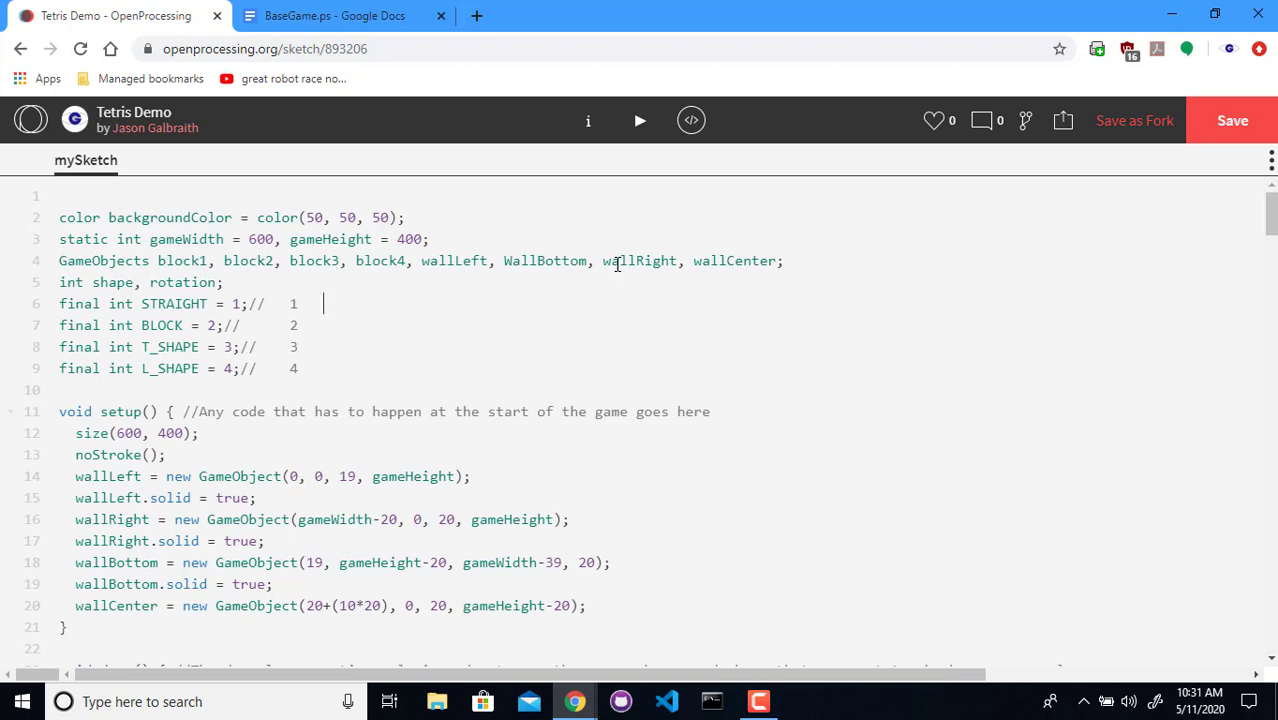
# Fill in the 12/34, 123/4 and 34 patterns, then begin a new 'final int' line
pyautogui.write('12')
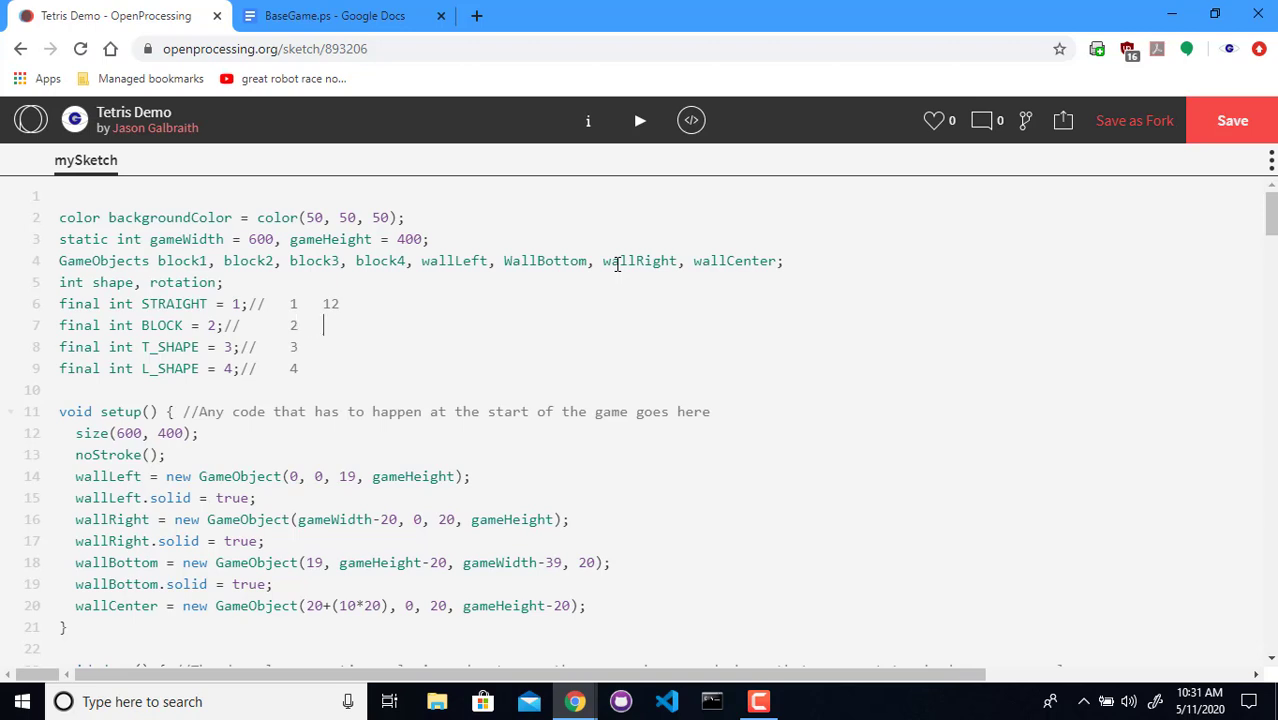
pyautogui.write('34')
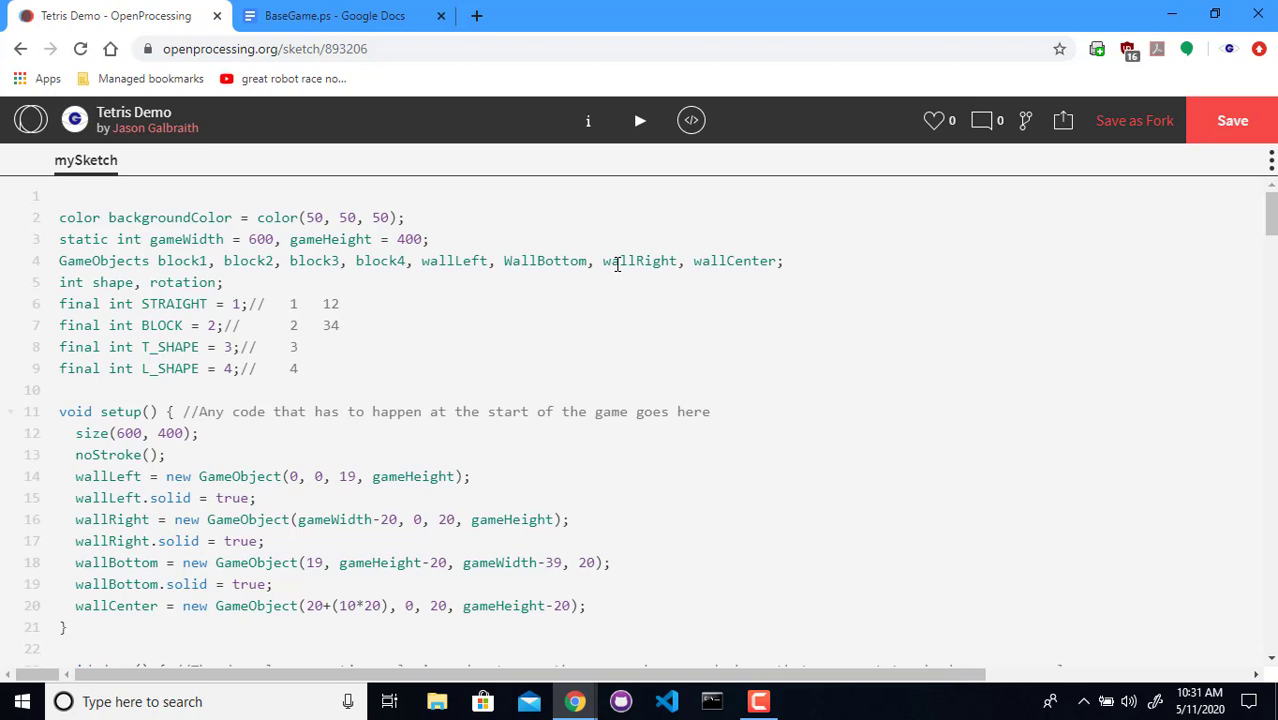
pyautogui.write('123')
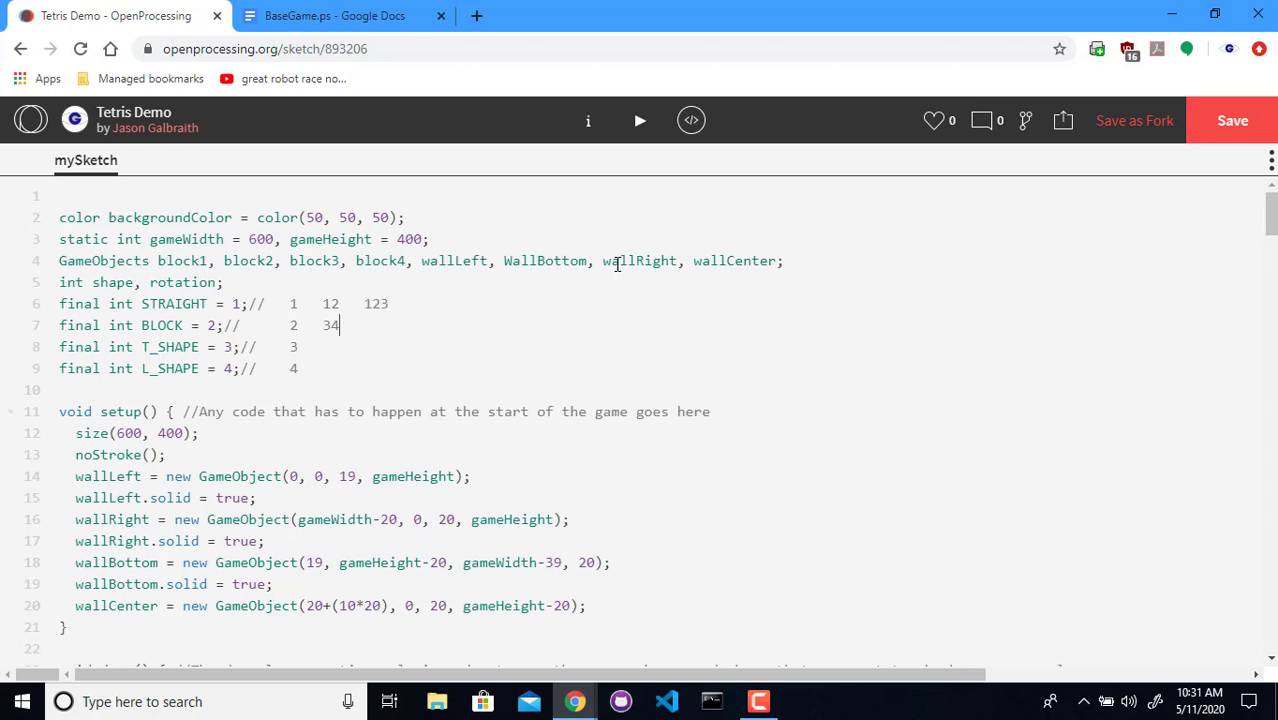
pyautogui.write('4')
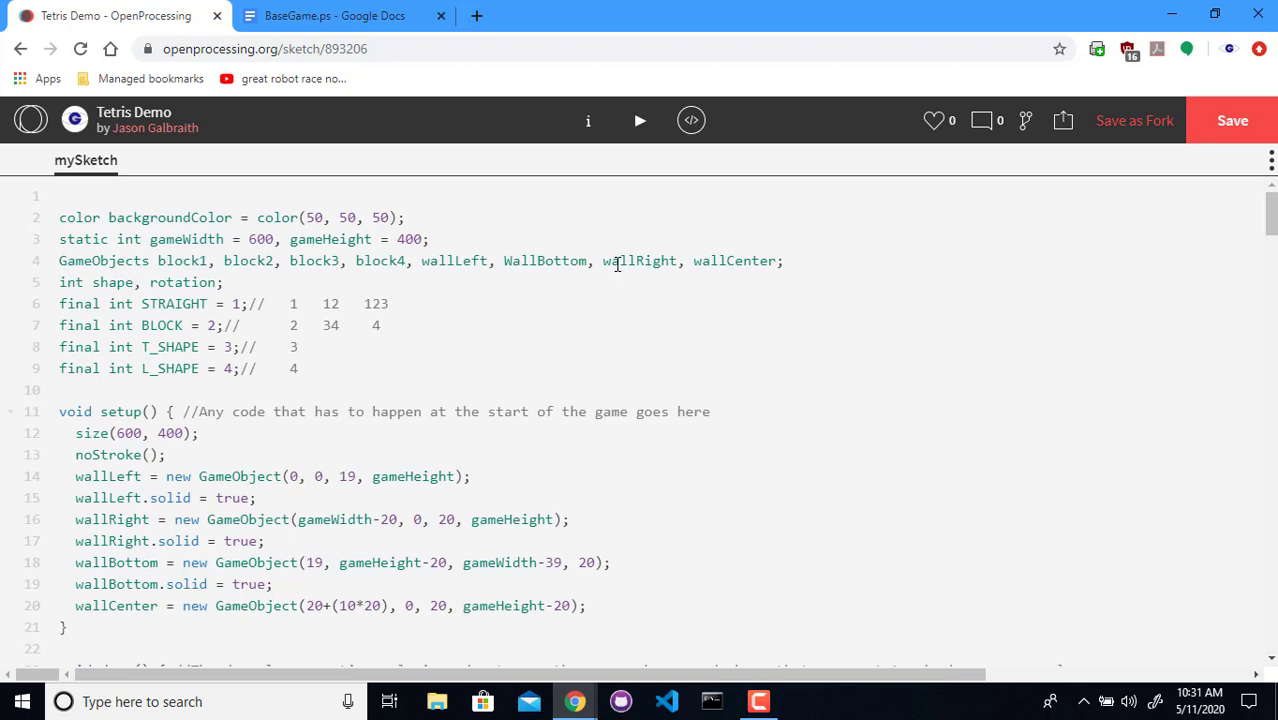
pyautogui.click(395, 304)
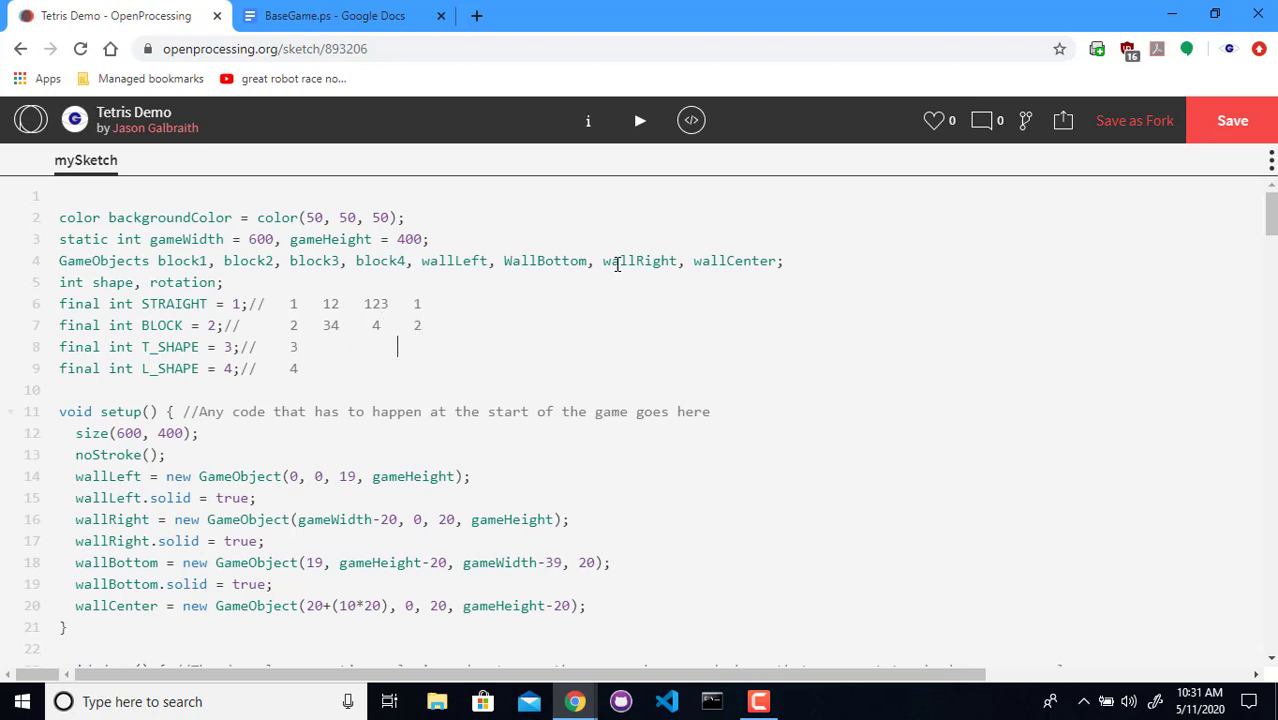
pyautogui.write('34')
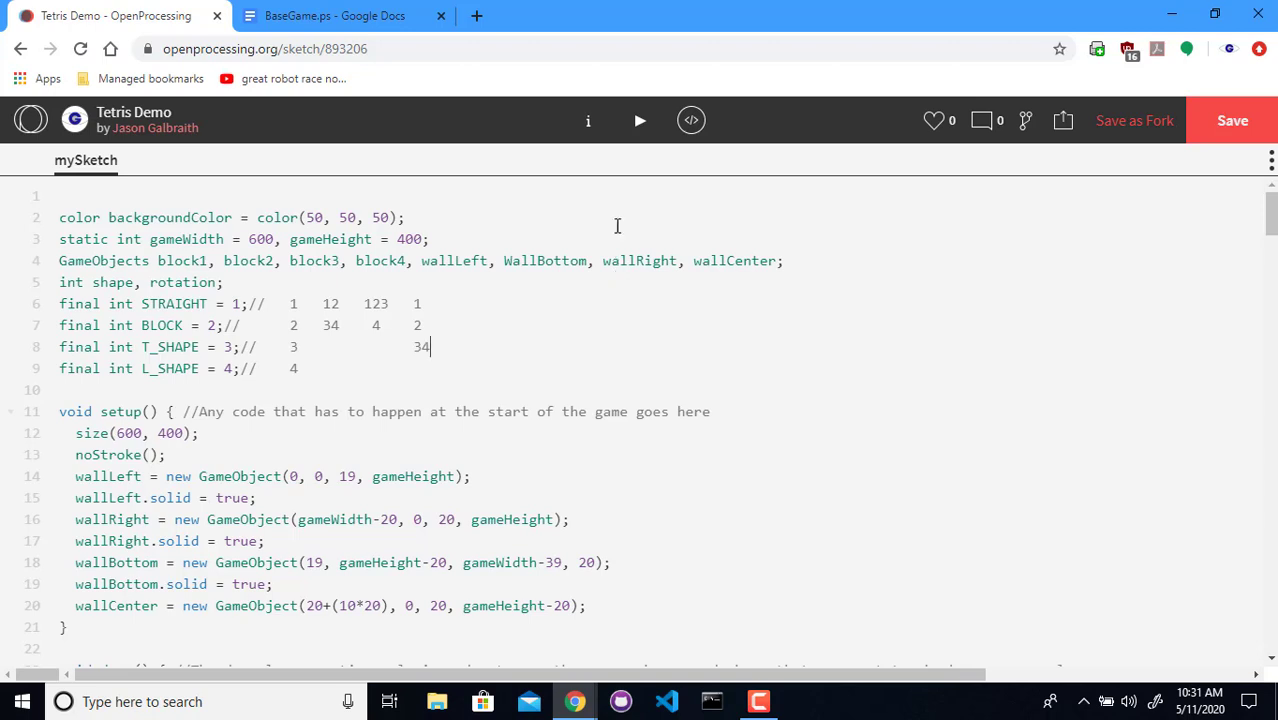
pyautogui.moveTo(537, 358)
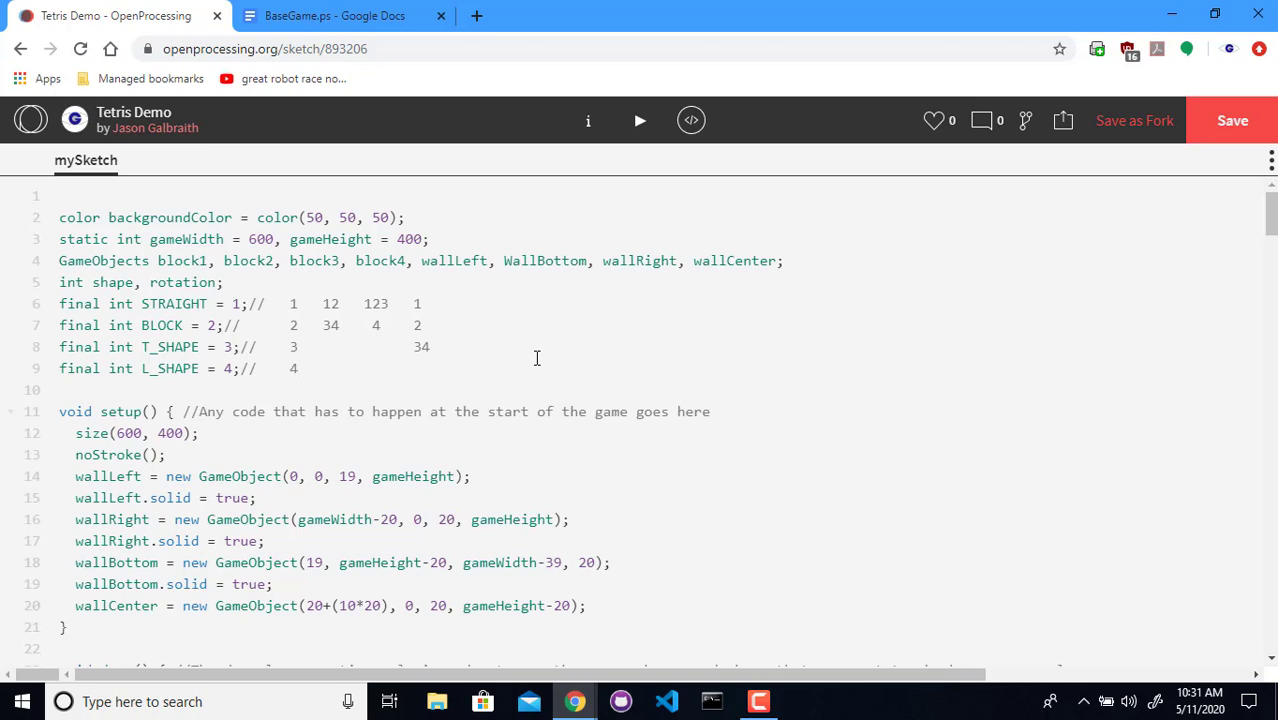
pyautogui.write('final int')
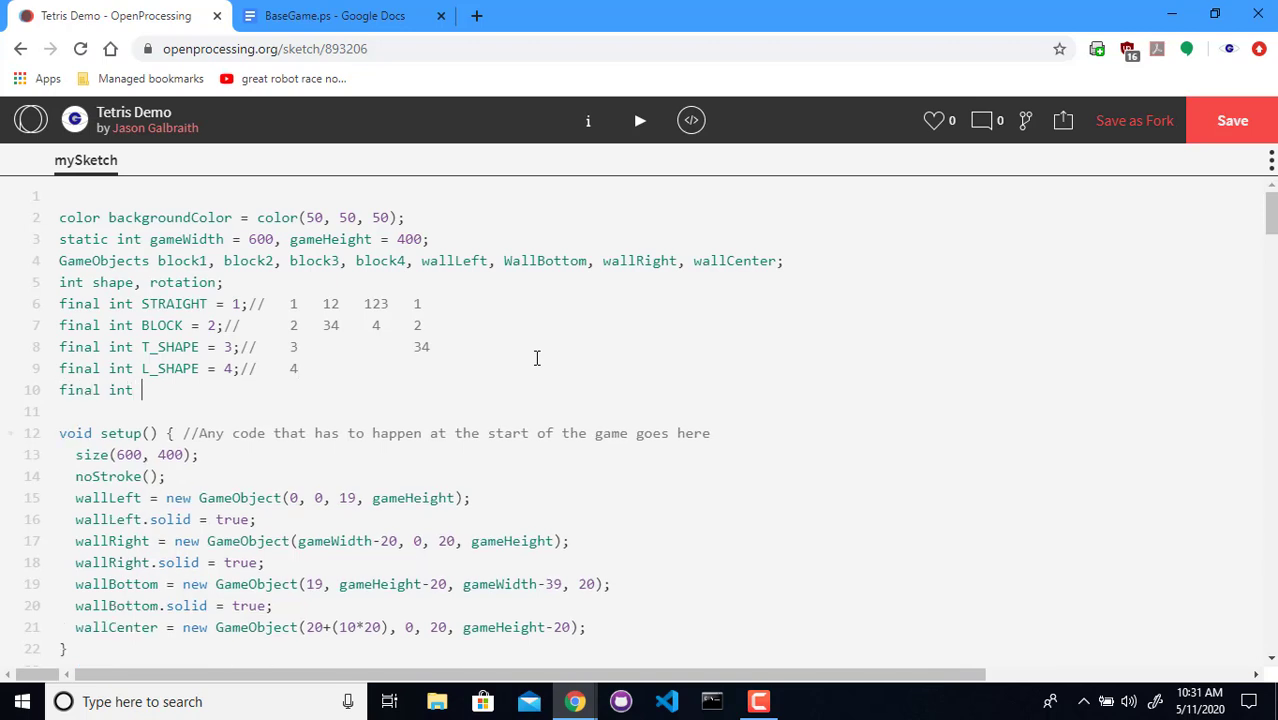
# Declare J_SHAPE = 5 and add its 1 / 34 diagram to the comments
pyautogui.write('J_SHAPE')
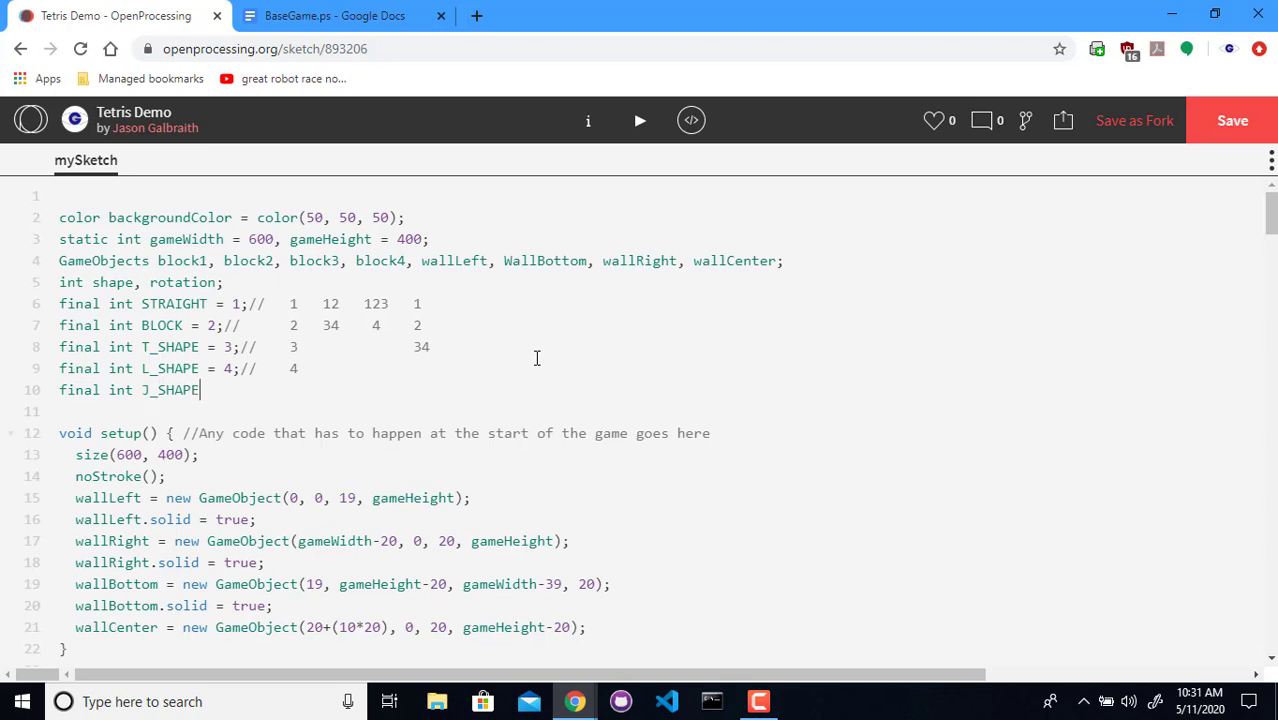
pyautogui.write('= 5;')
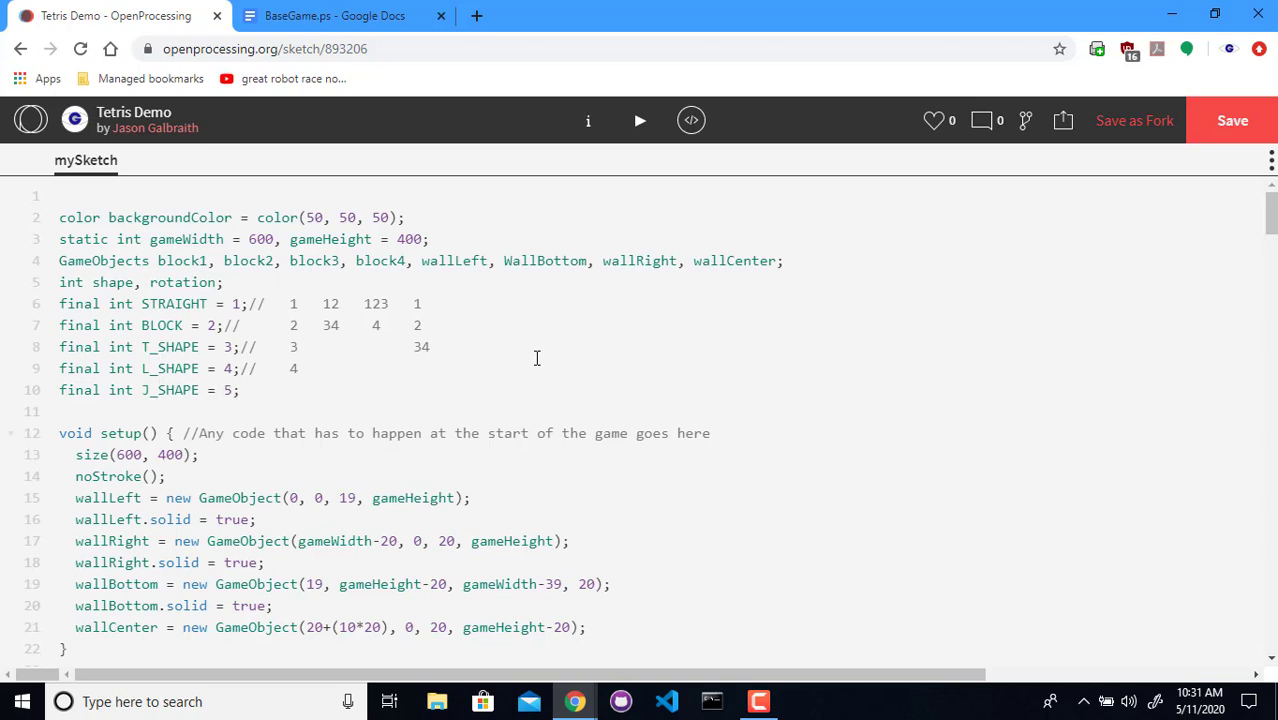
pyautogui.click(240, 304)
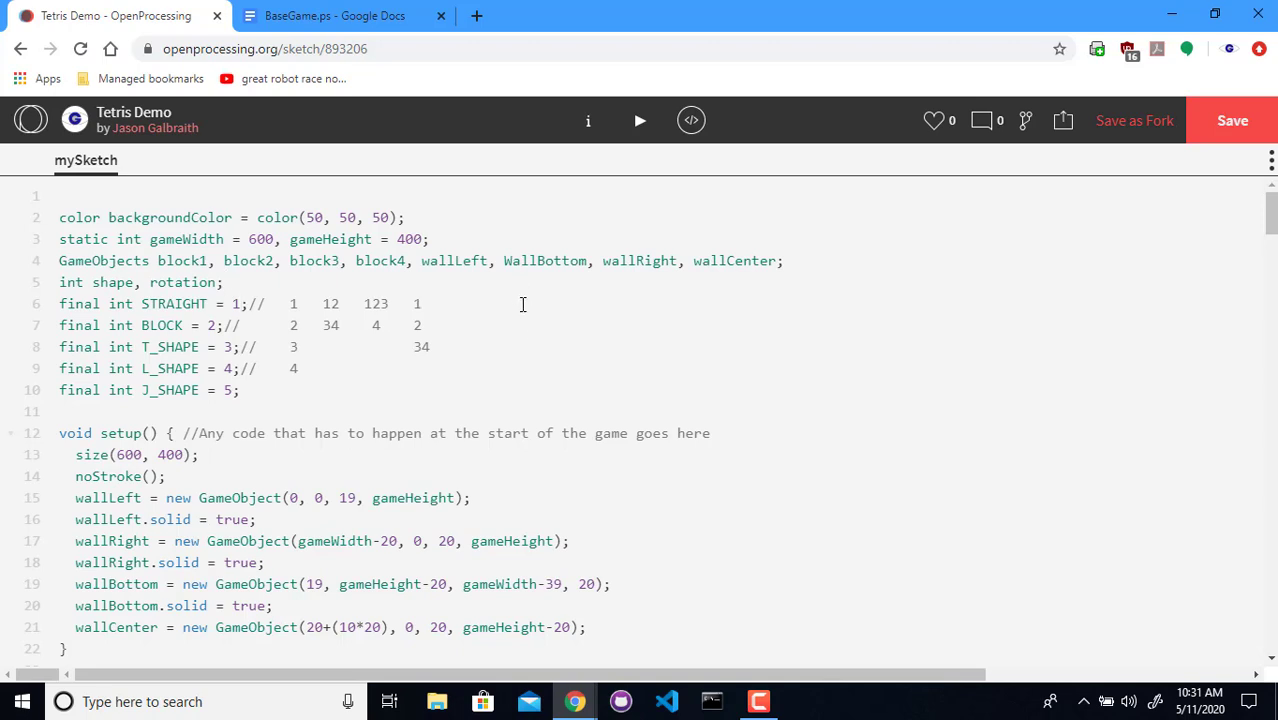
pyautogui.write('1')
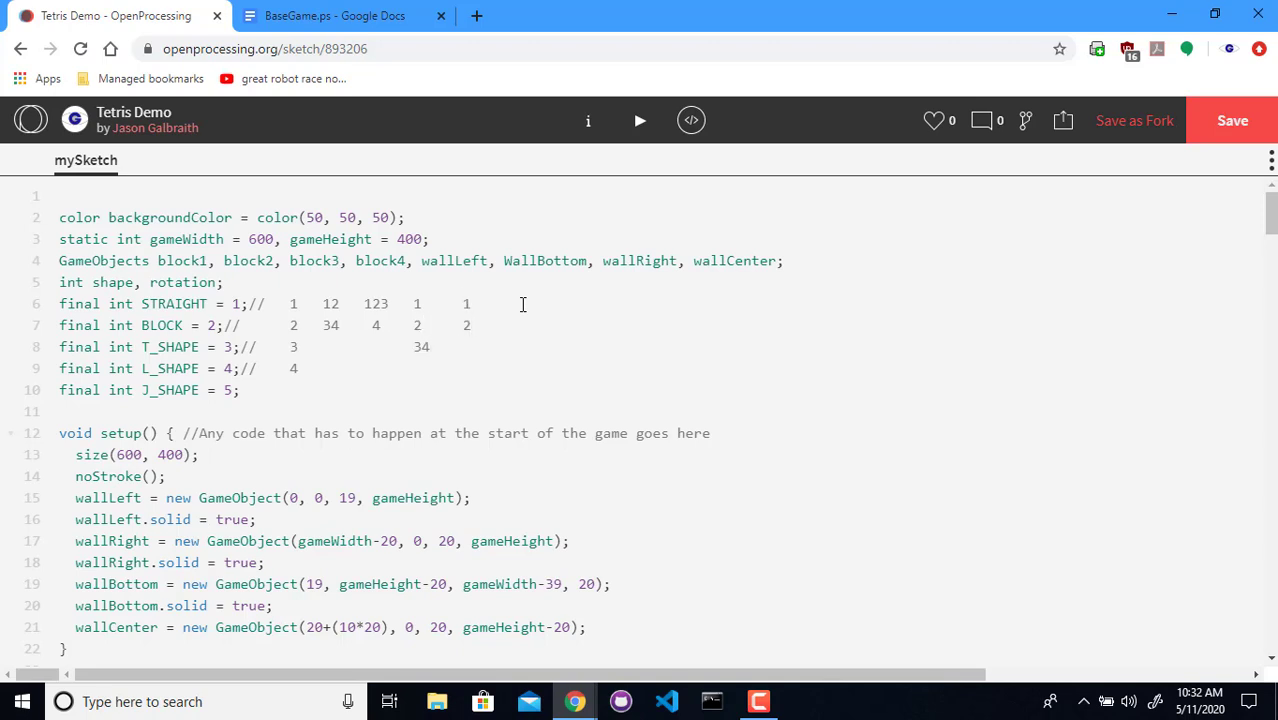
pyautogui.write('34')
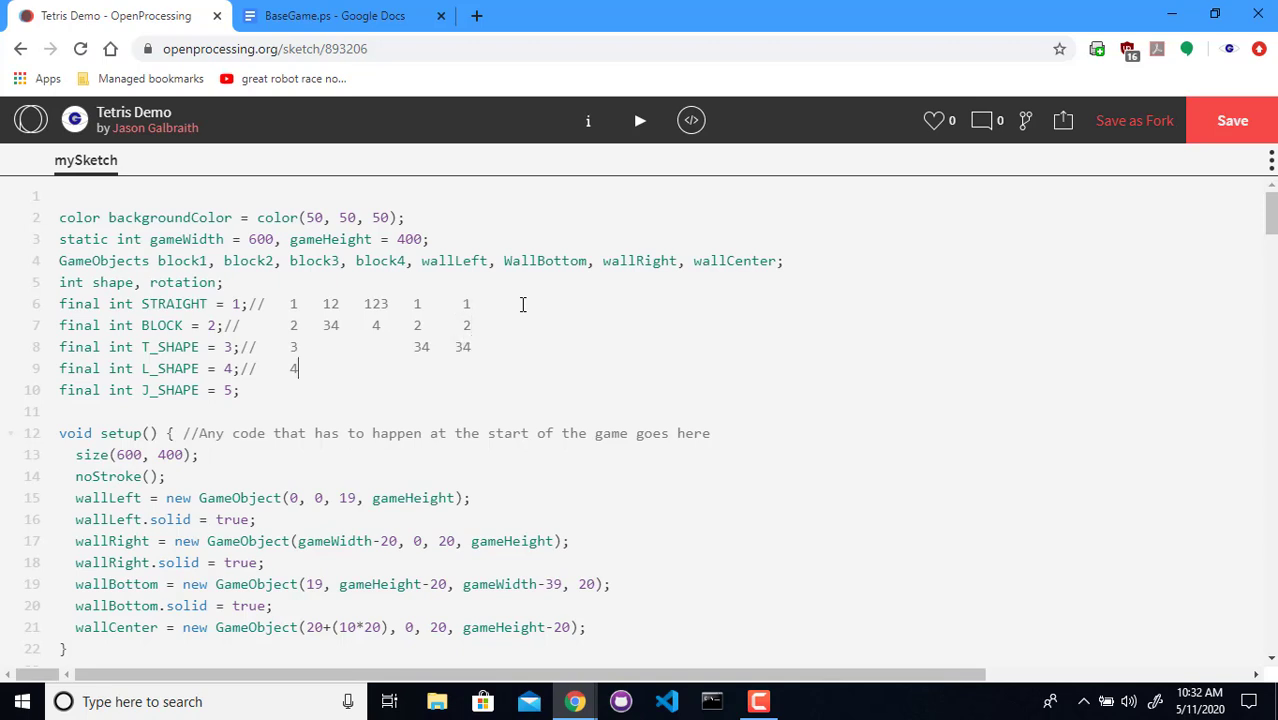
pyautogui.doubleClick(461, 346)
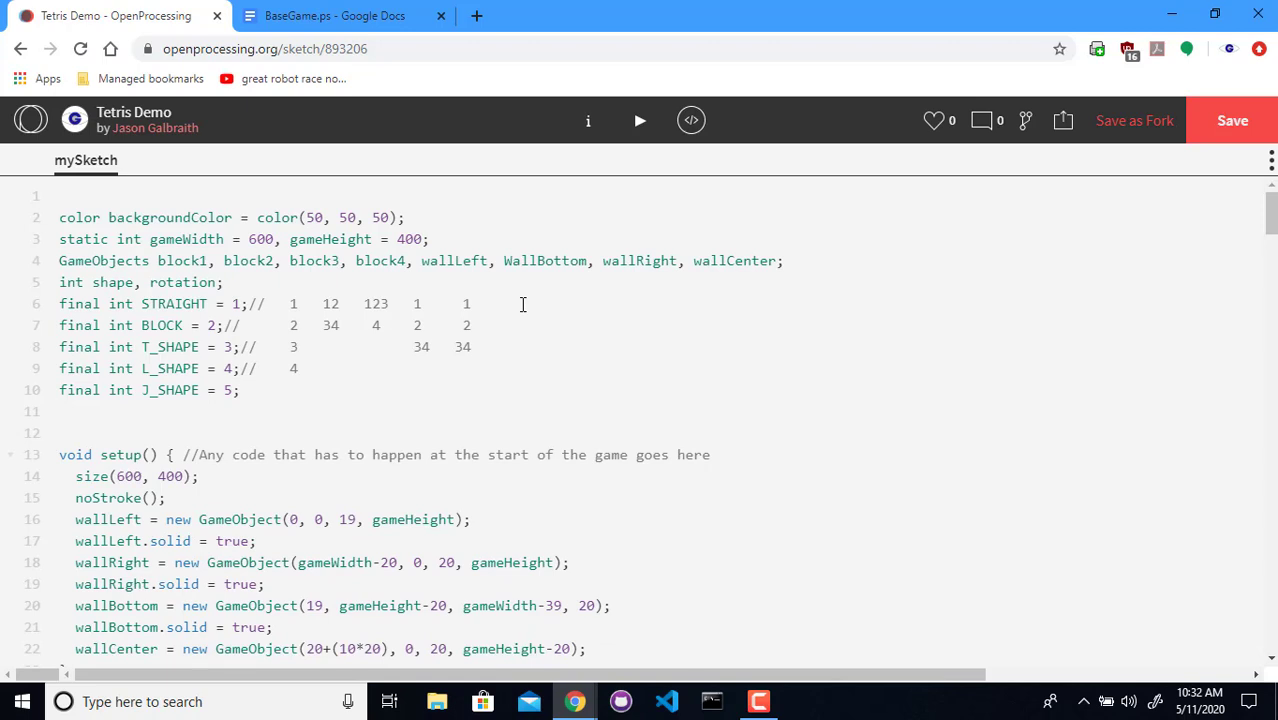
# Declare final int S_SHAPE = 6 and Z_SHAPE = 7
pyautogui.write('final int S_')
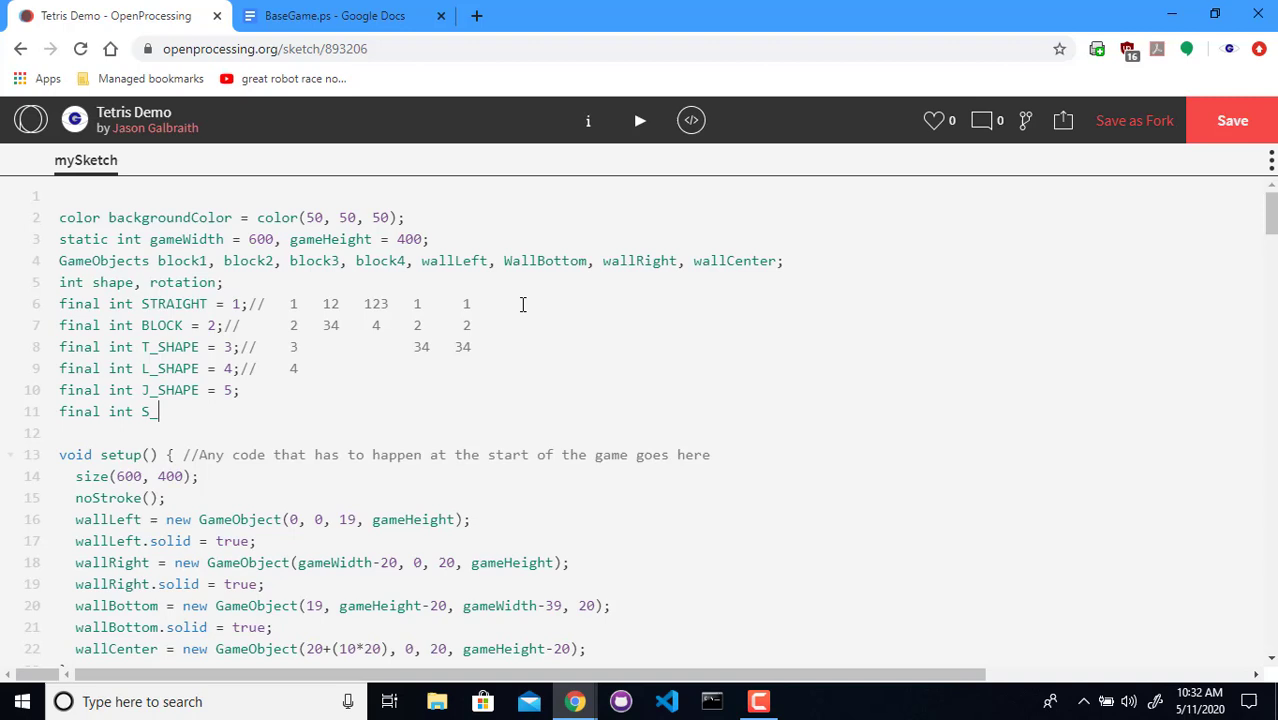
pyautogui.write('SHAPE =')
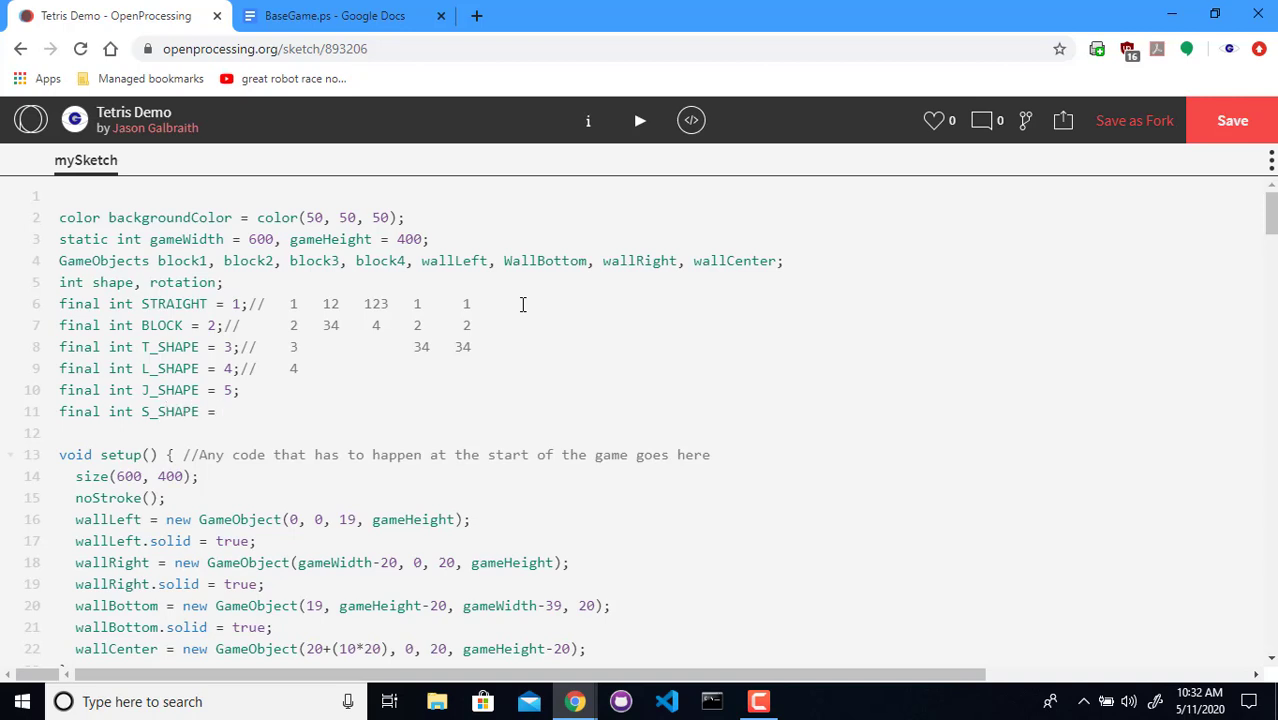
pyautogui.write('6;')
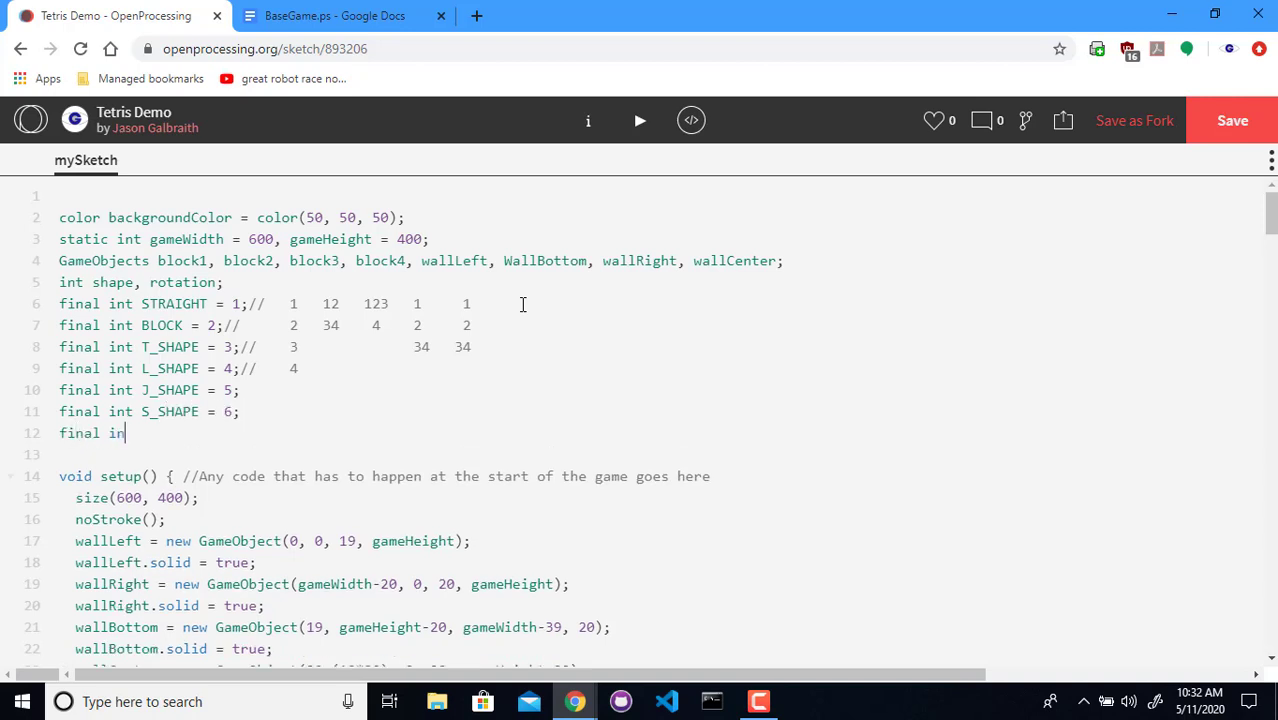
pyautogui.write('Z_SHA')
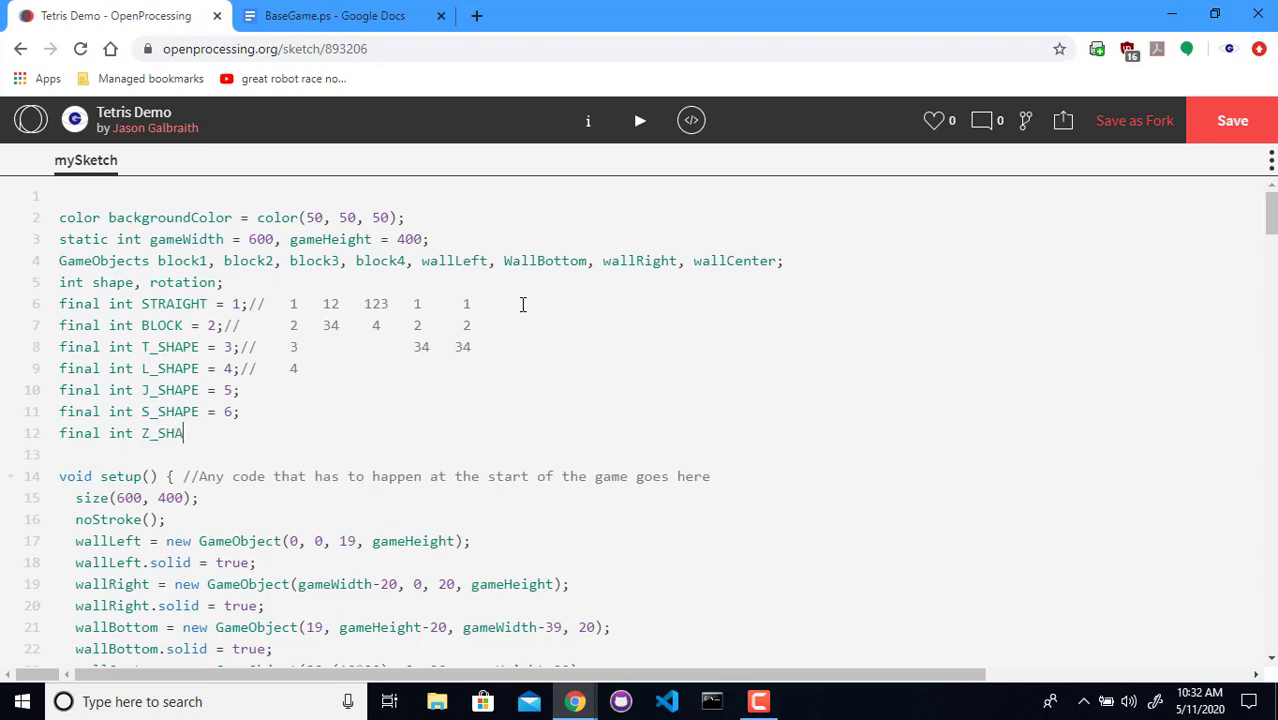
pyautogui.write('PE = 7;')
pyautogui.click(289, 304)
pyautogui.write('    1')
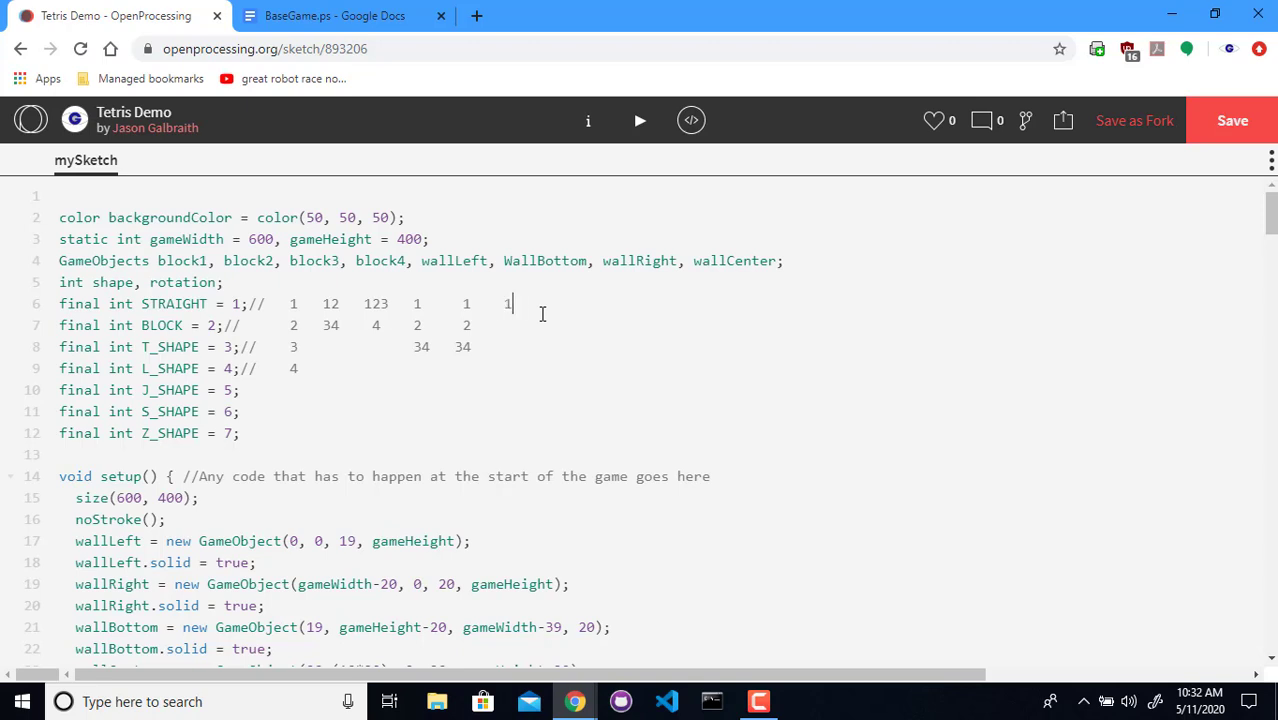
# Append the S and Z diagrams (2/34 and 12/34) to the comments
pyautogui.write('2')
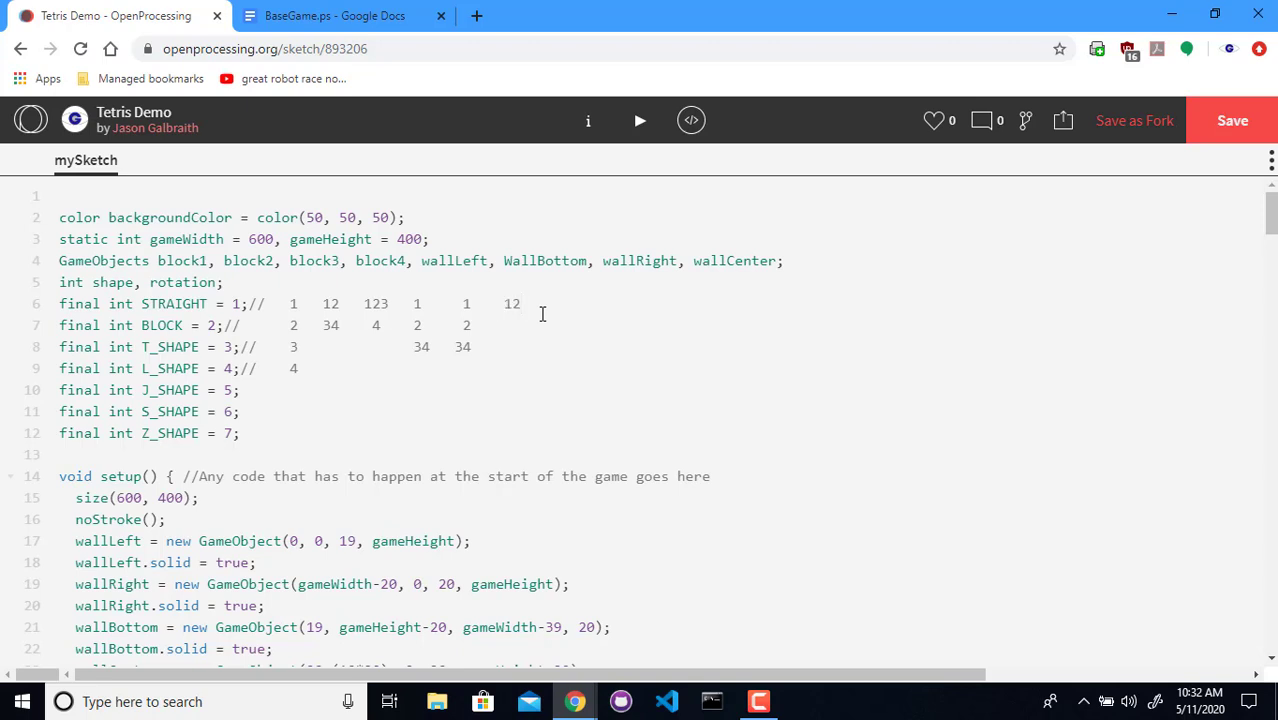
pyautogui.write('34')
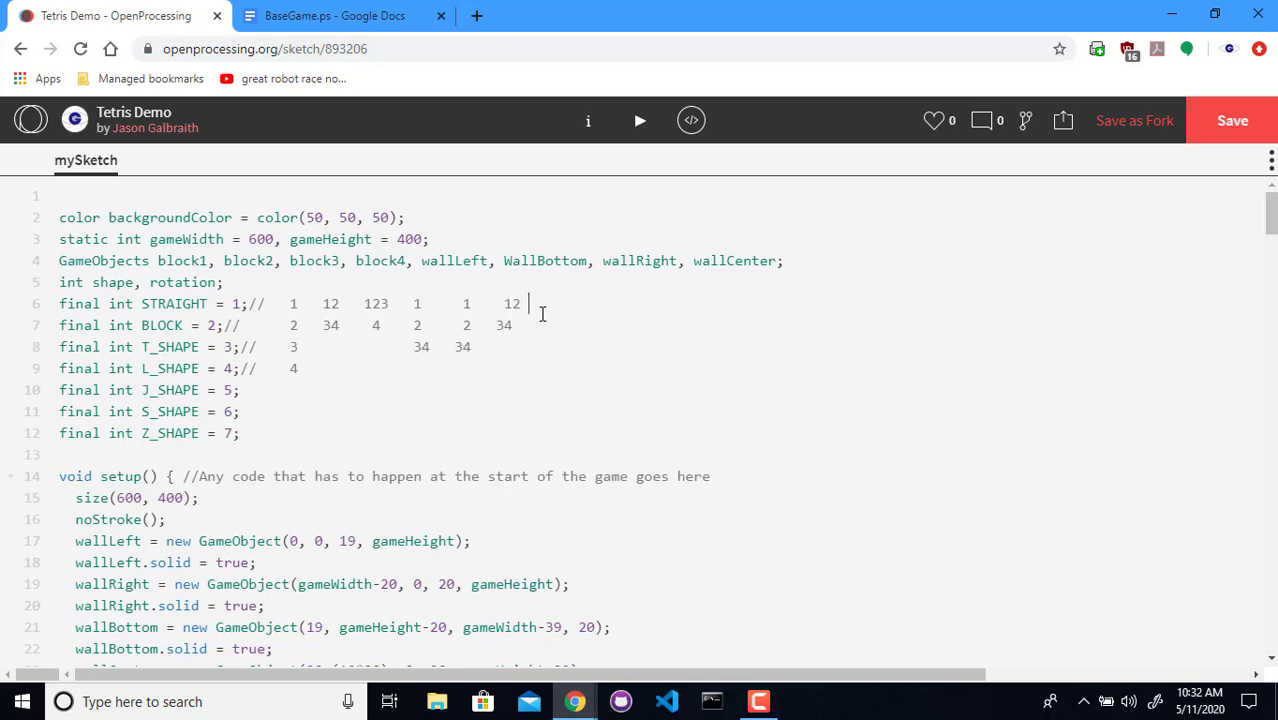
pyautogui.write('12')
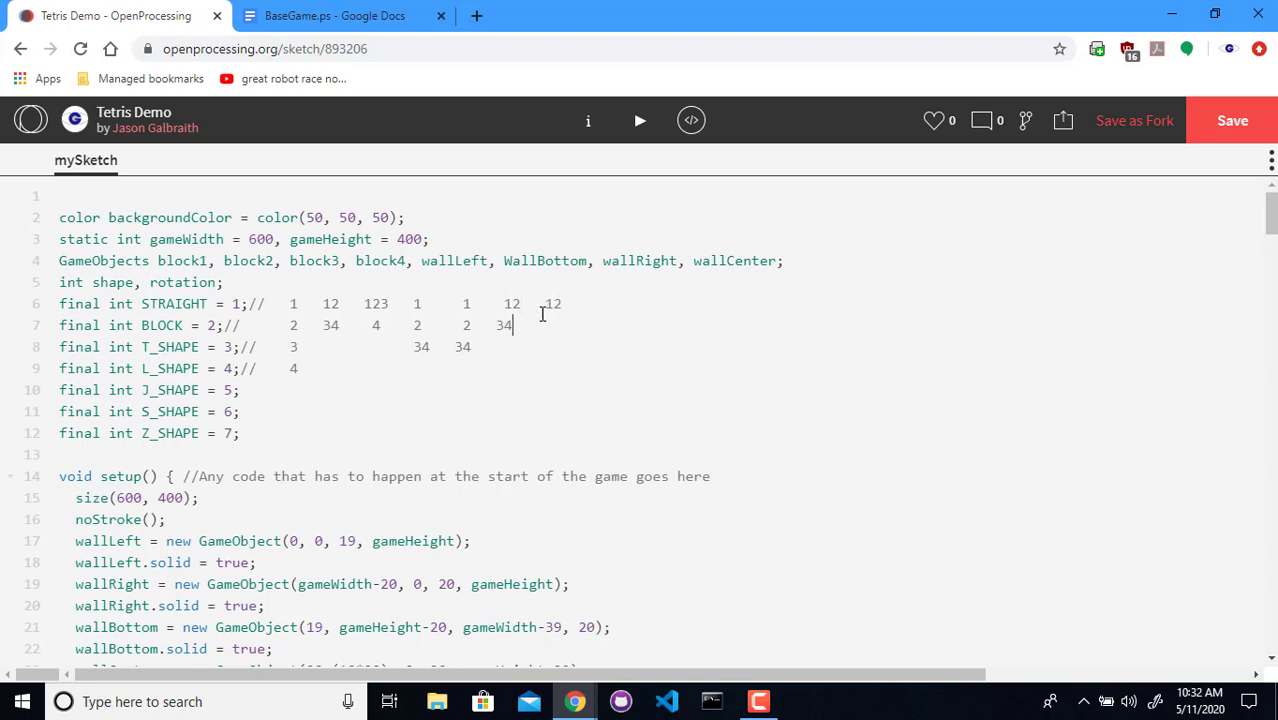
pyautogui.write('34')
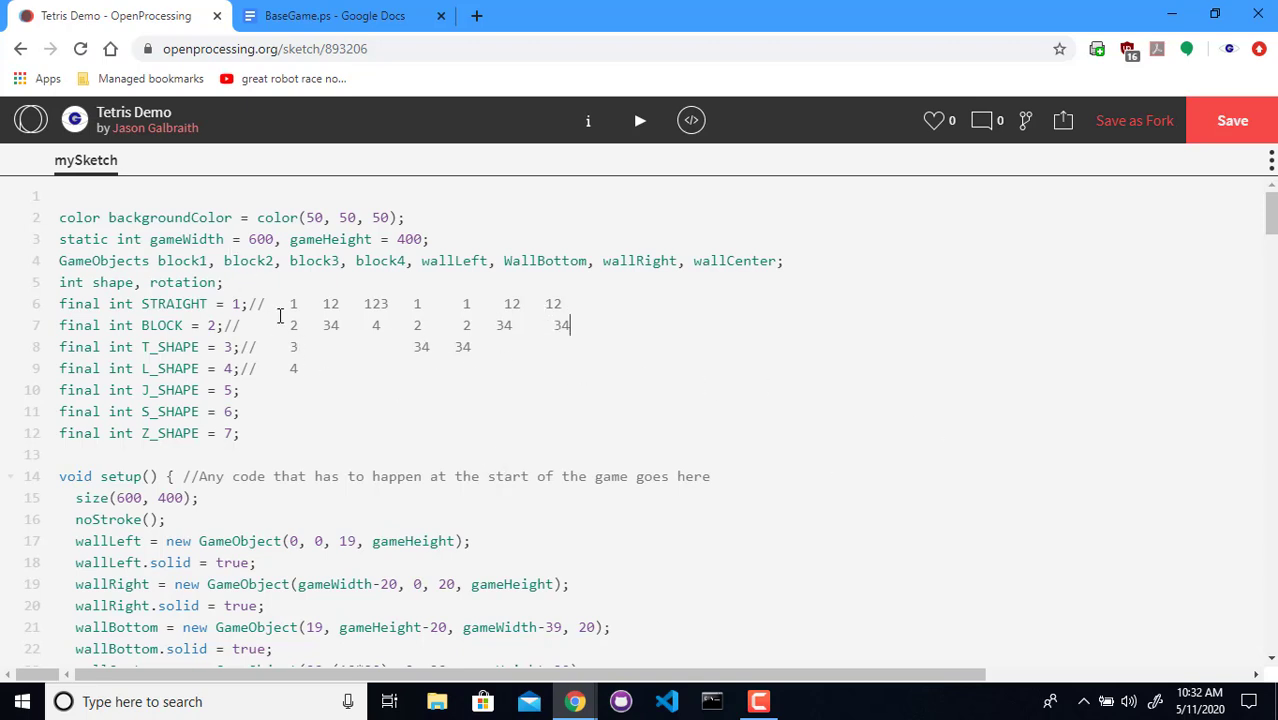
pyautogui.moveTo(428, 190)
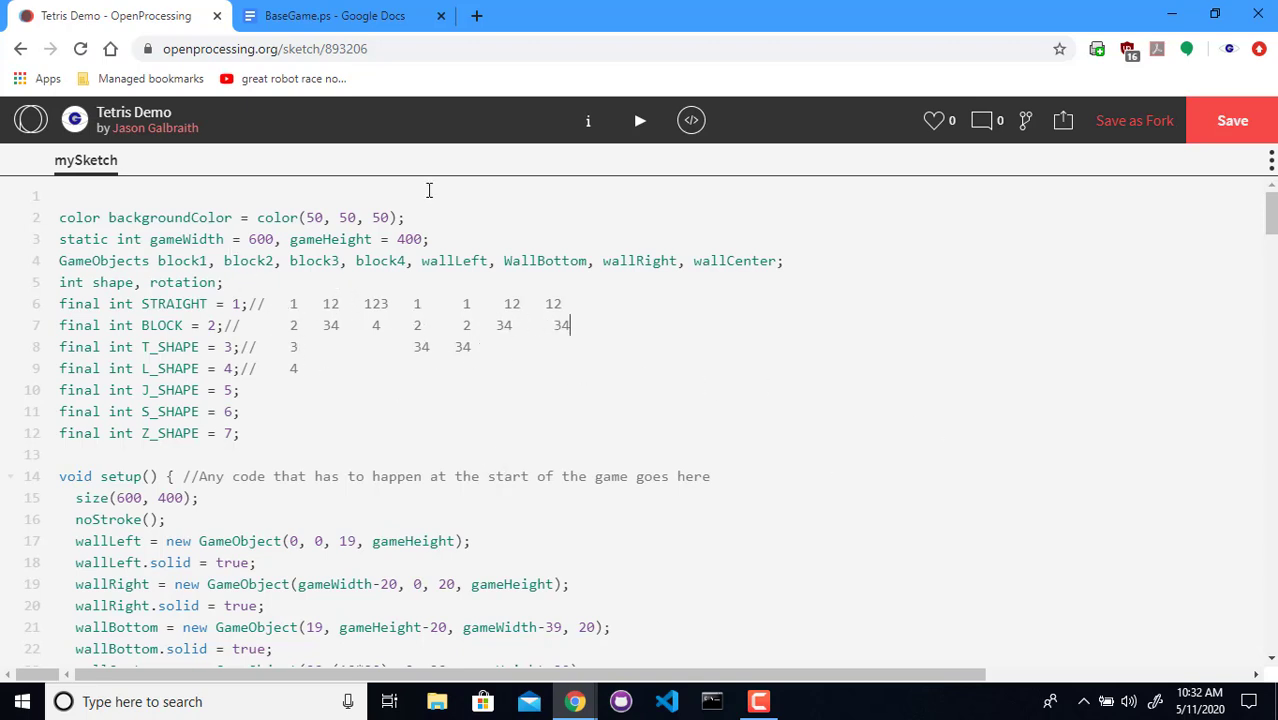